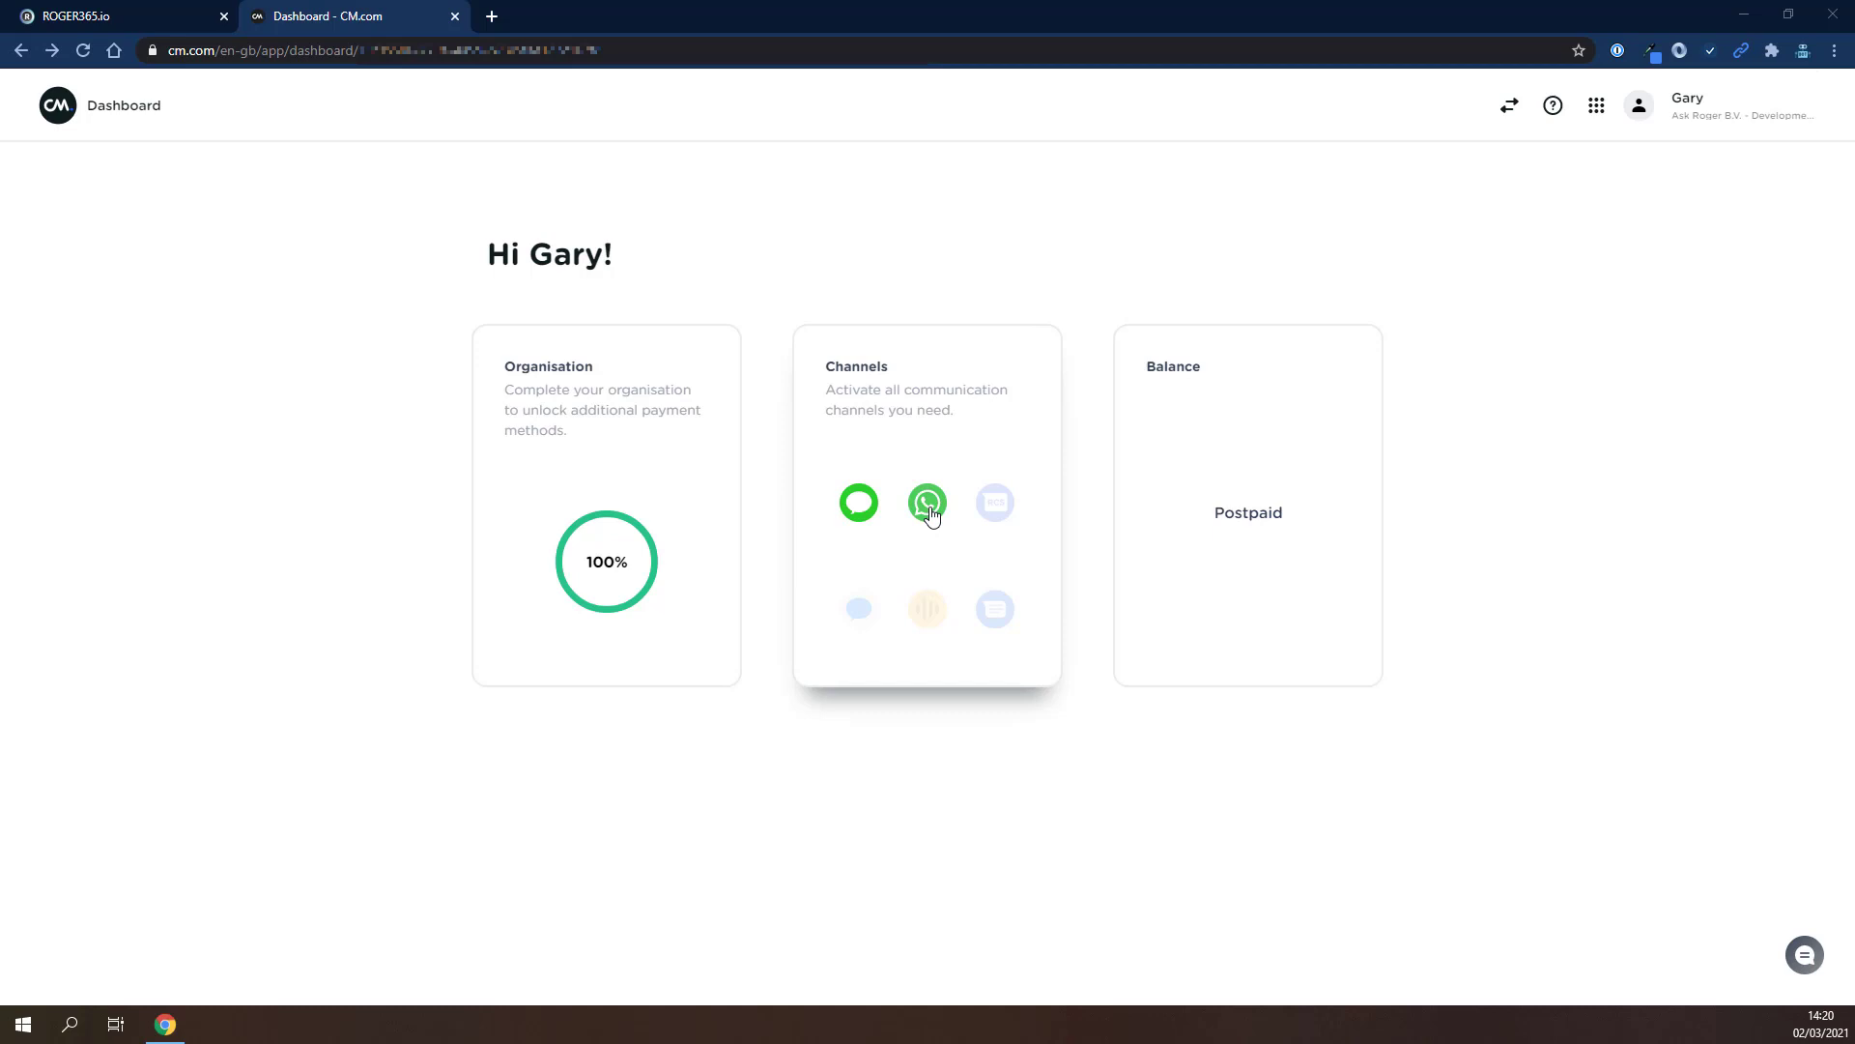
# Go to the connected channels and bring up the WhatsApp Business channel's profile page.
pyautogui.click(927, 502)
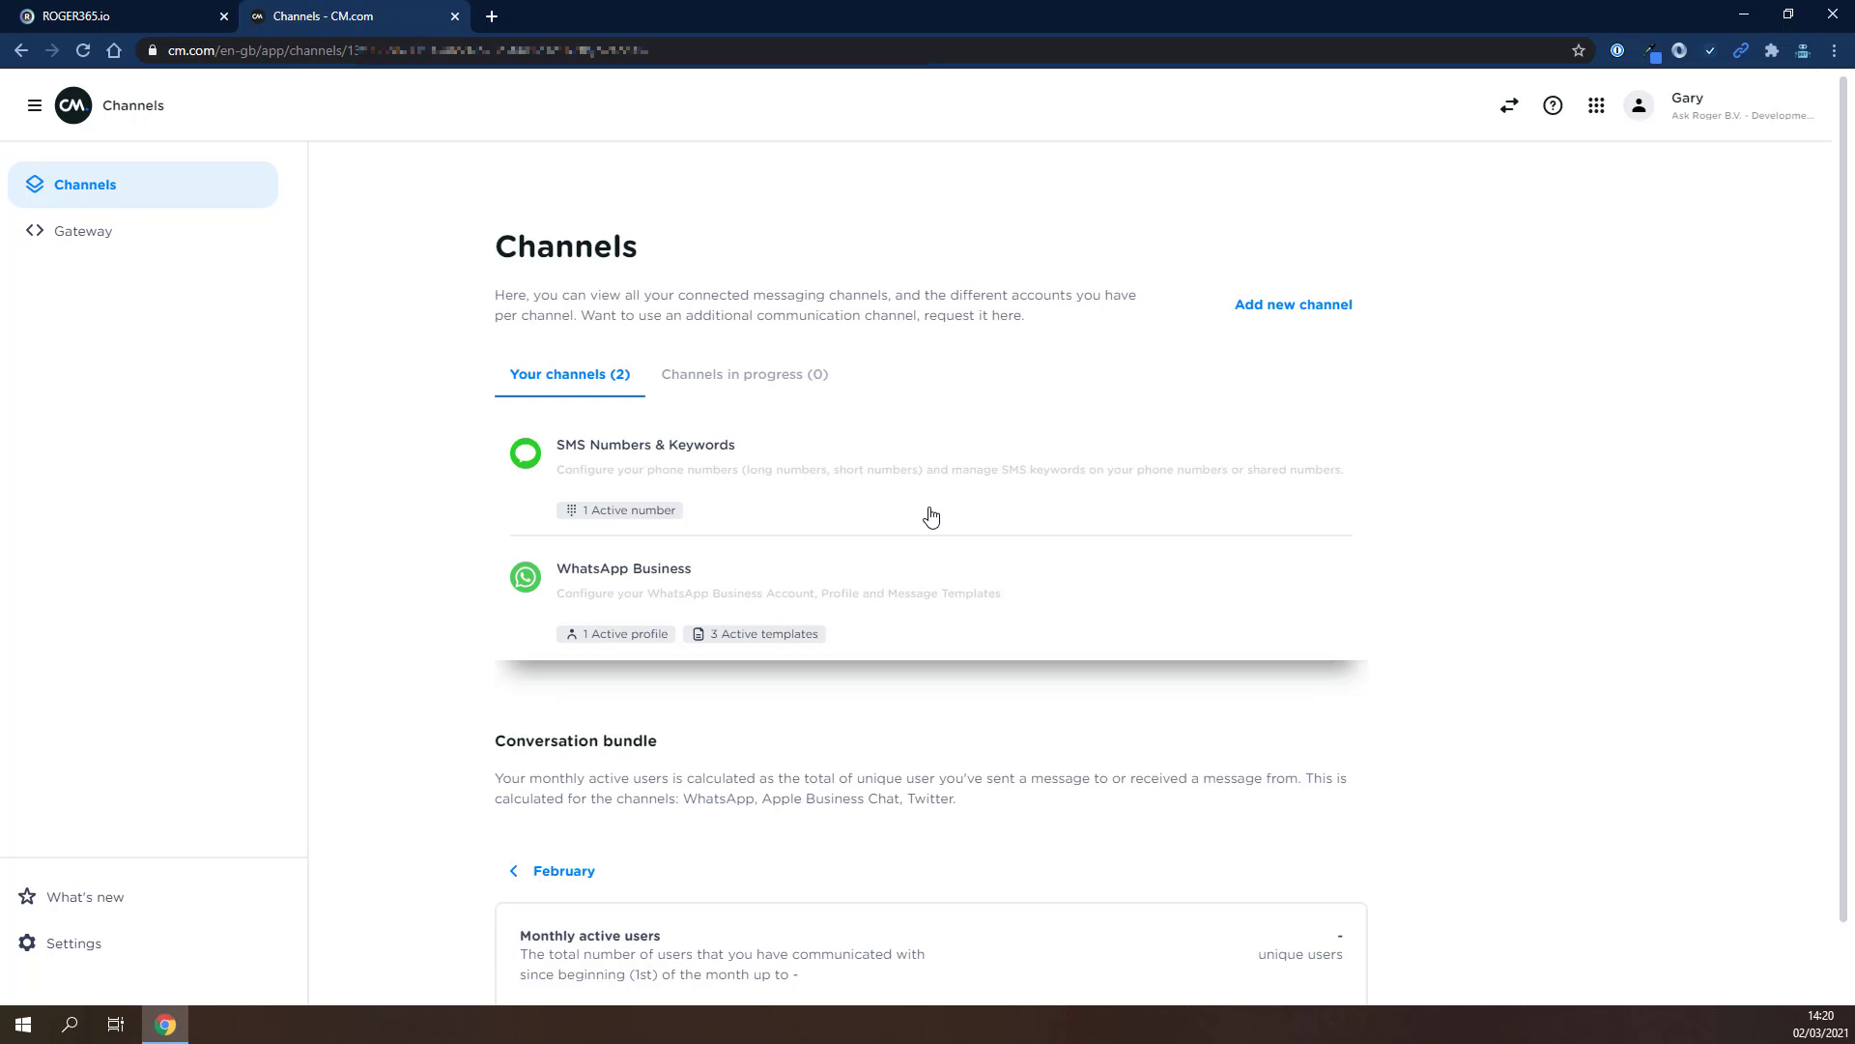
pyautogui.moveTo(613, 576)
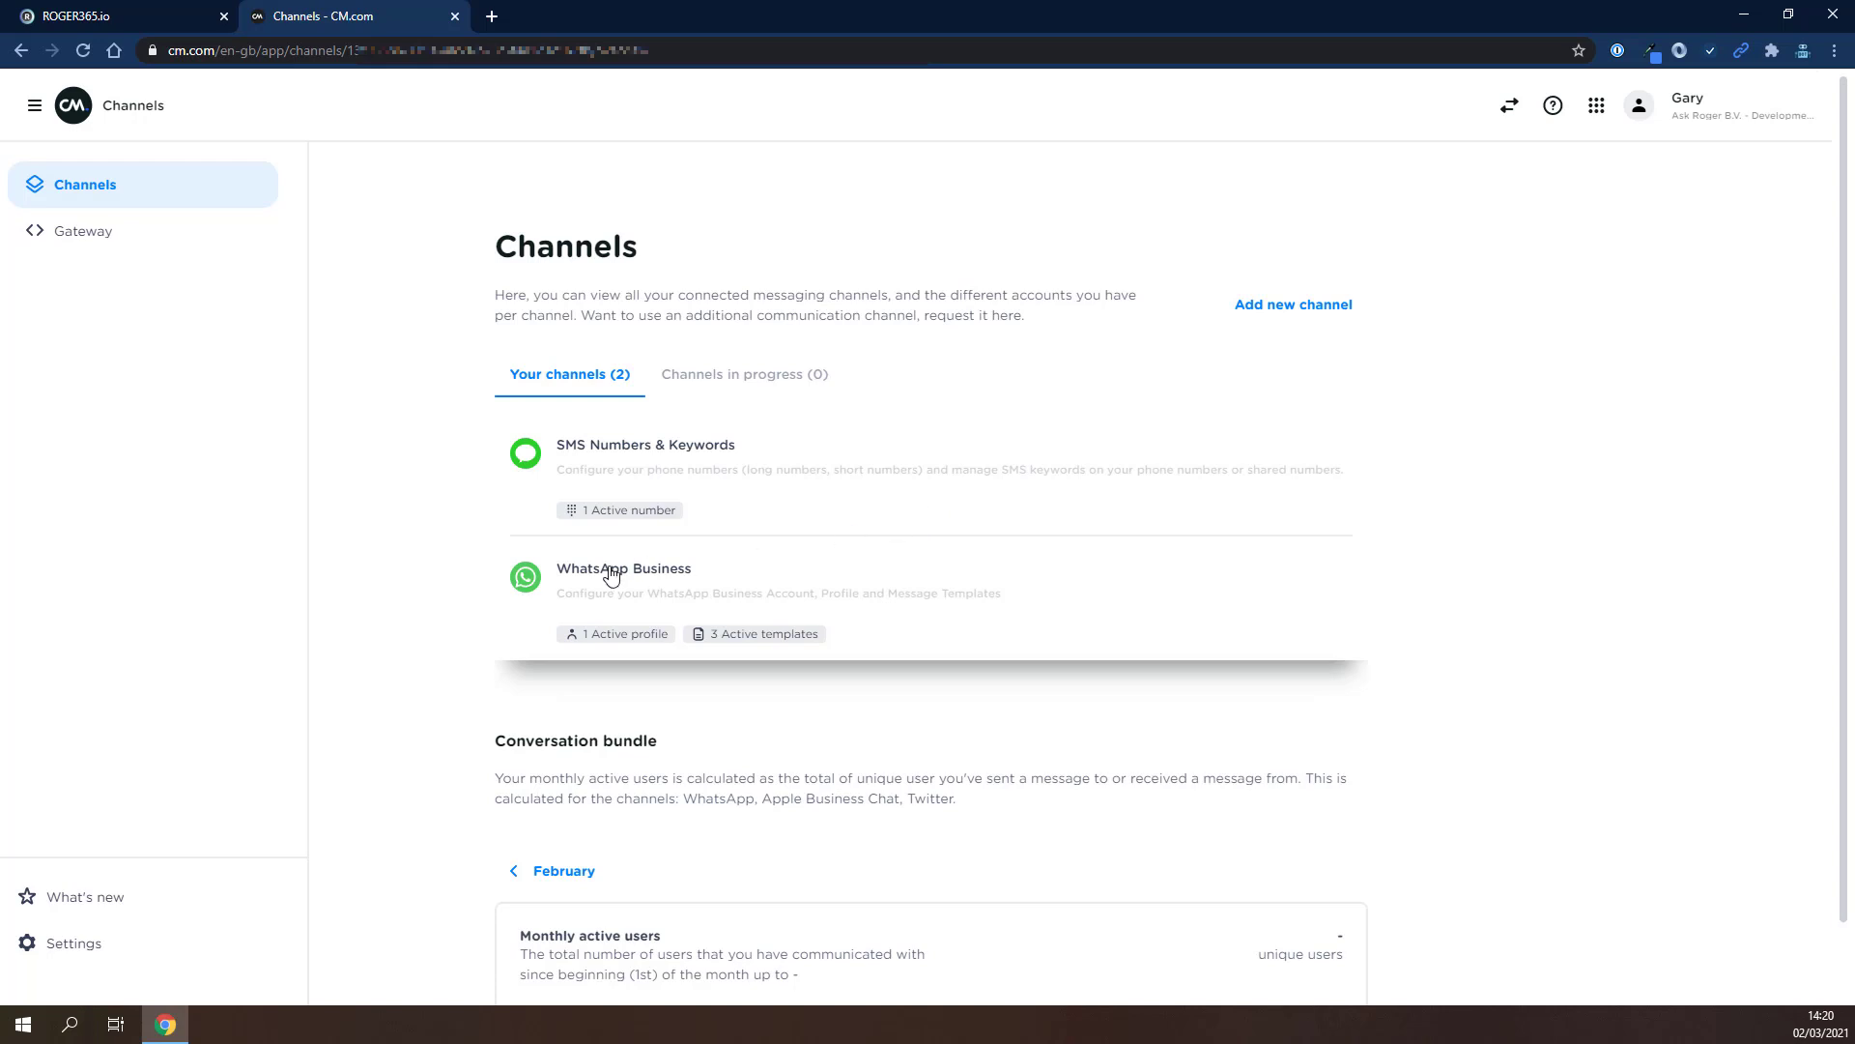
pyautogui.click(625, 568)
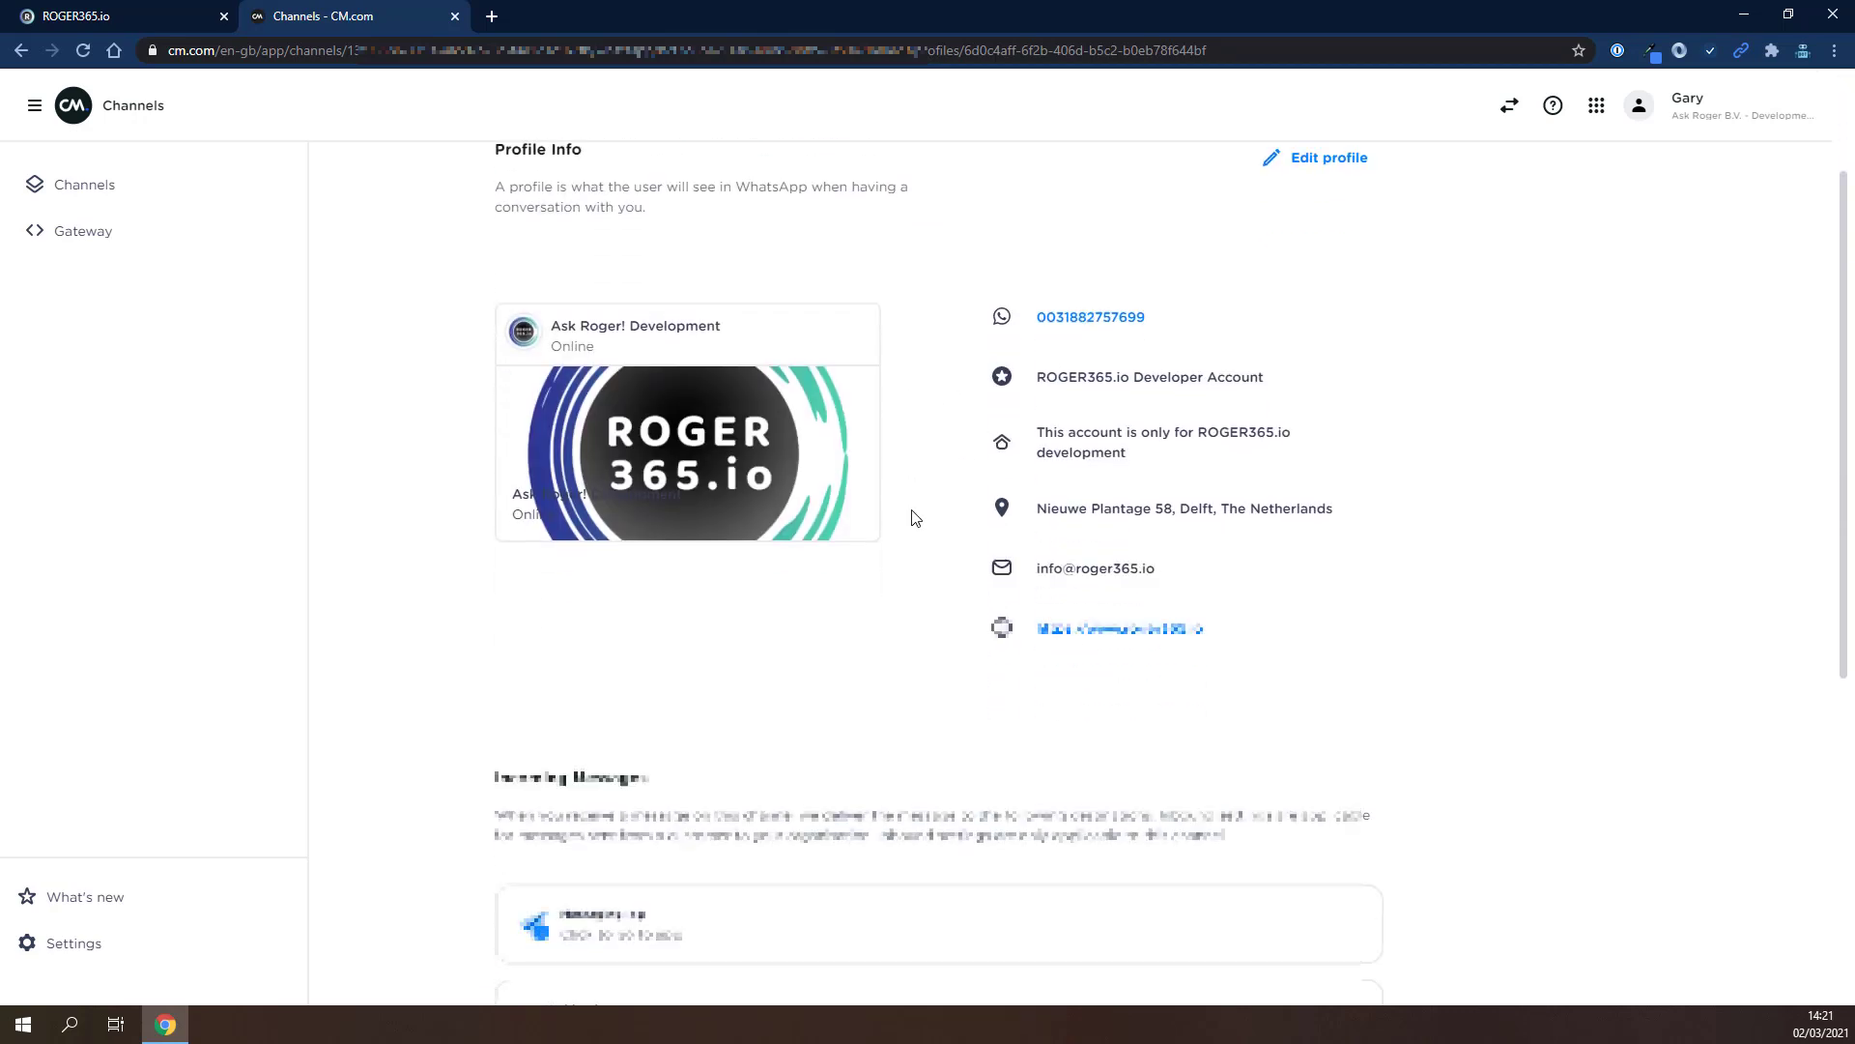
pyautogui.scroll(-3)
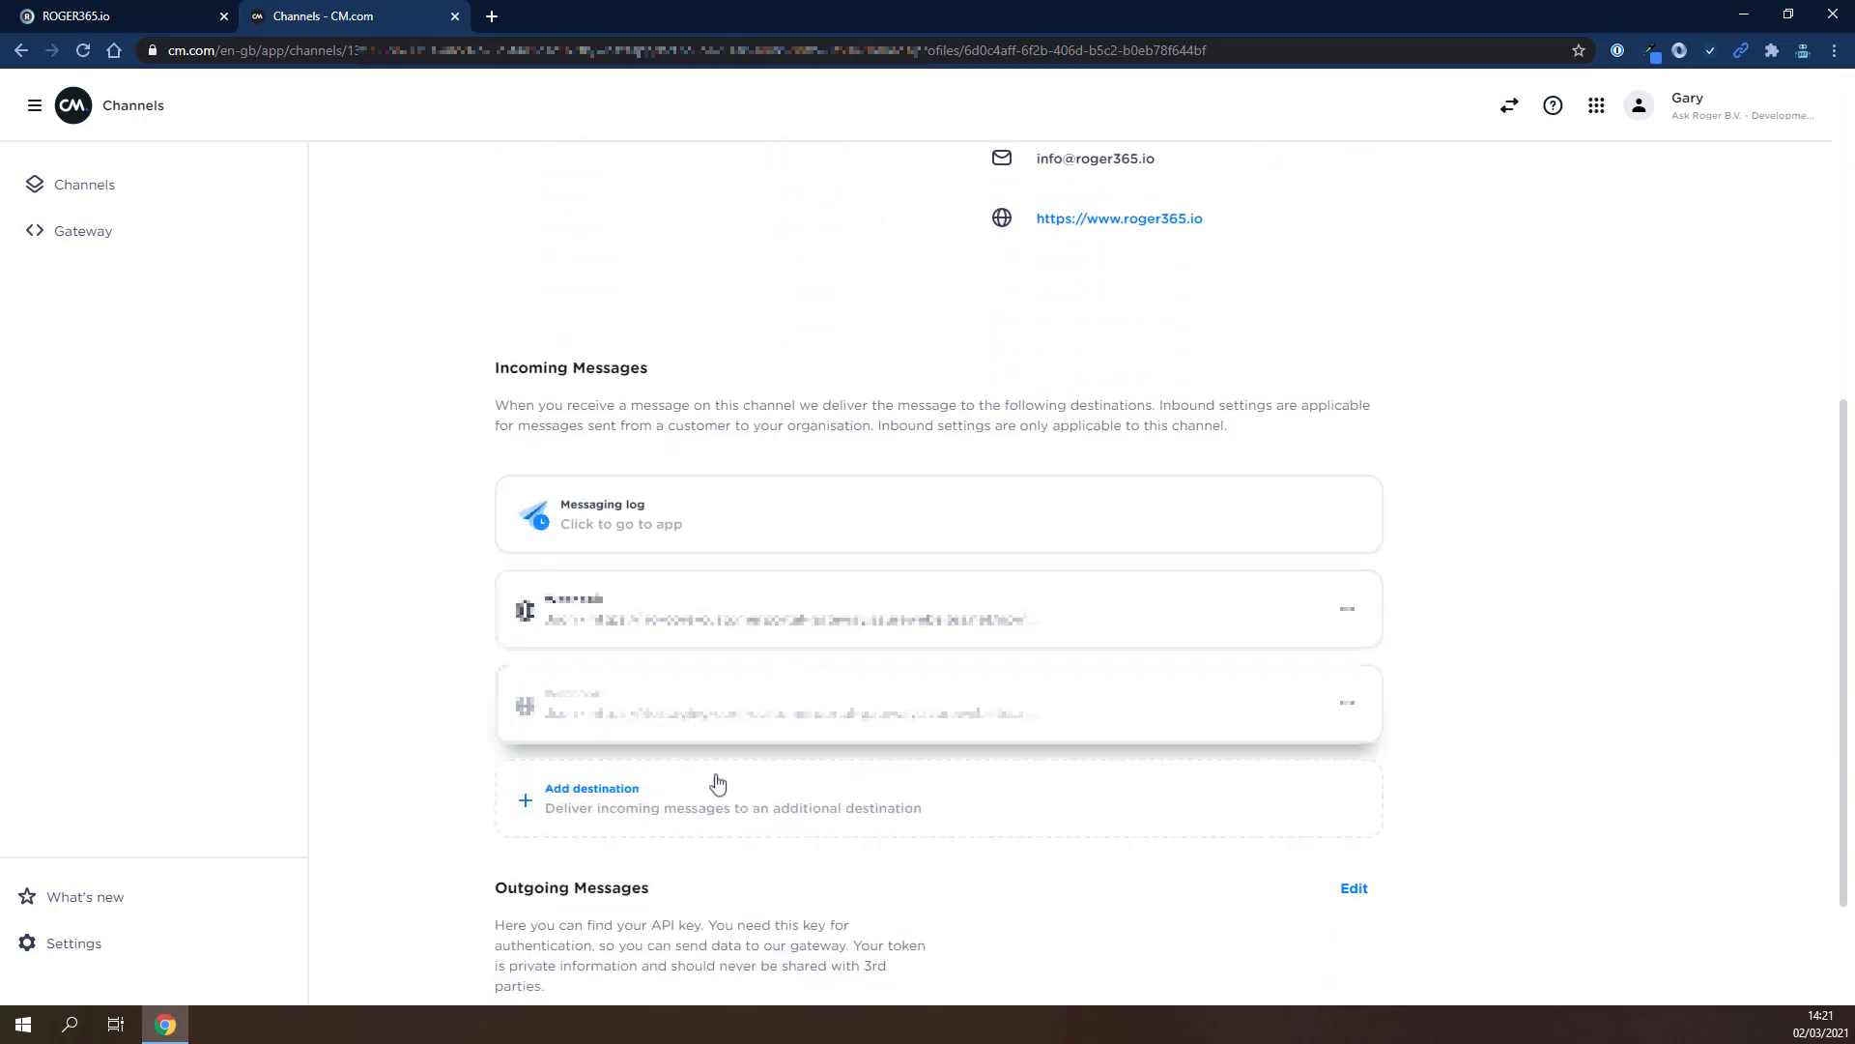
pyautogui.click(592, 789)
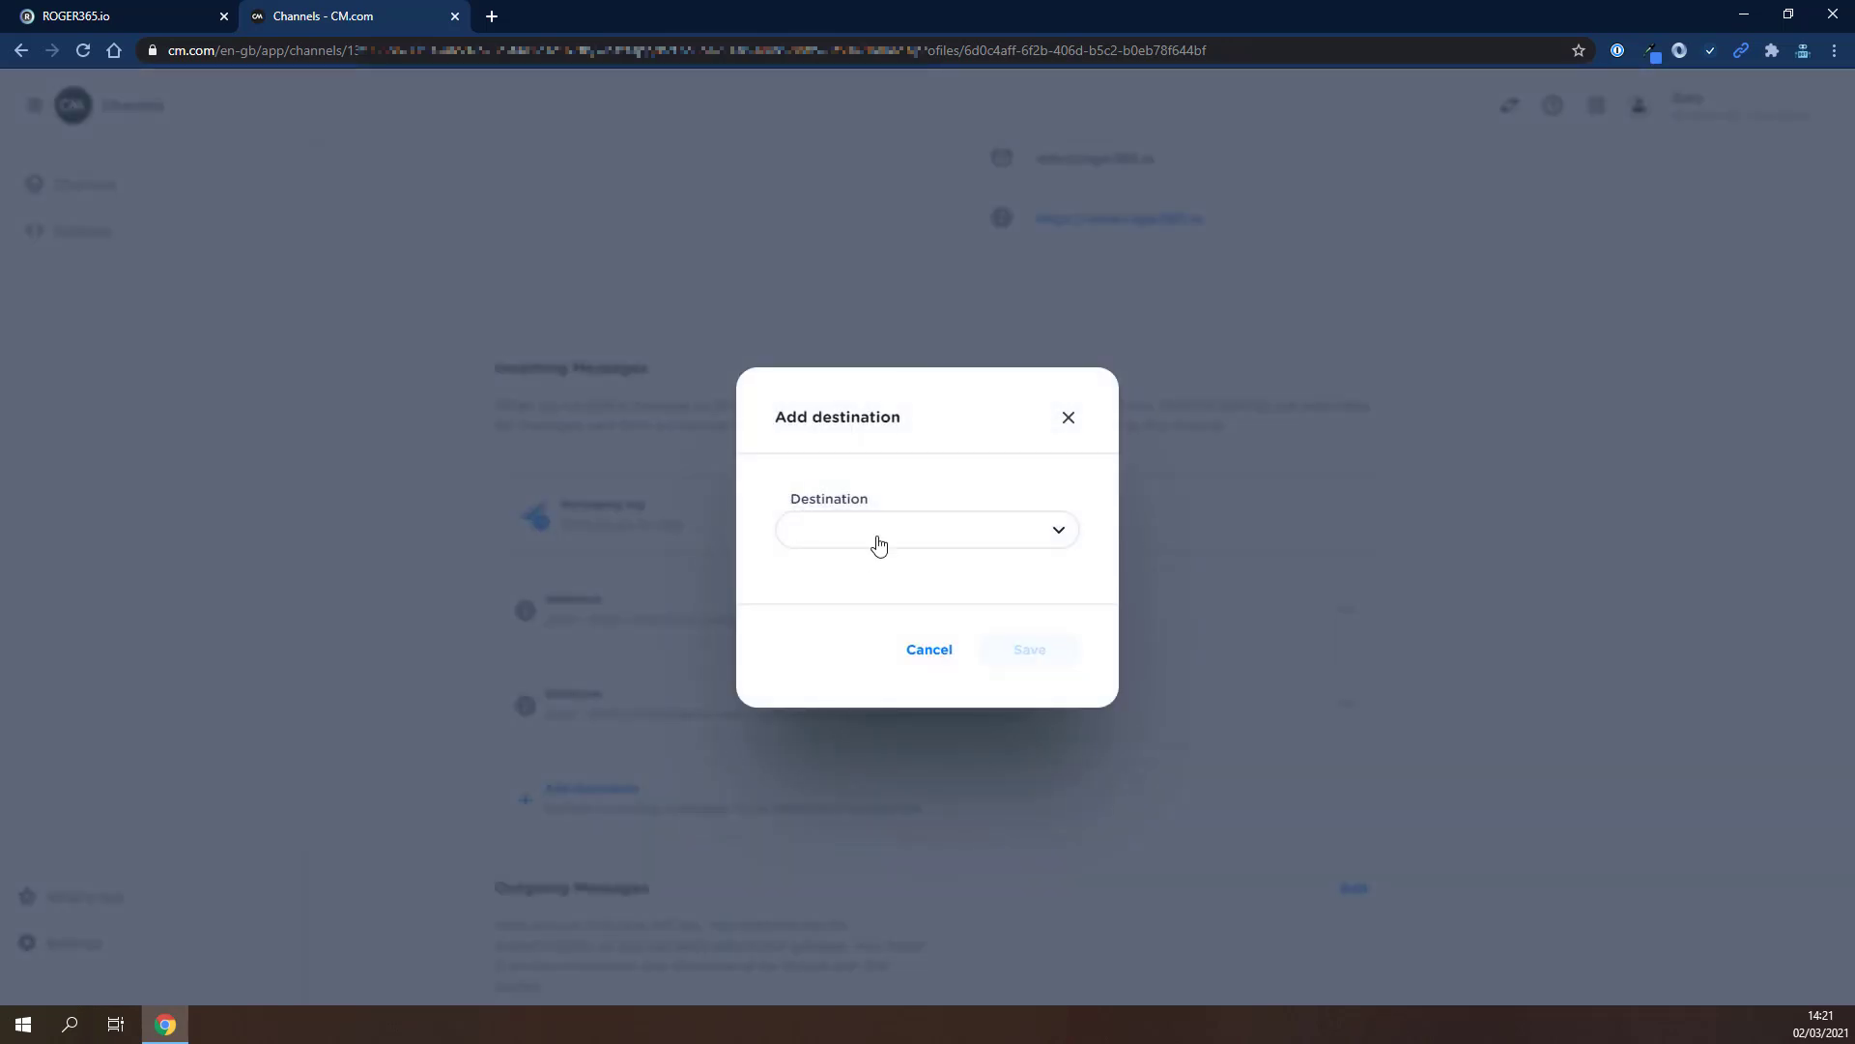
pyautogui.click(926, 529)
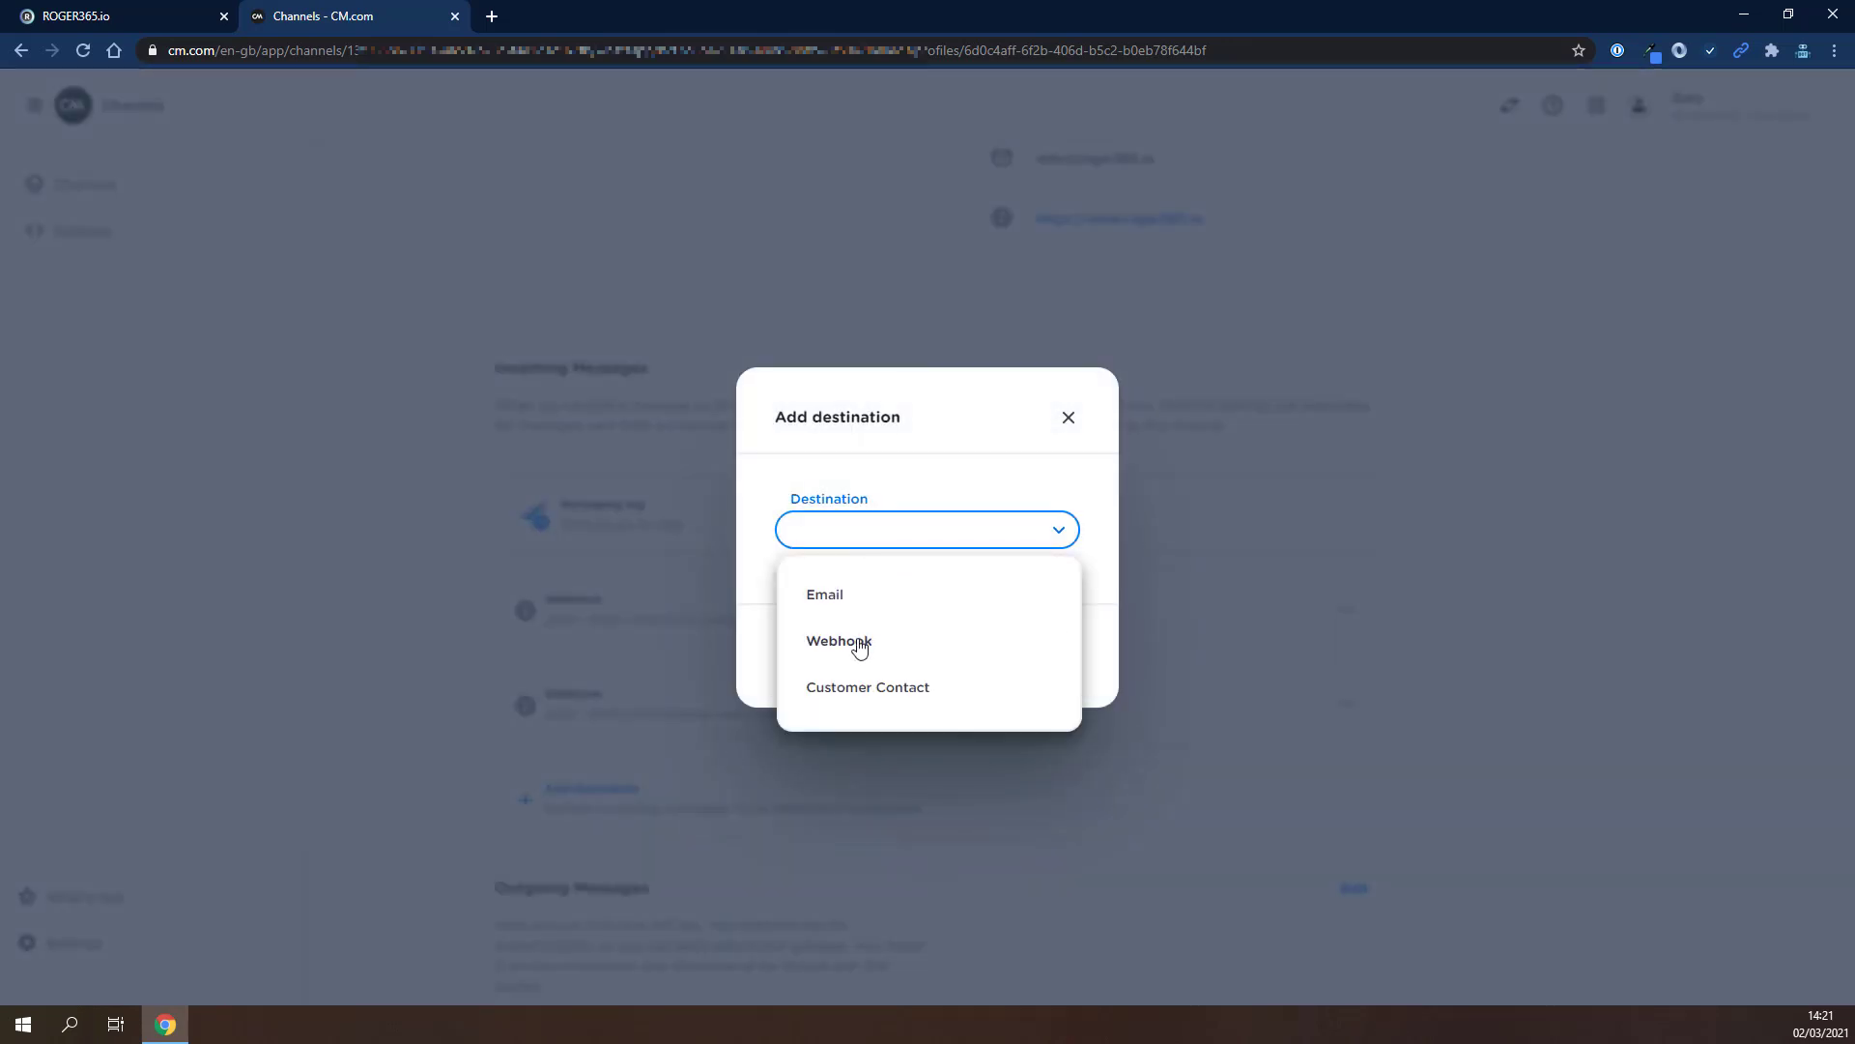
pyautogui.click(837, 640)
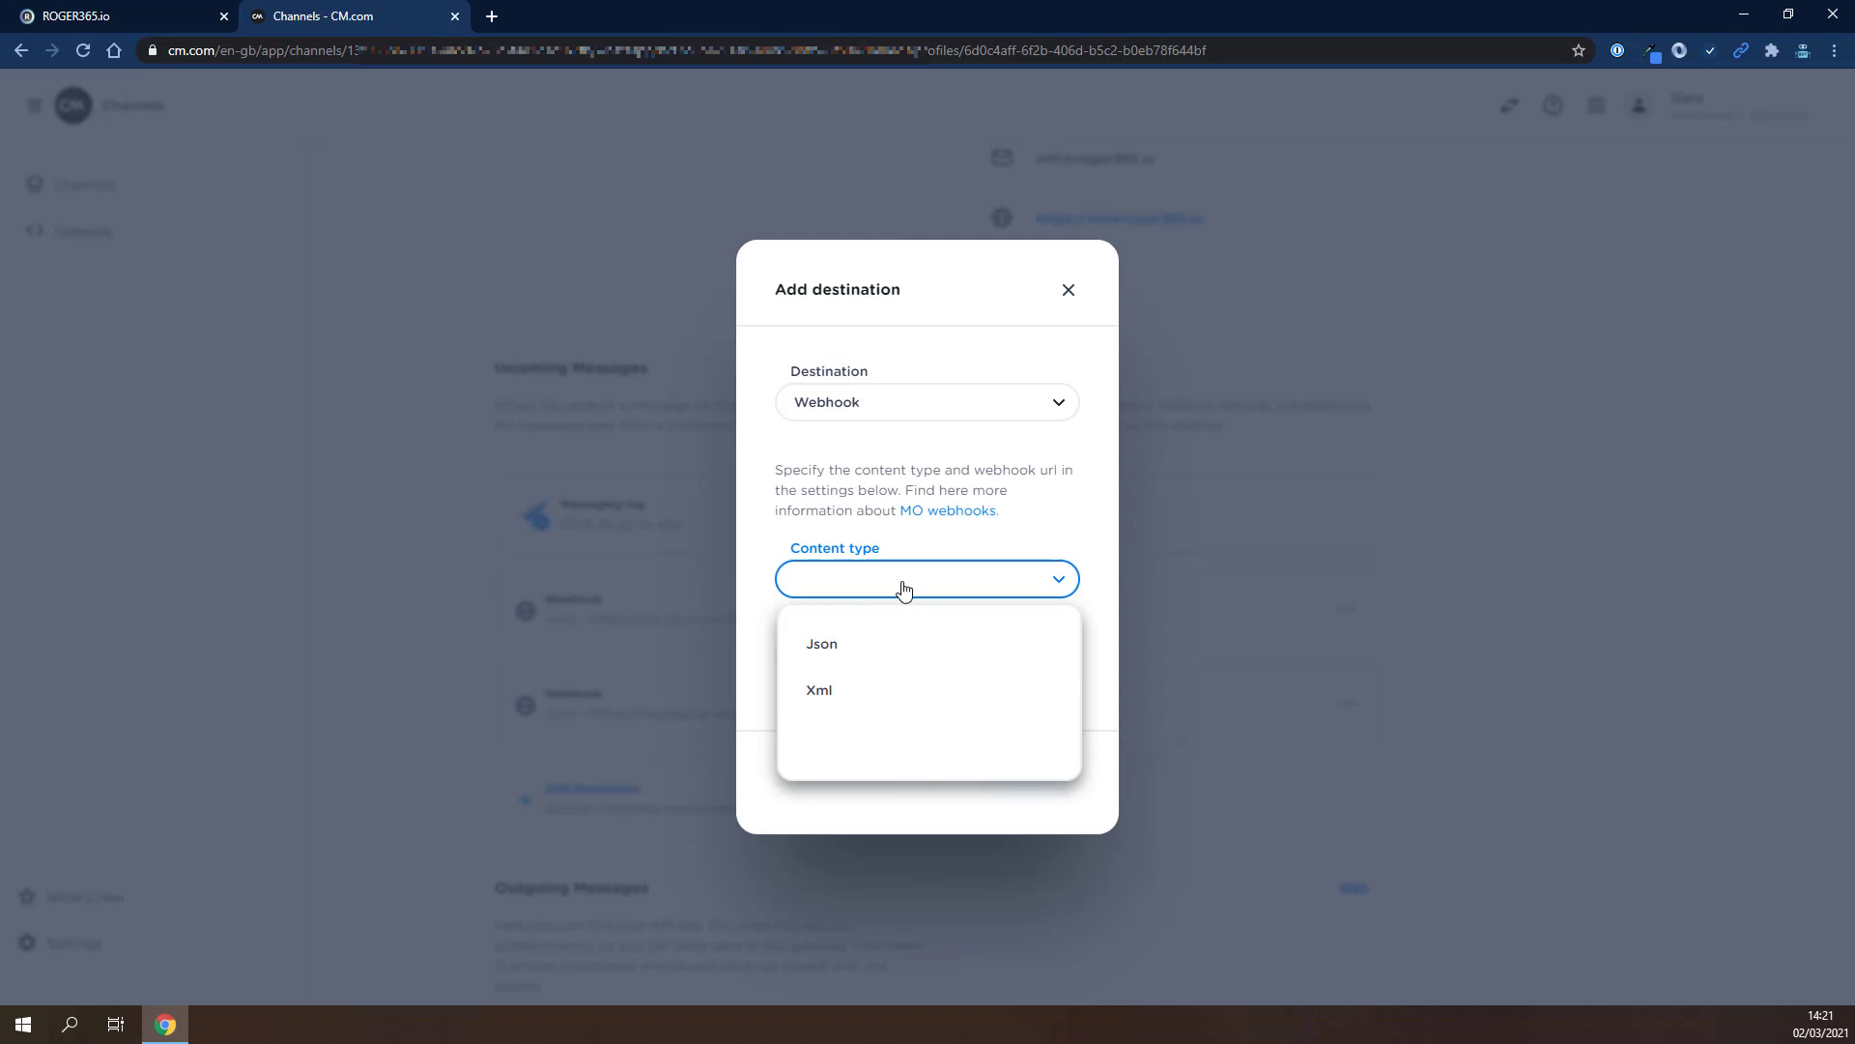
pyautogui.click(822, 642)
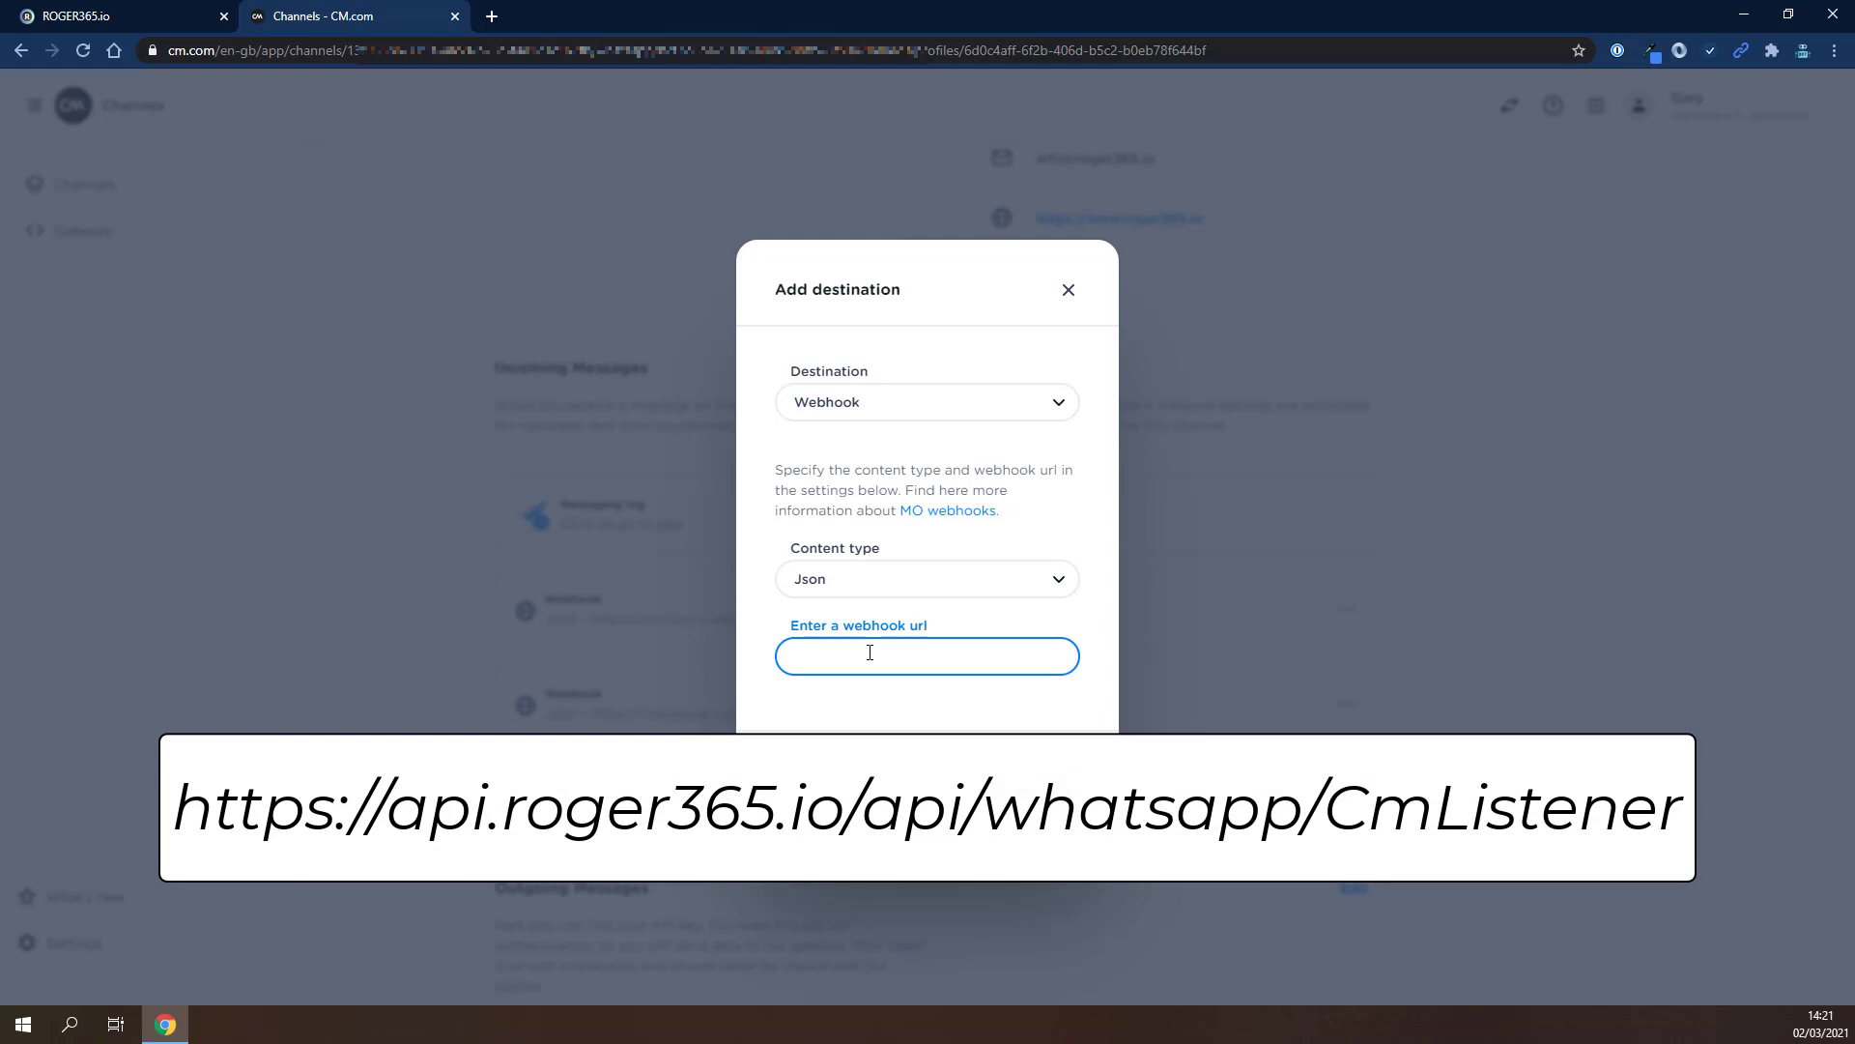
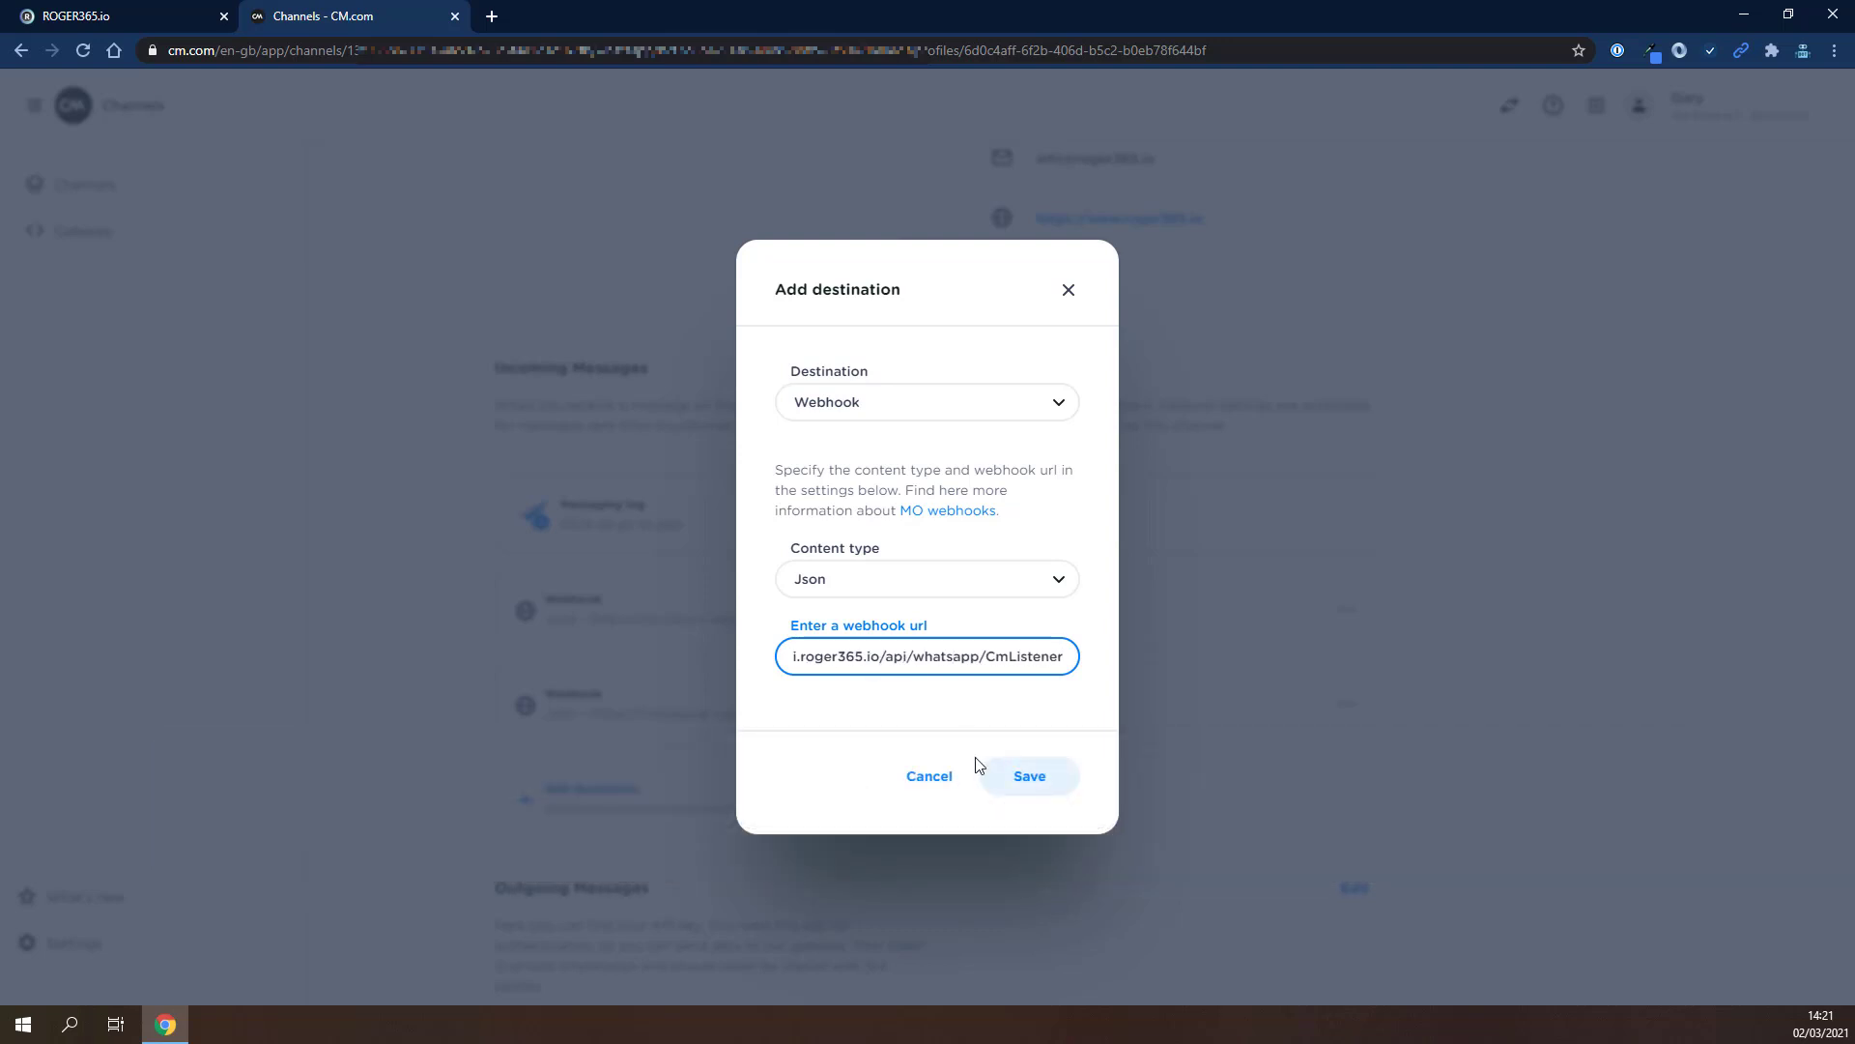
pyautogui.click(1026, 775)
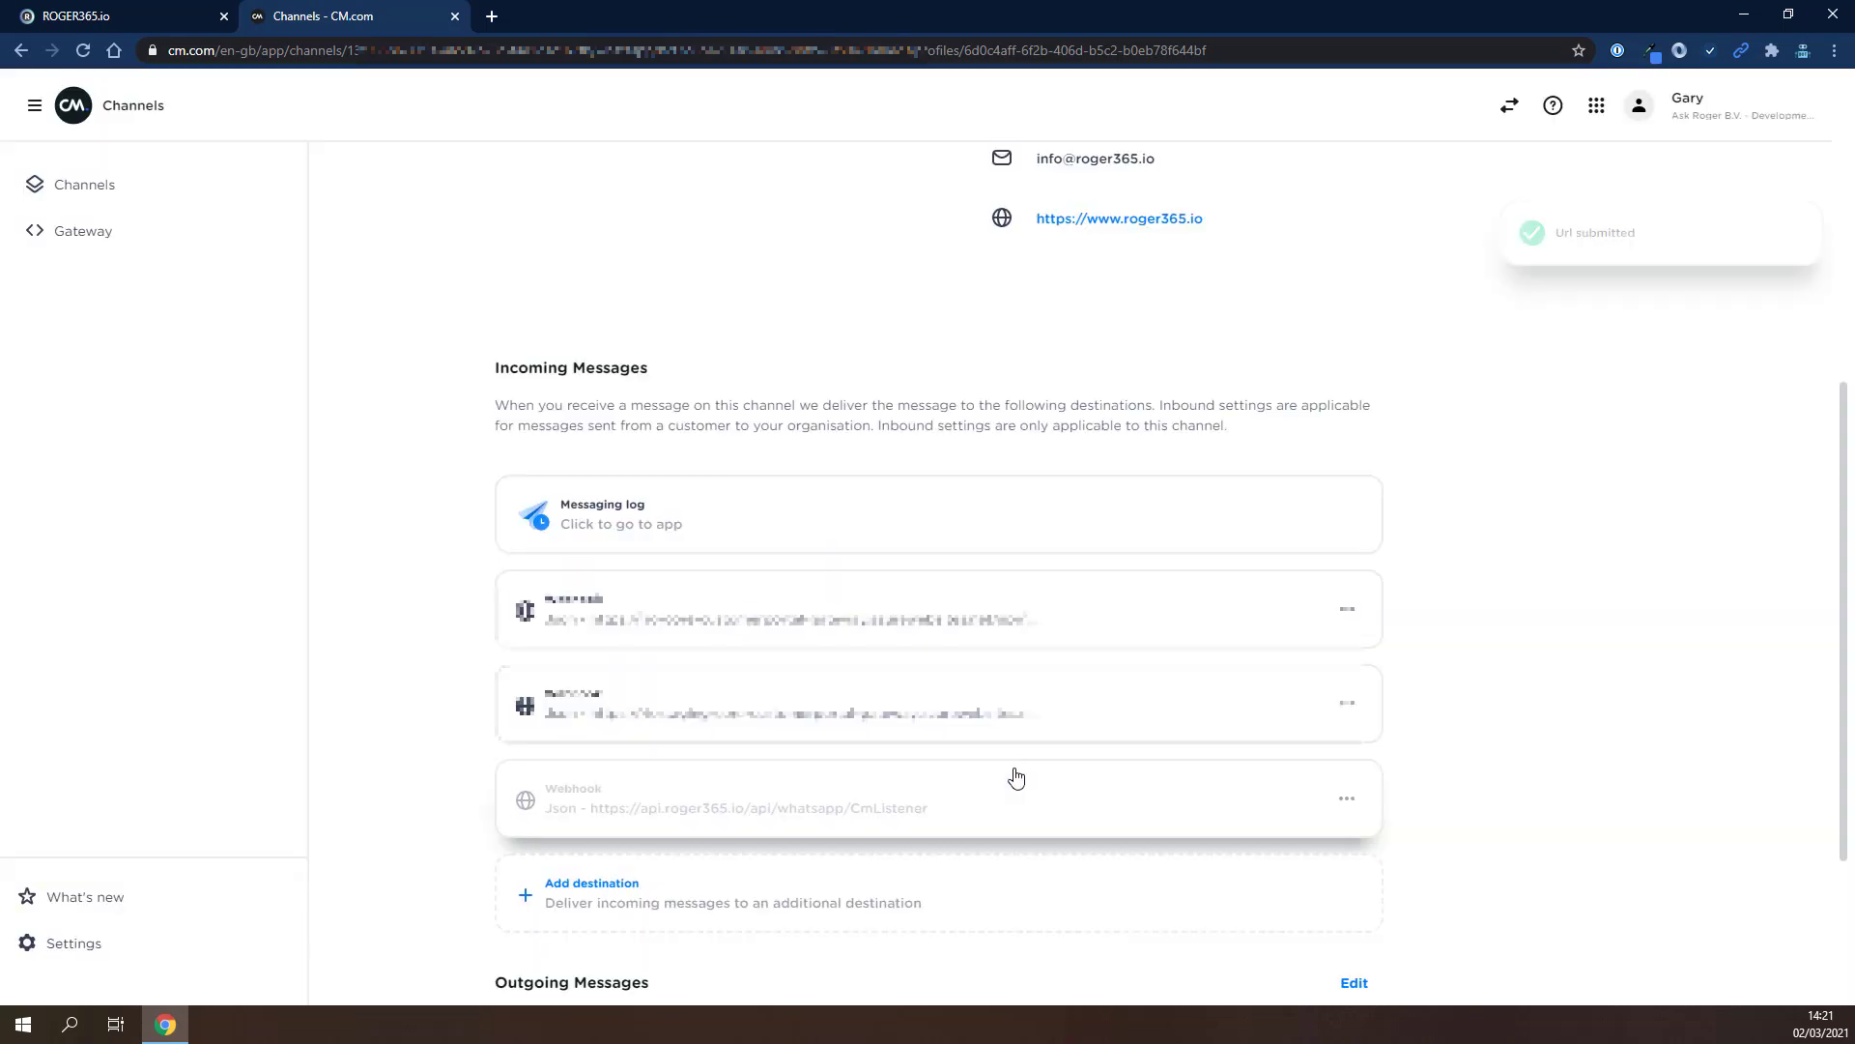
# Reach the Outgoing Messages product token, copy it, and switch to the ROGER365.io tab.
pyautogui.scroll(-3)
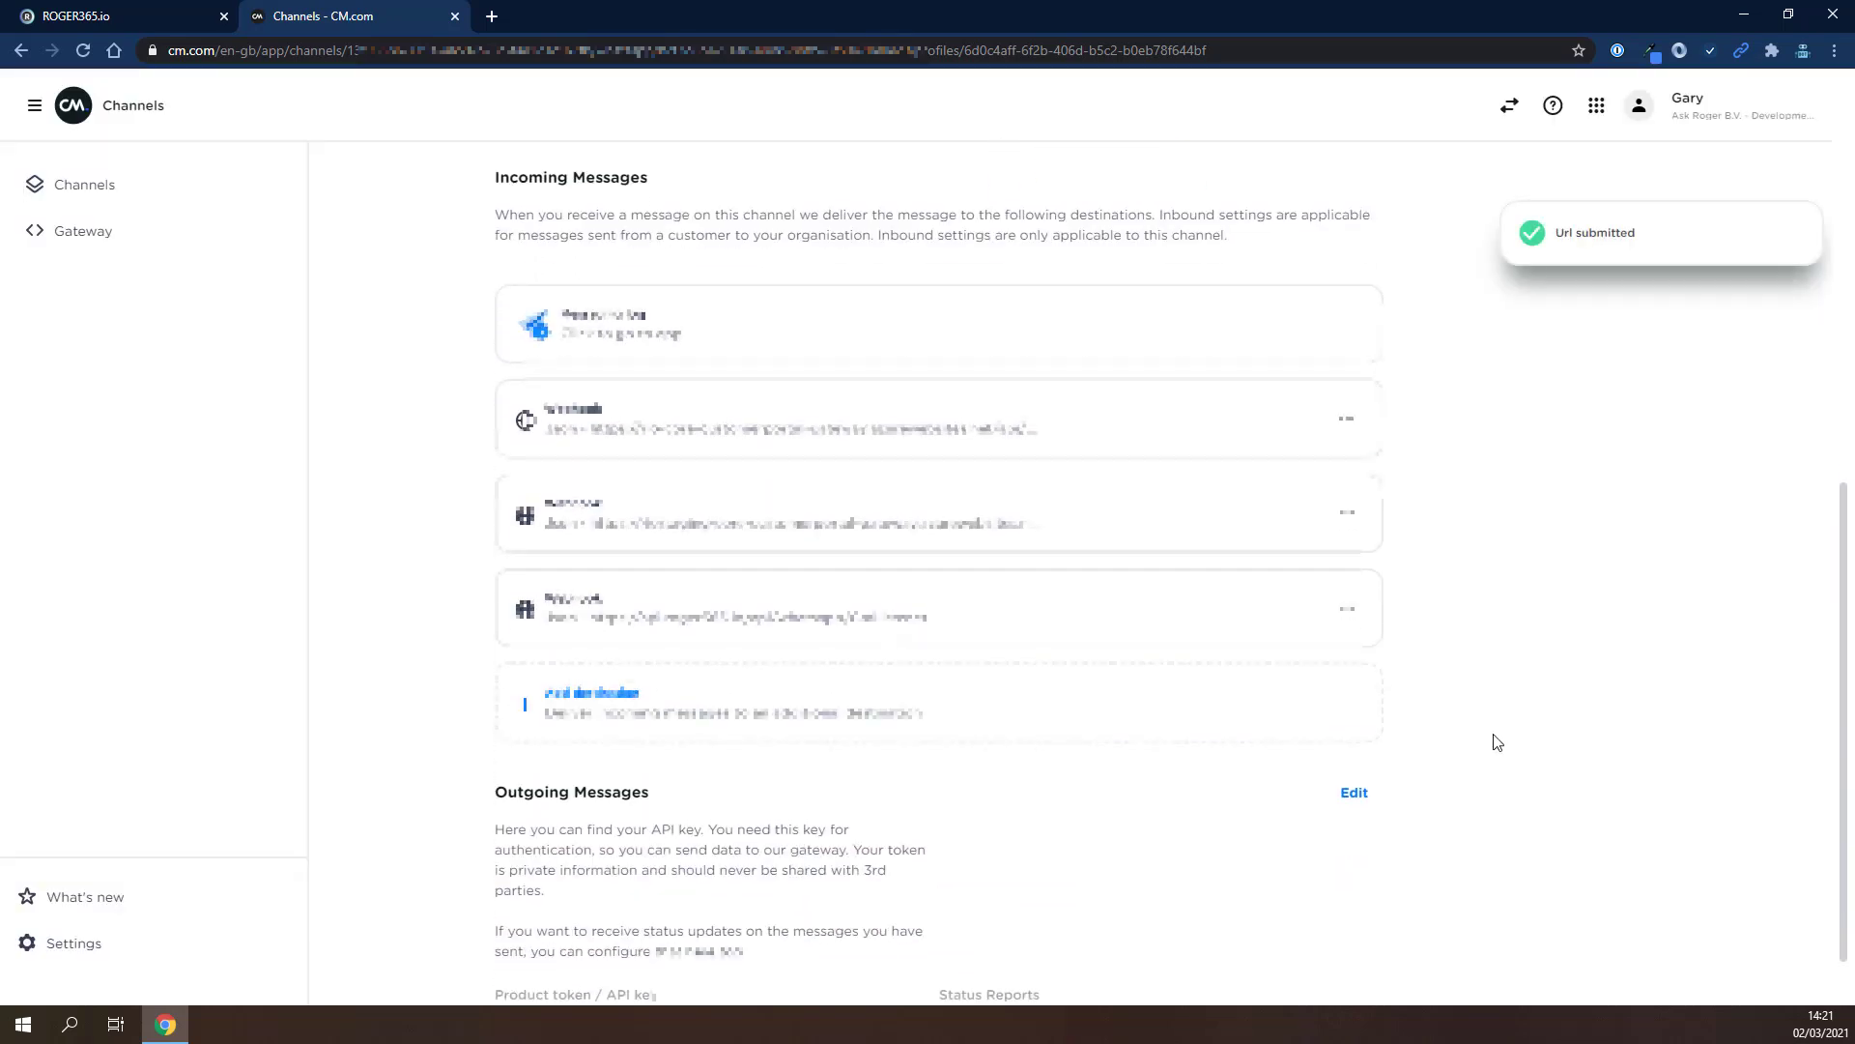
pyautogui.scroll(-3)
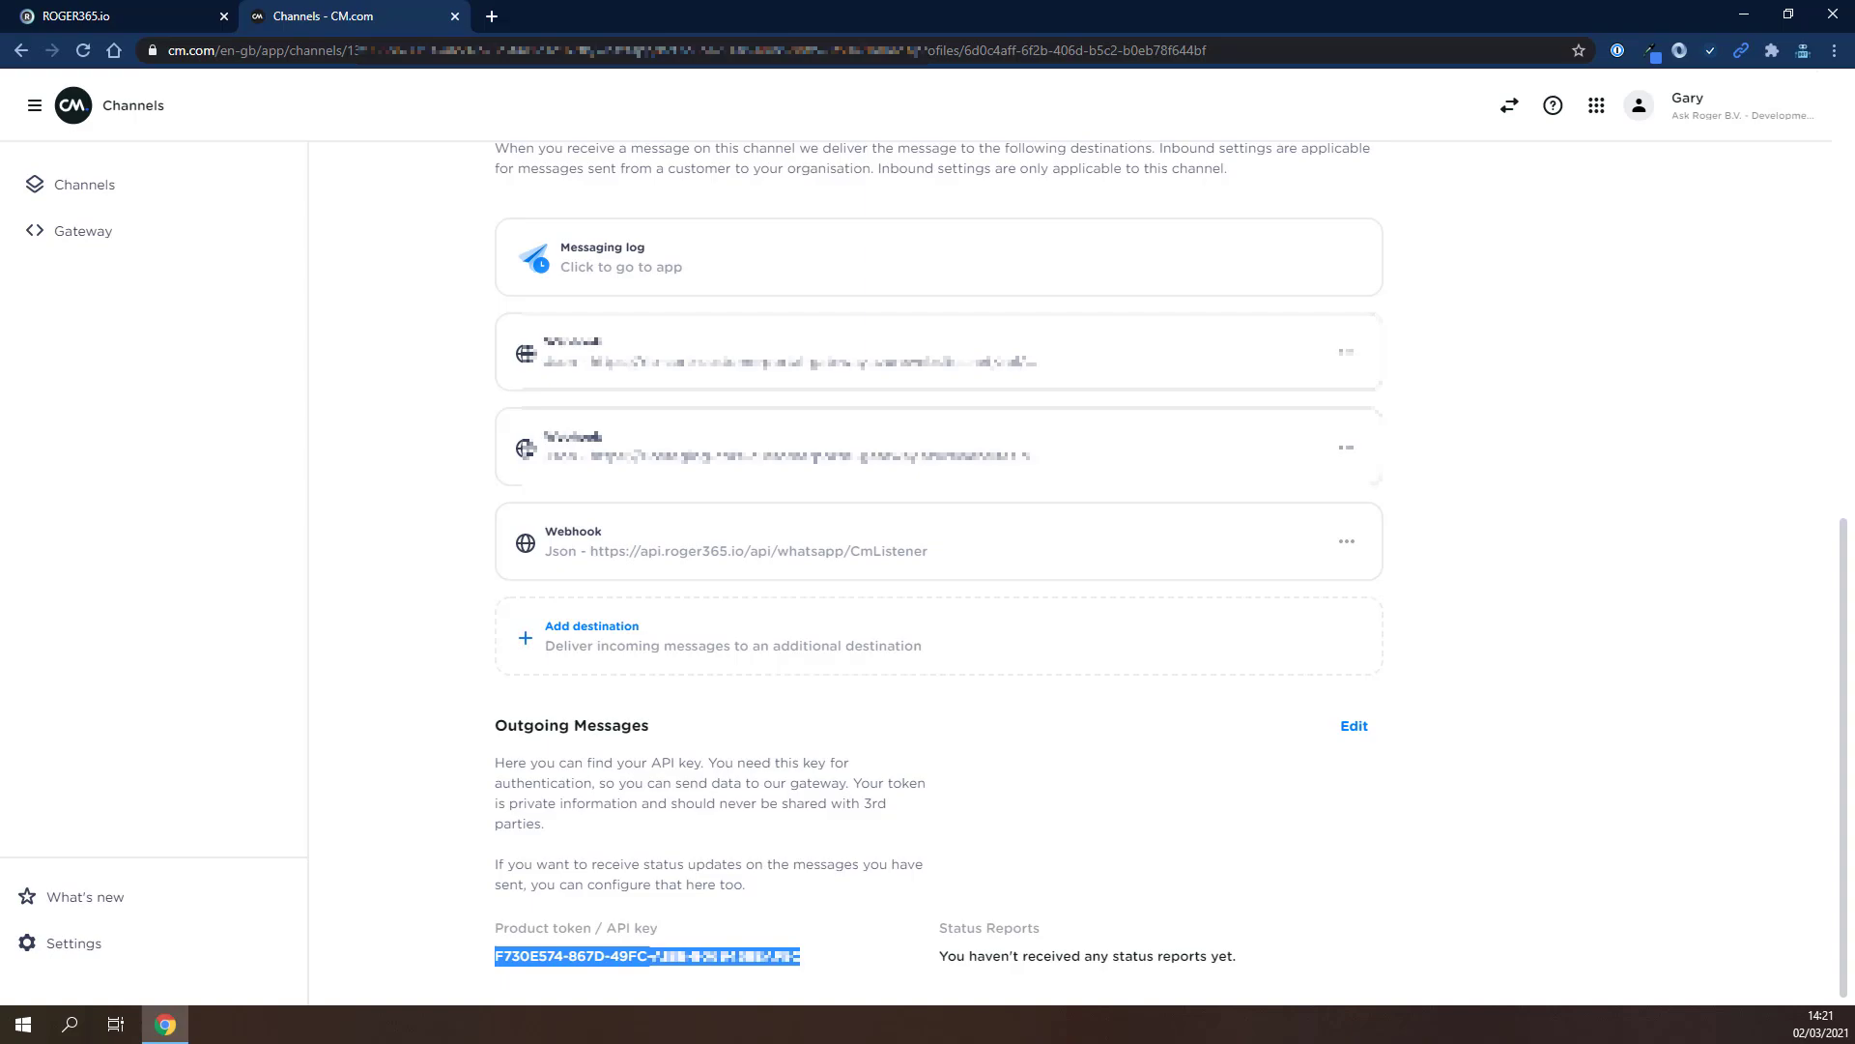
pyautogui.click(112, 16)
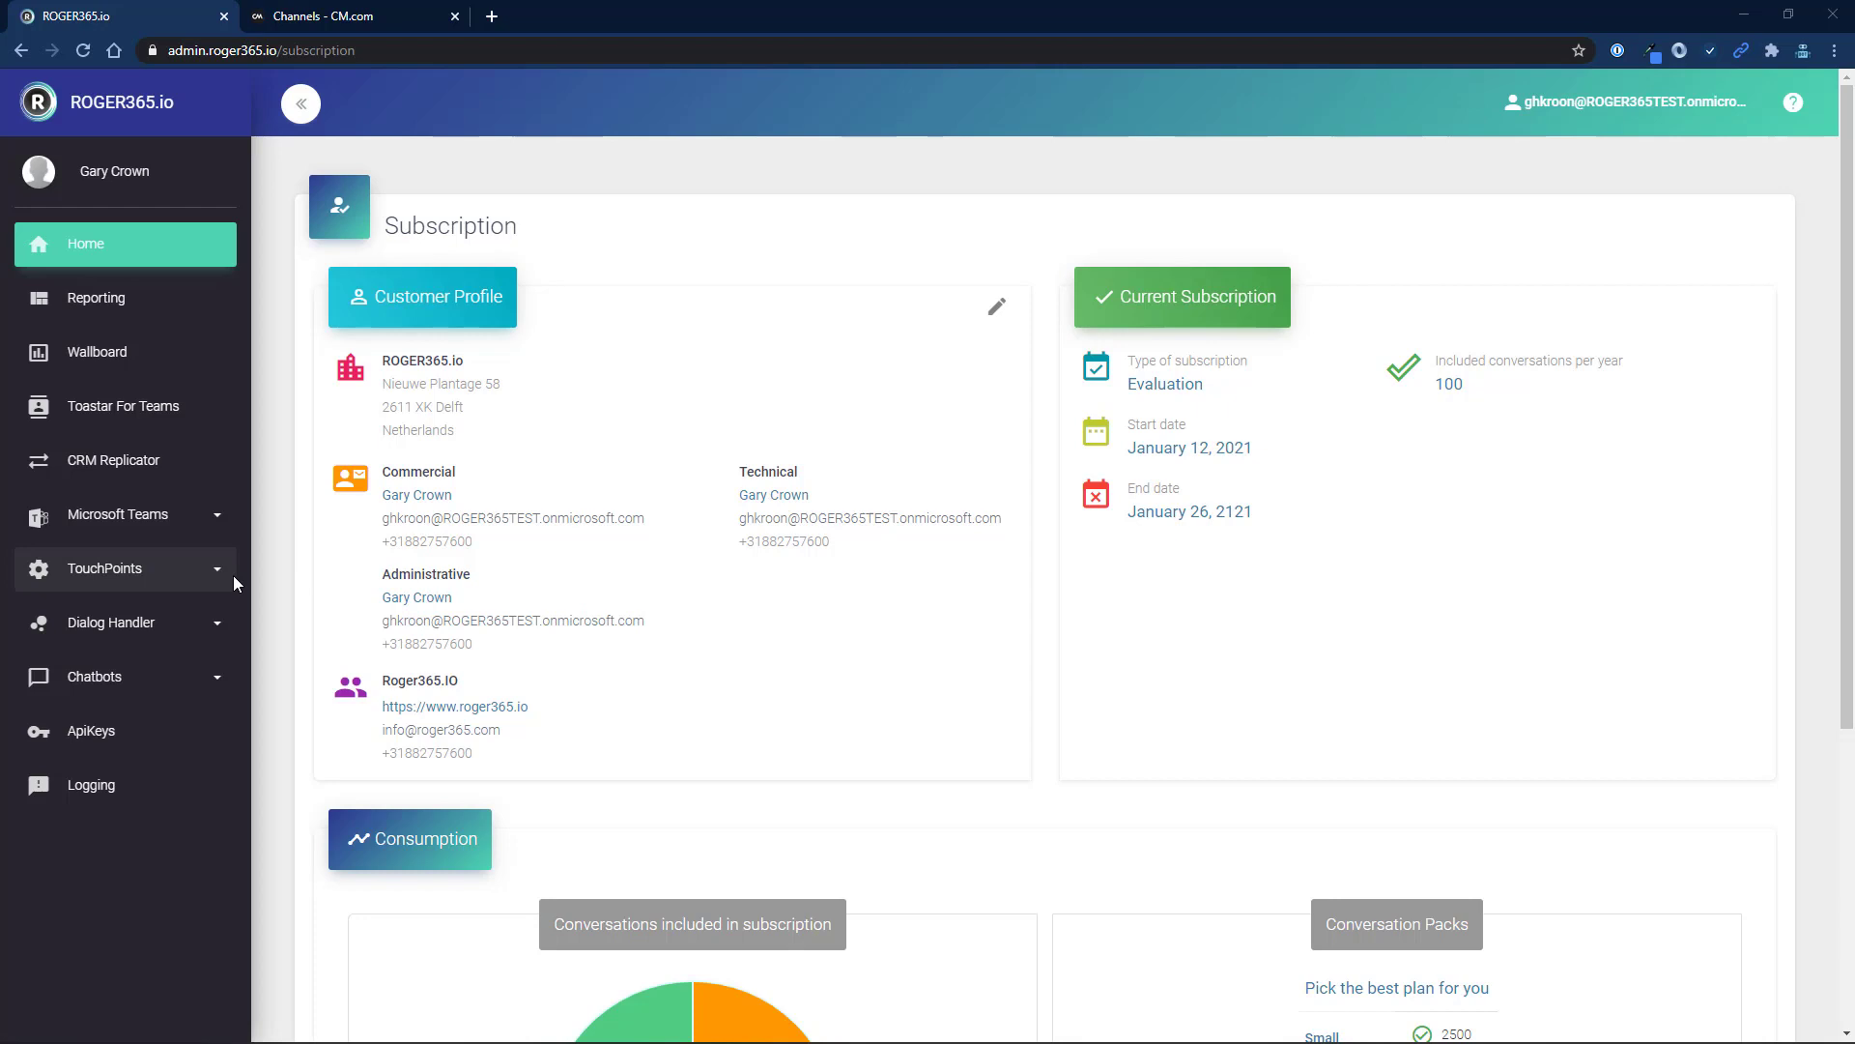
pyautogui.click(106, 568)
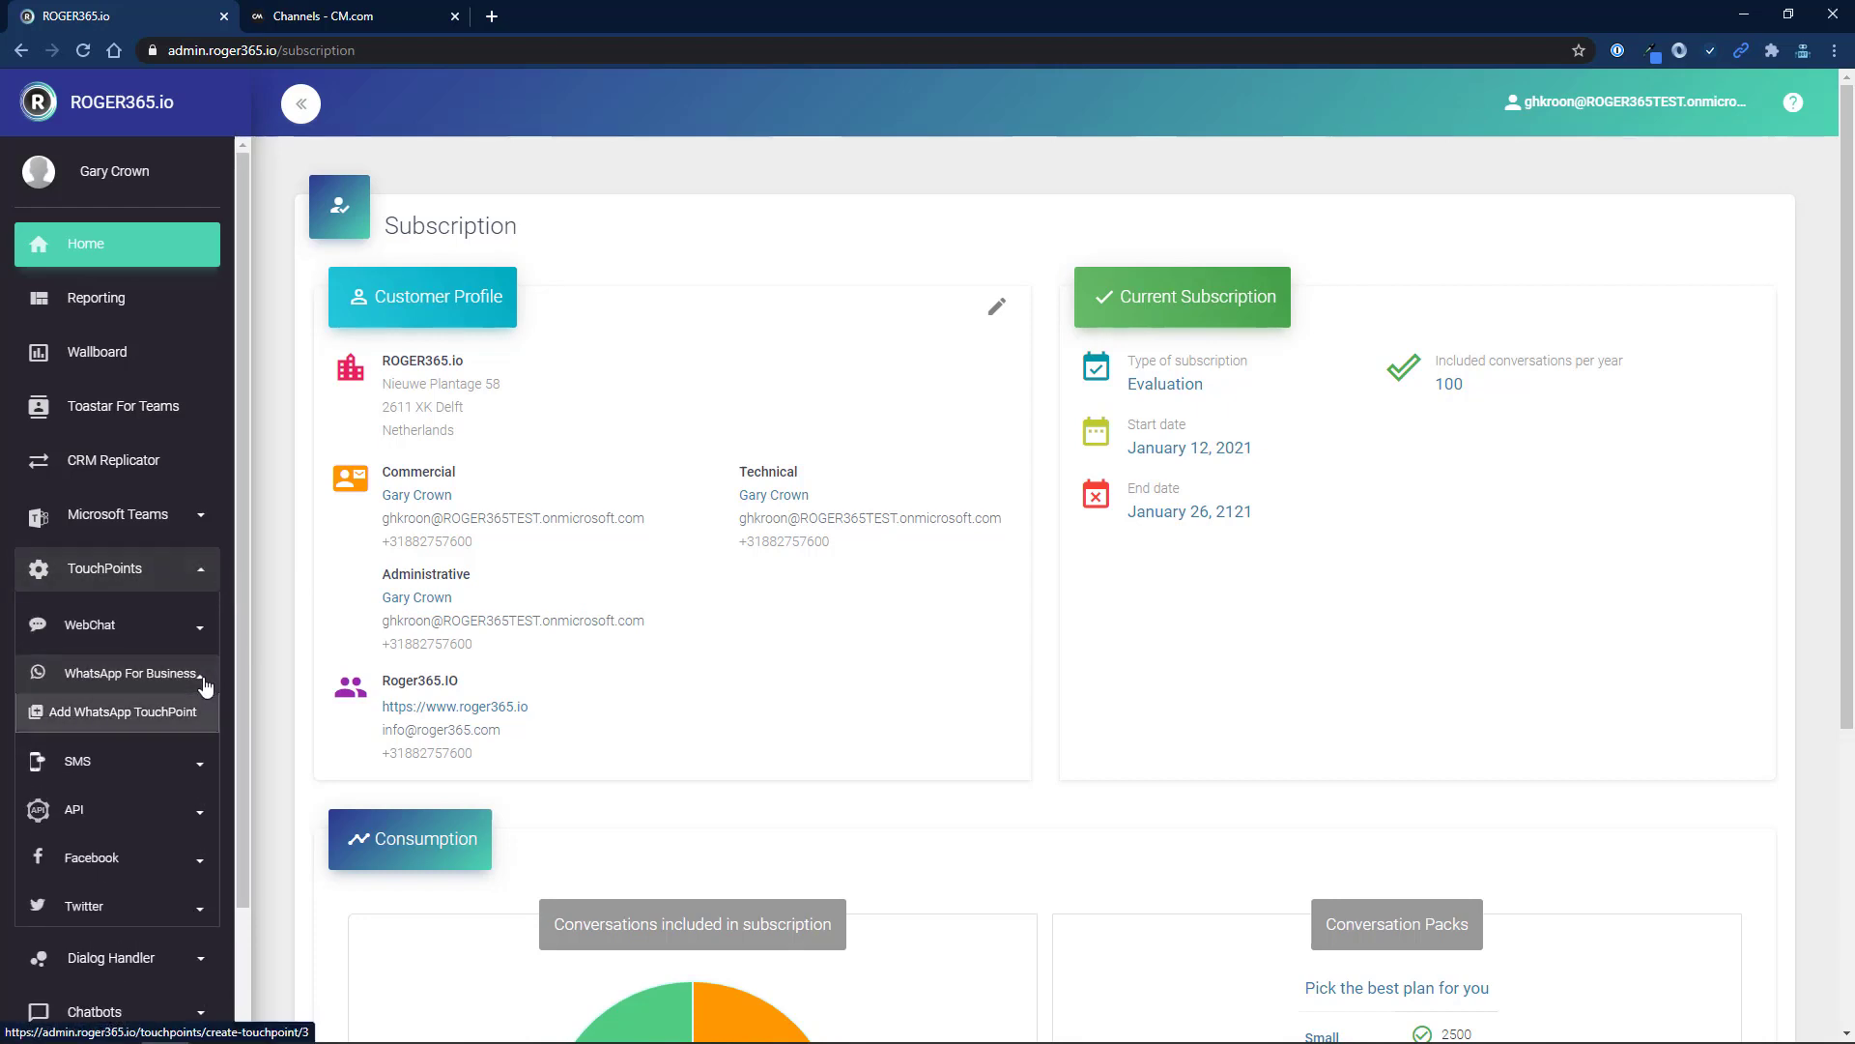
pyautogui.moveTo(178, 719)
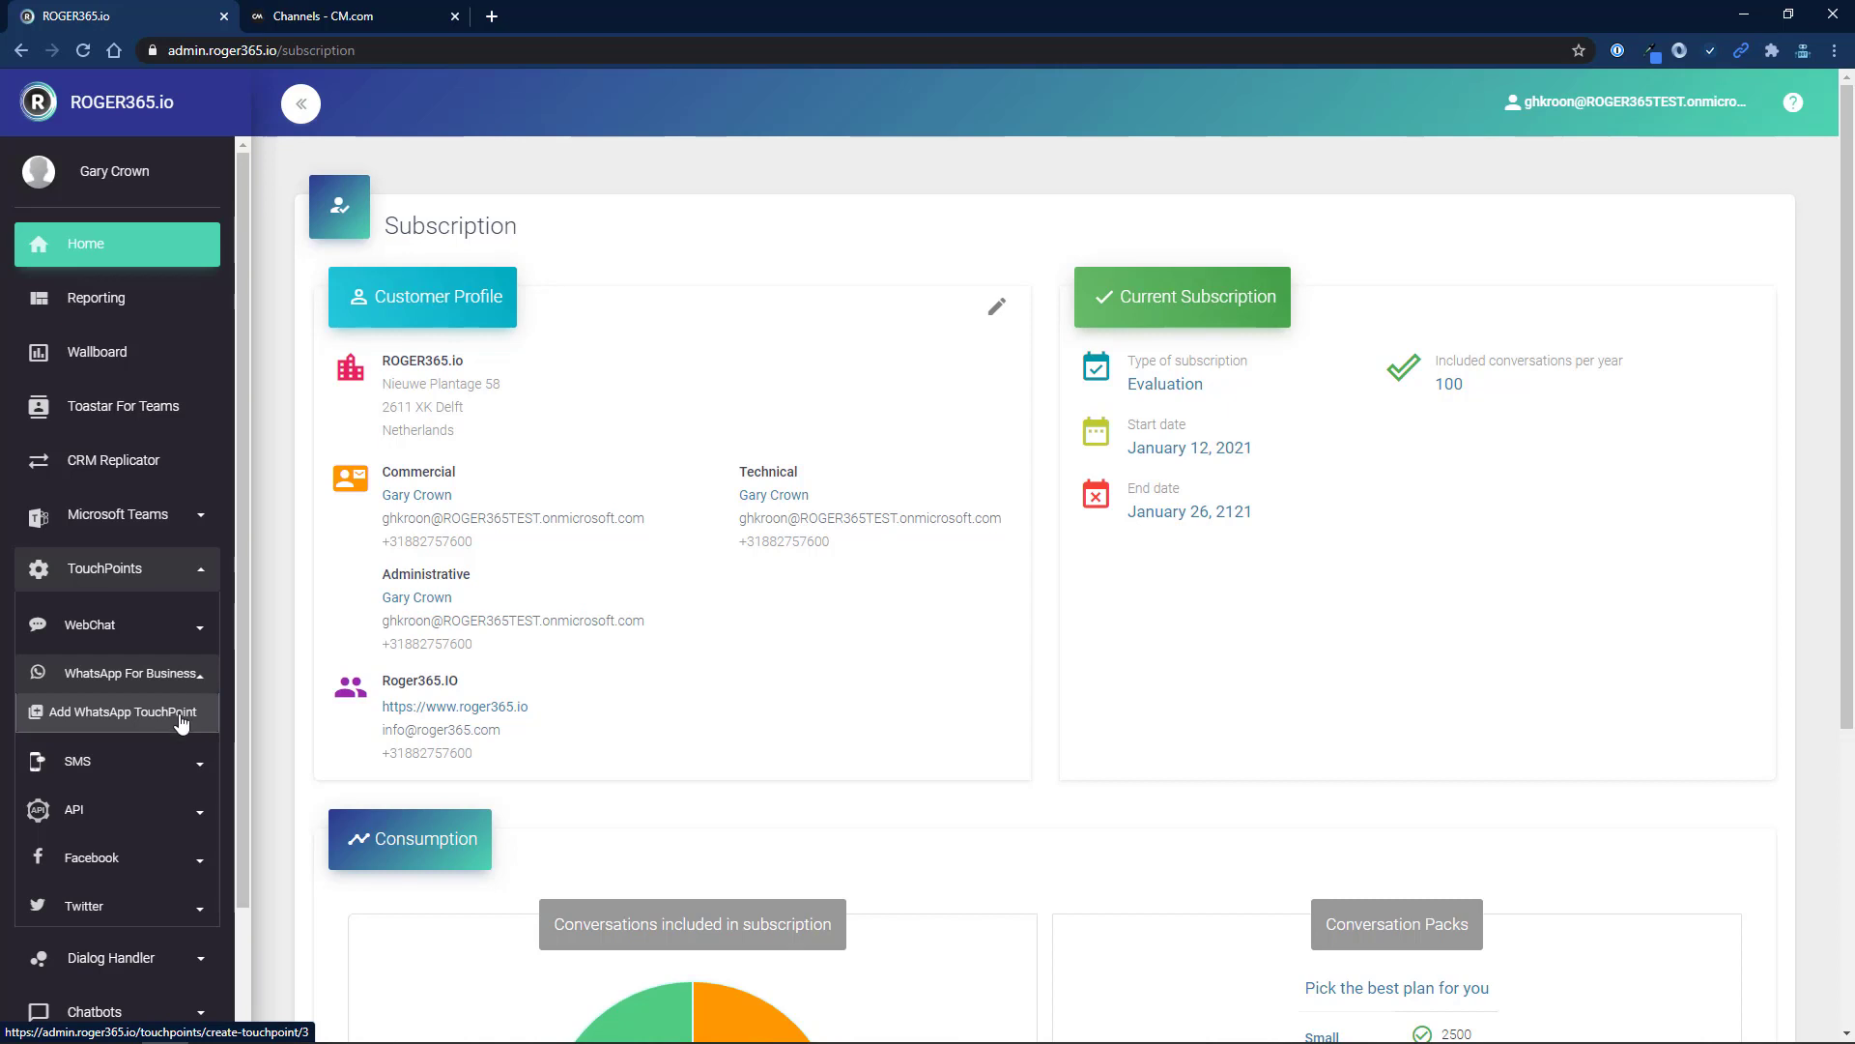
pyautogui.click(118, 711)
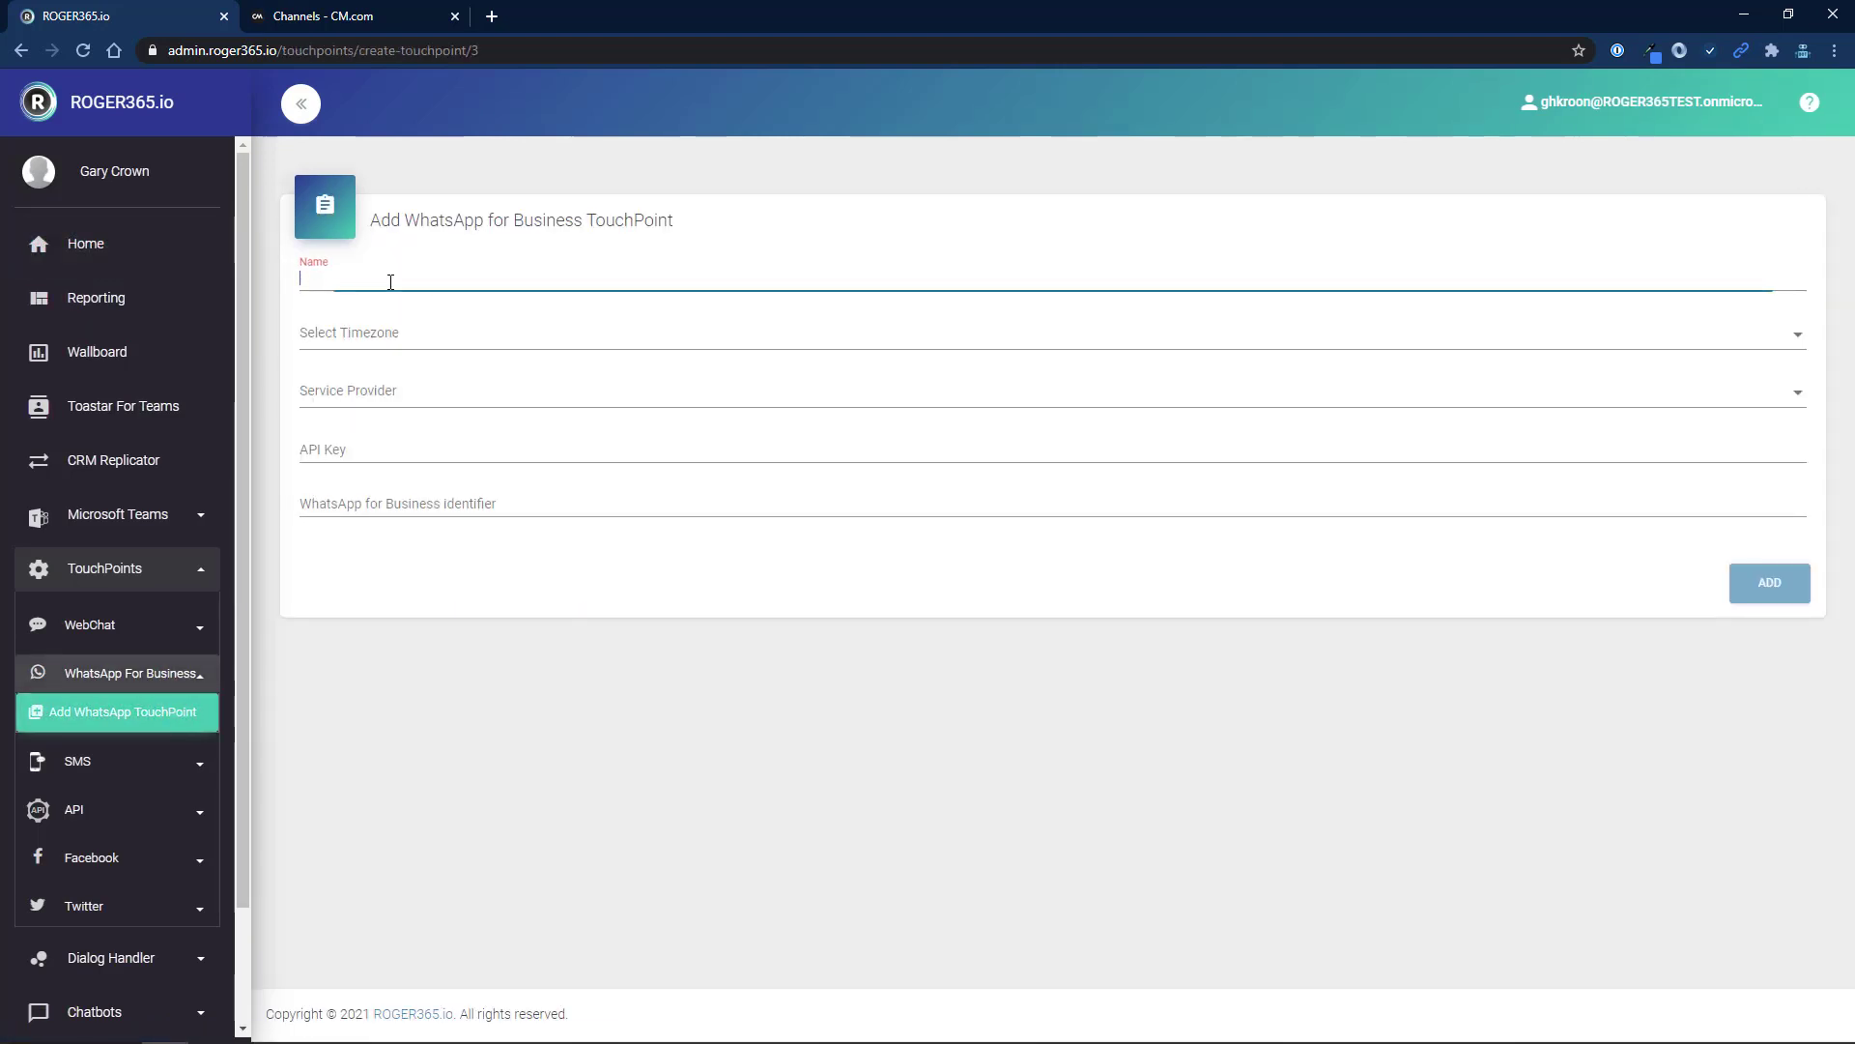
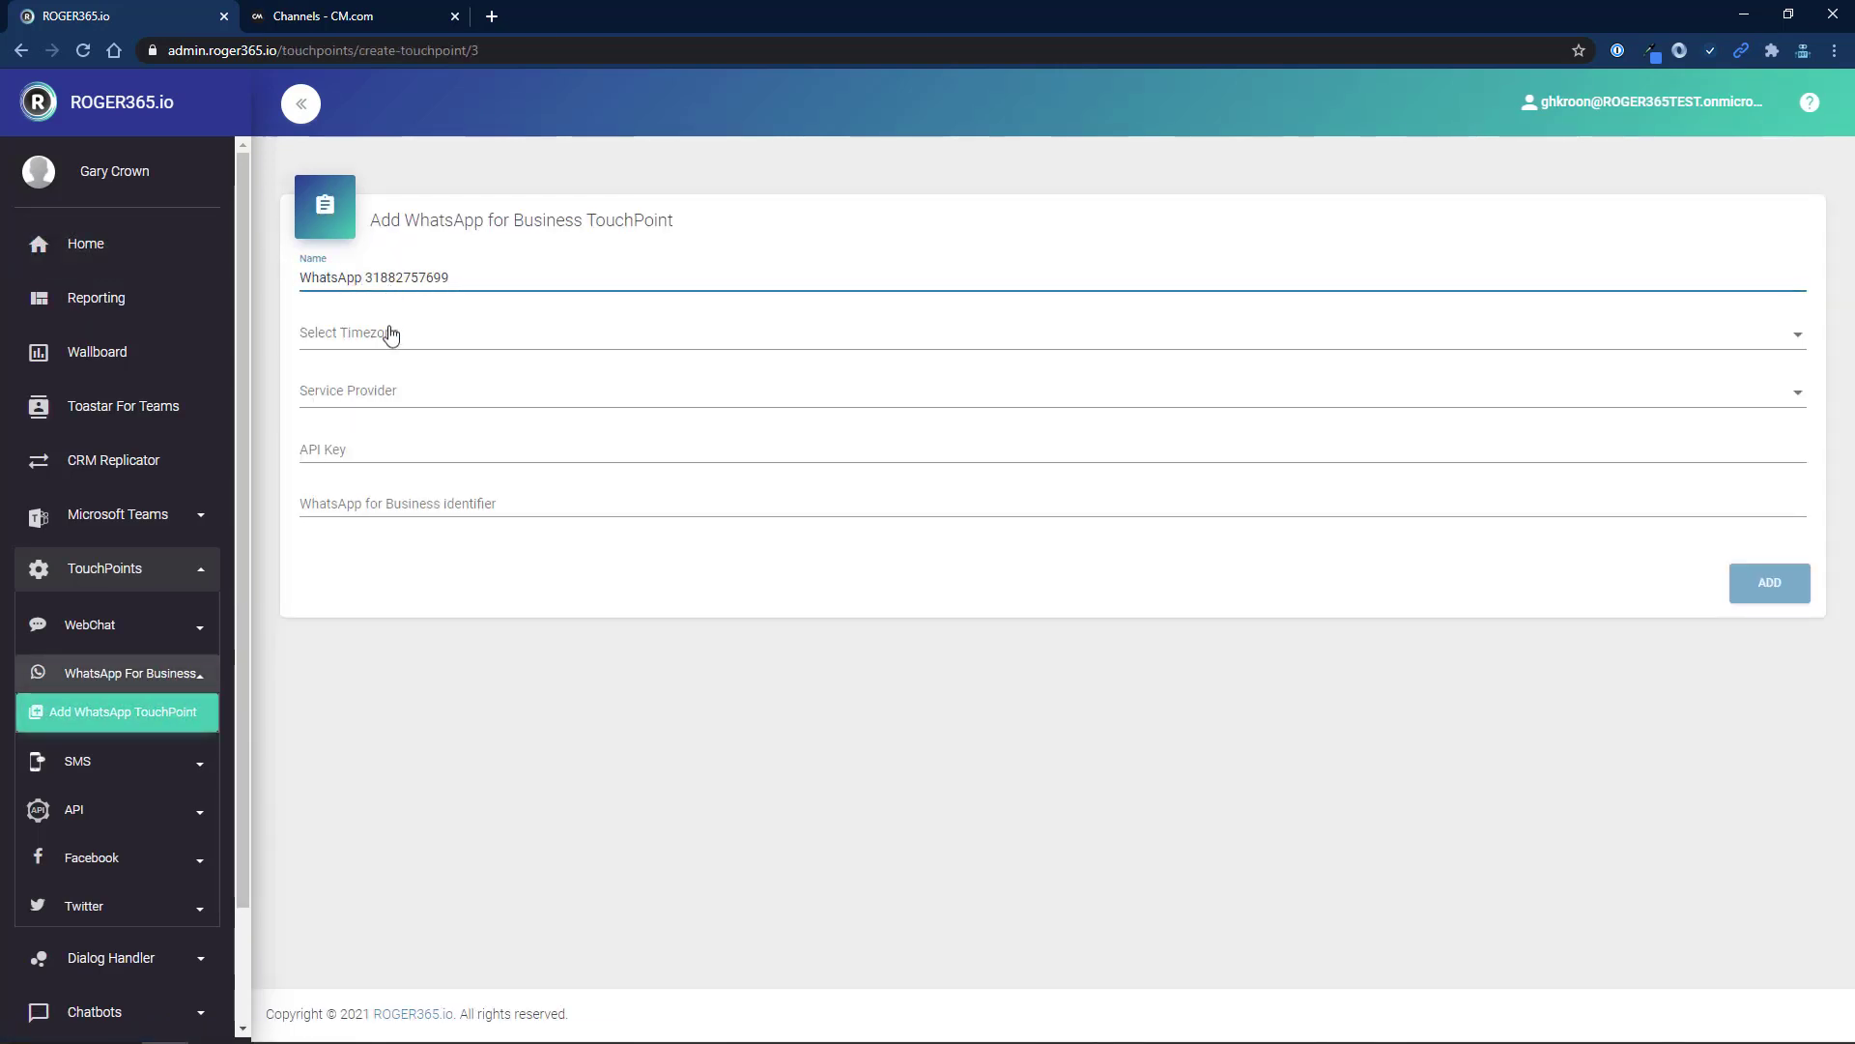
pyautogui.click(1042, 335)
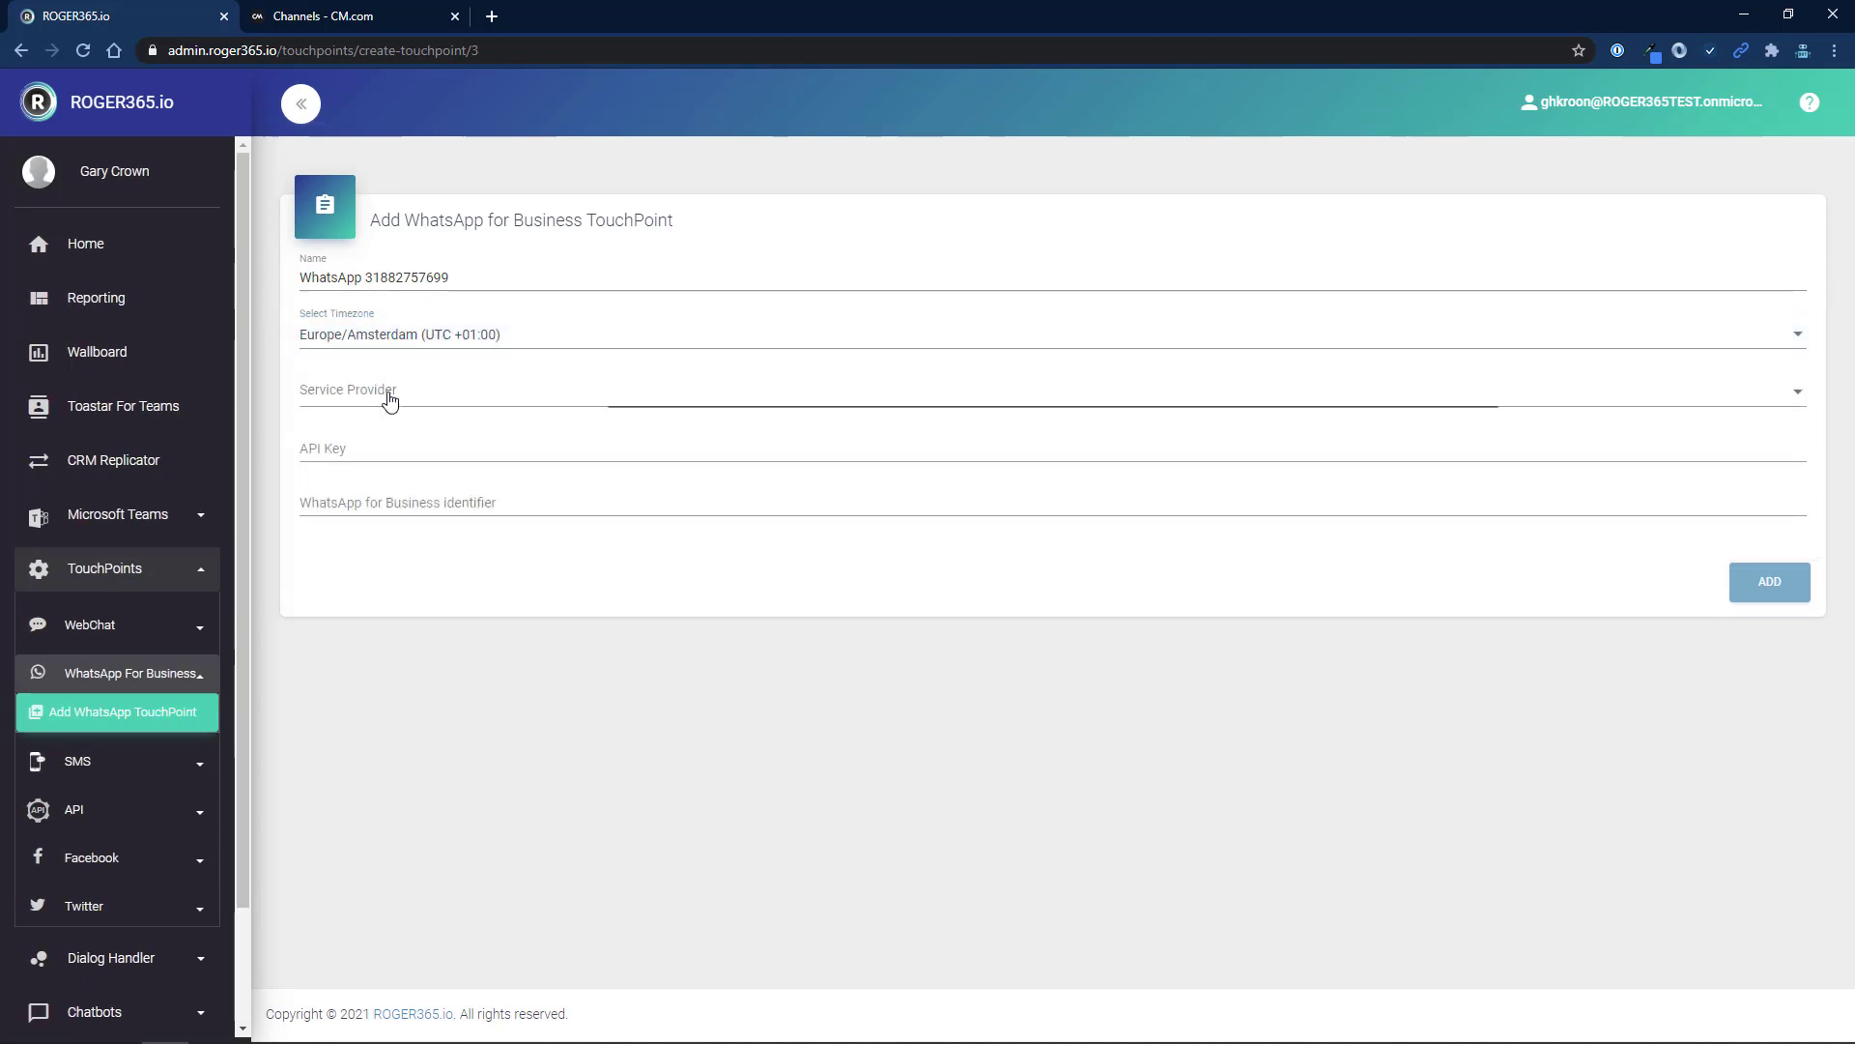
pyautogui.click(1052, 390)
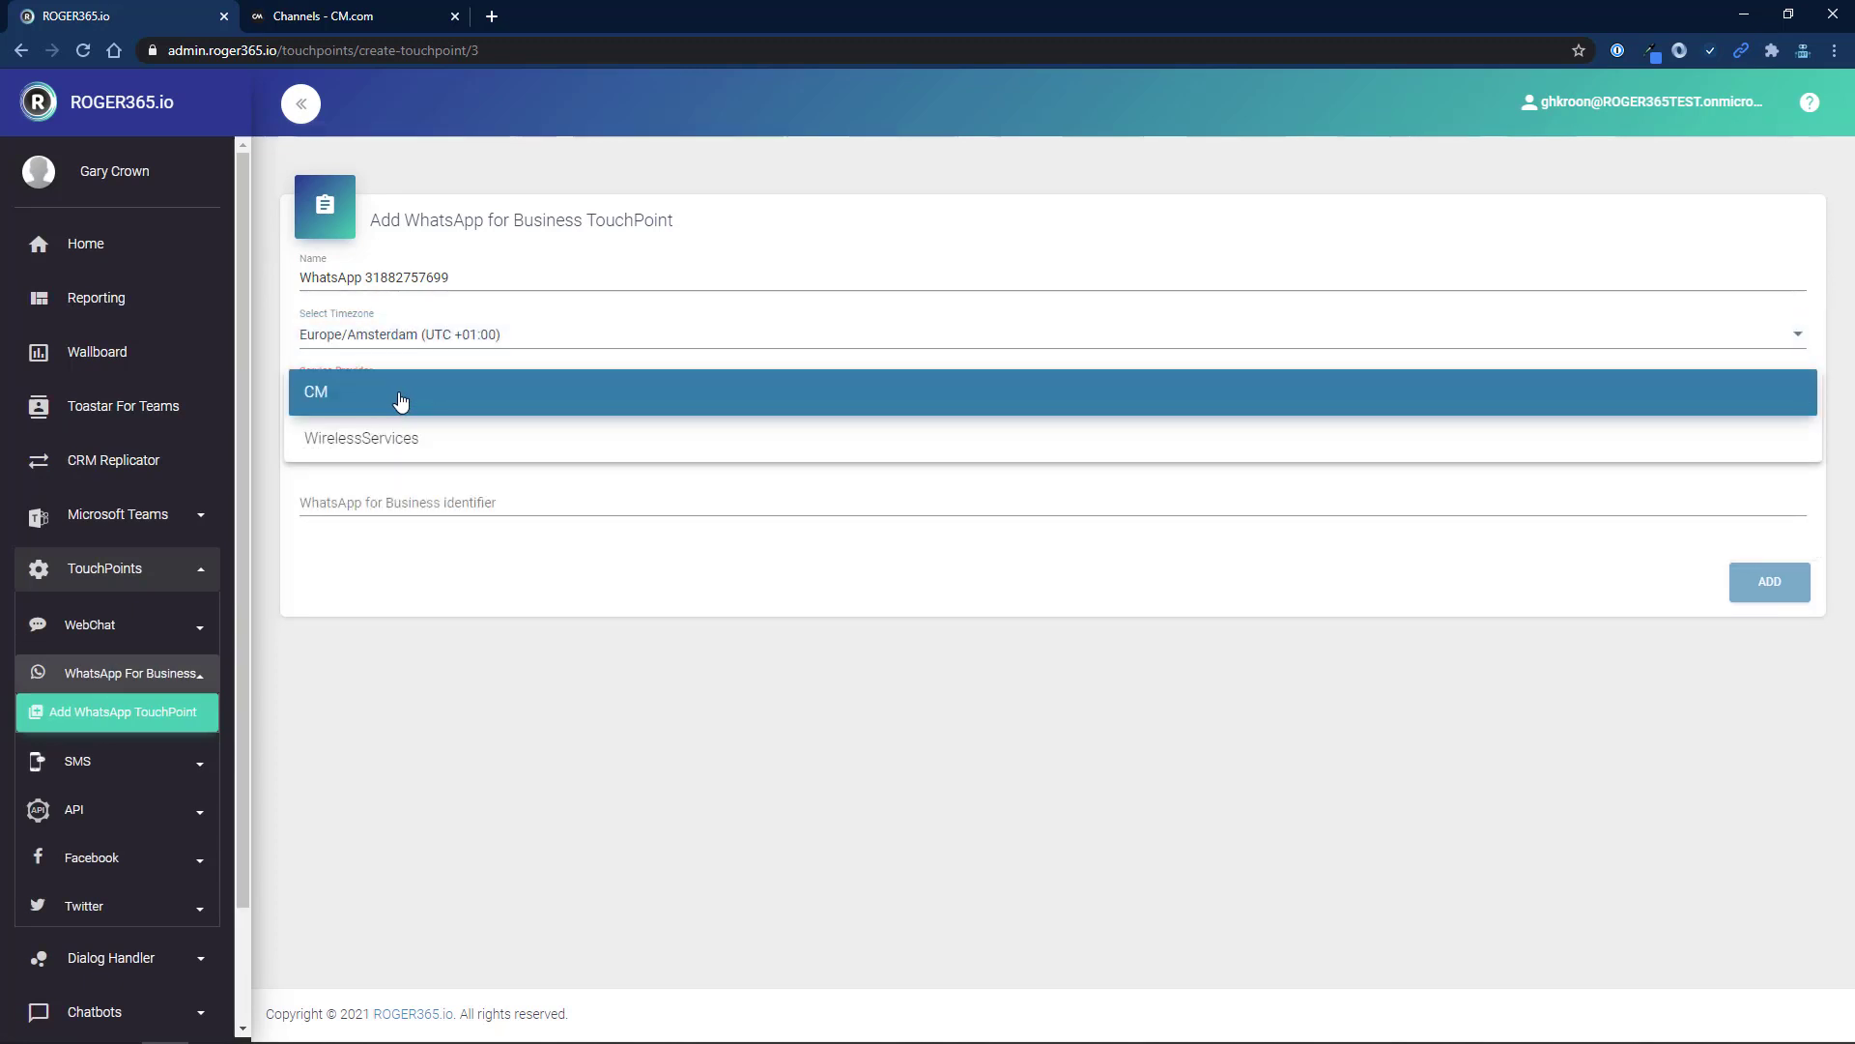
pyautogui.click(315, 392)
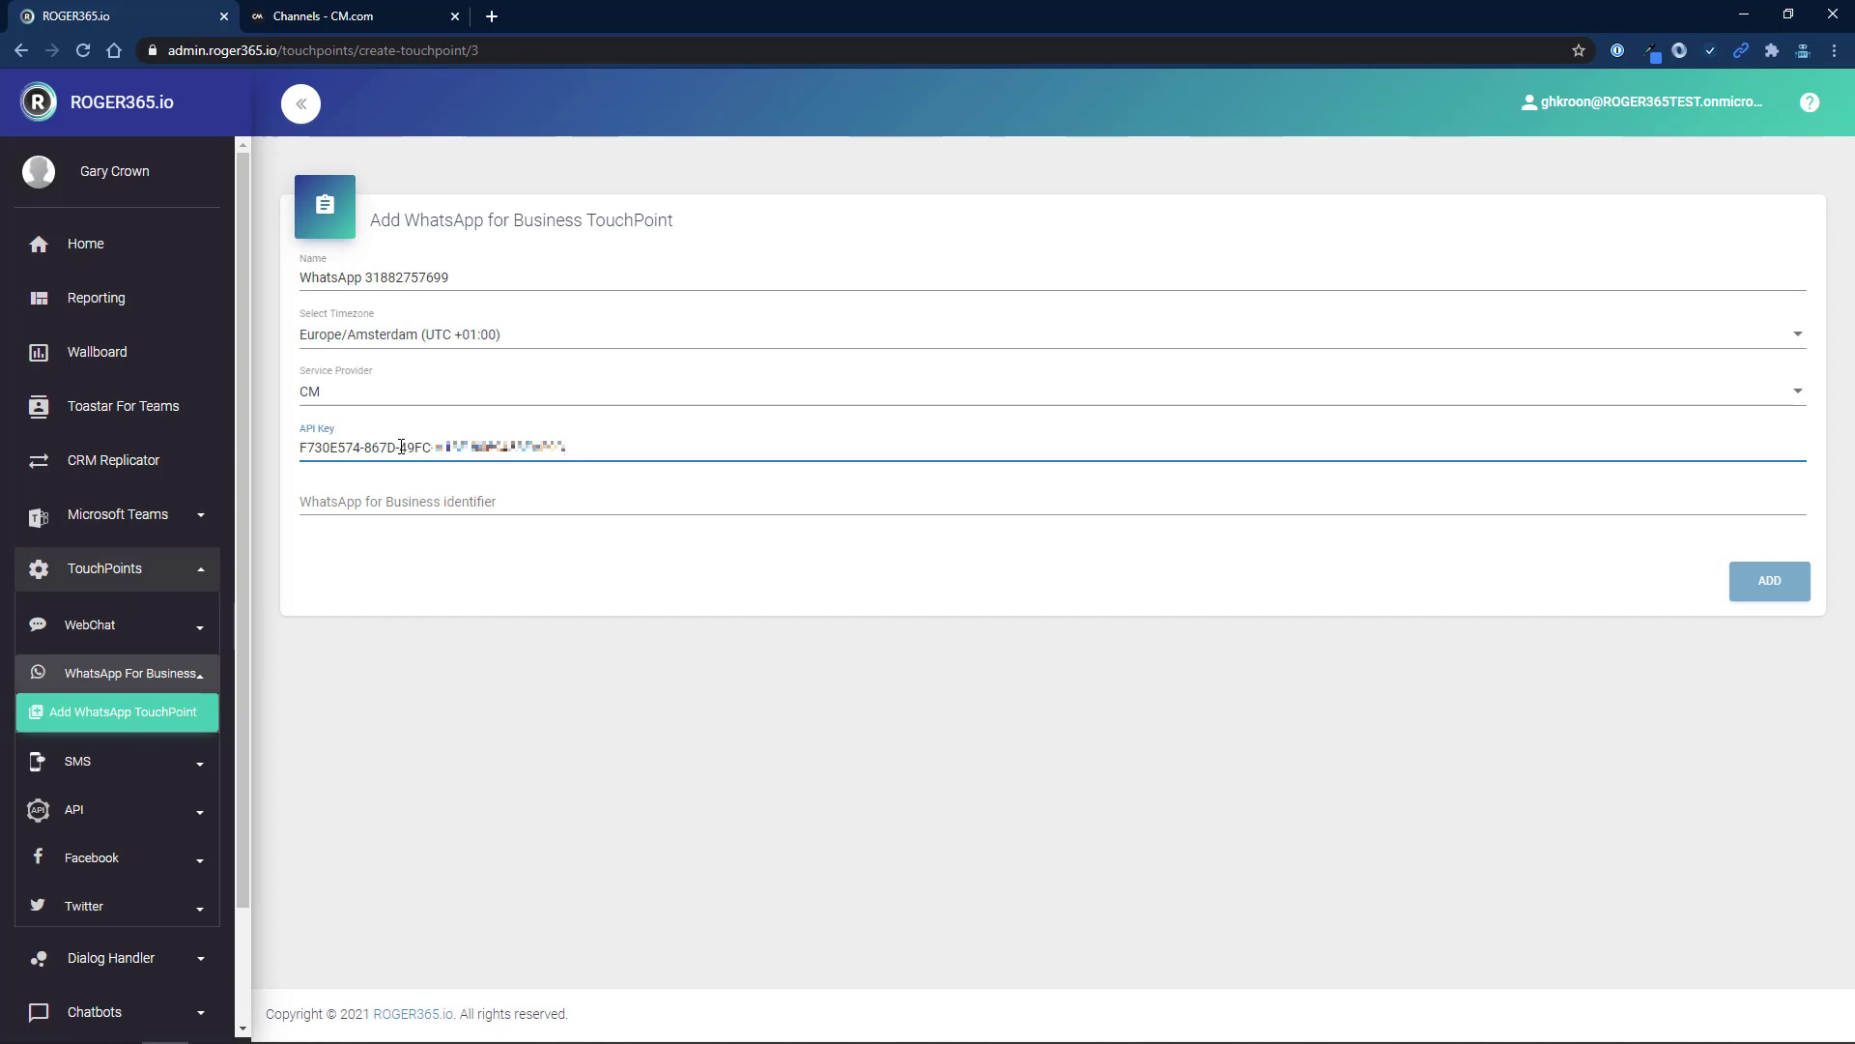
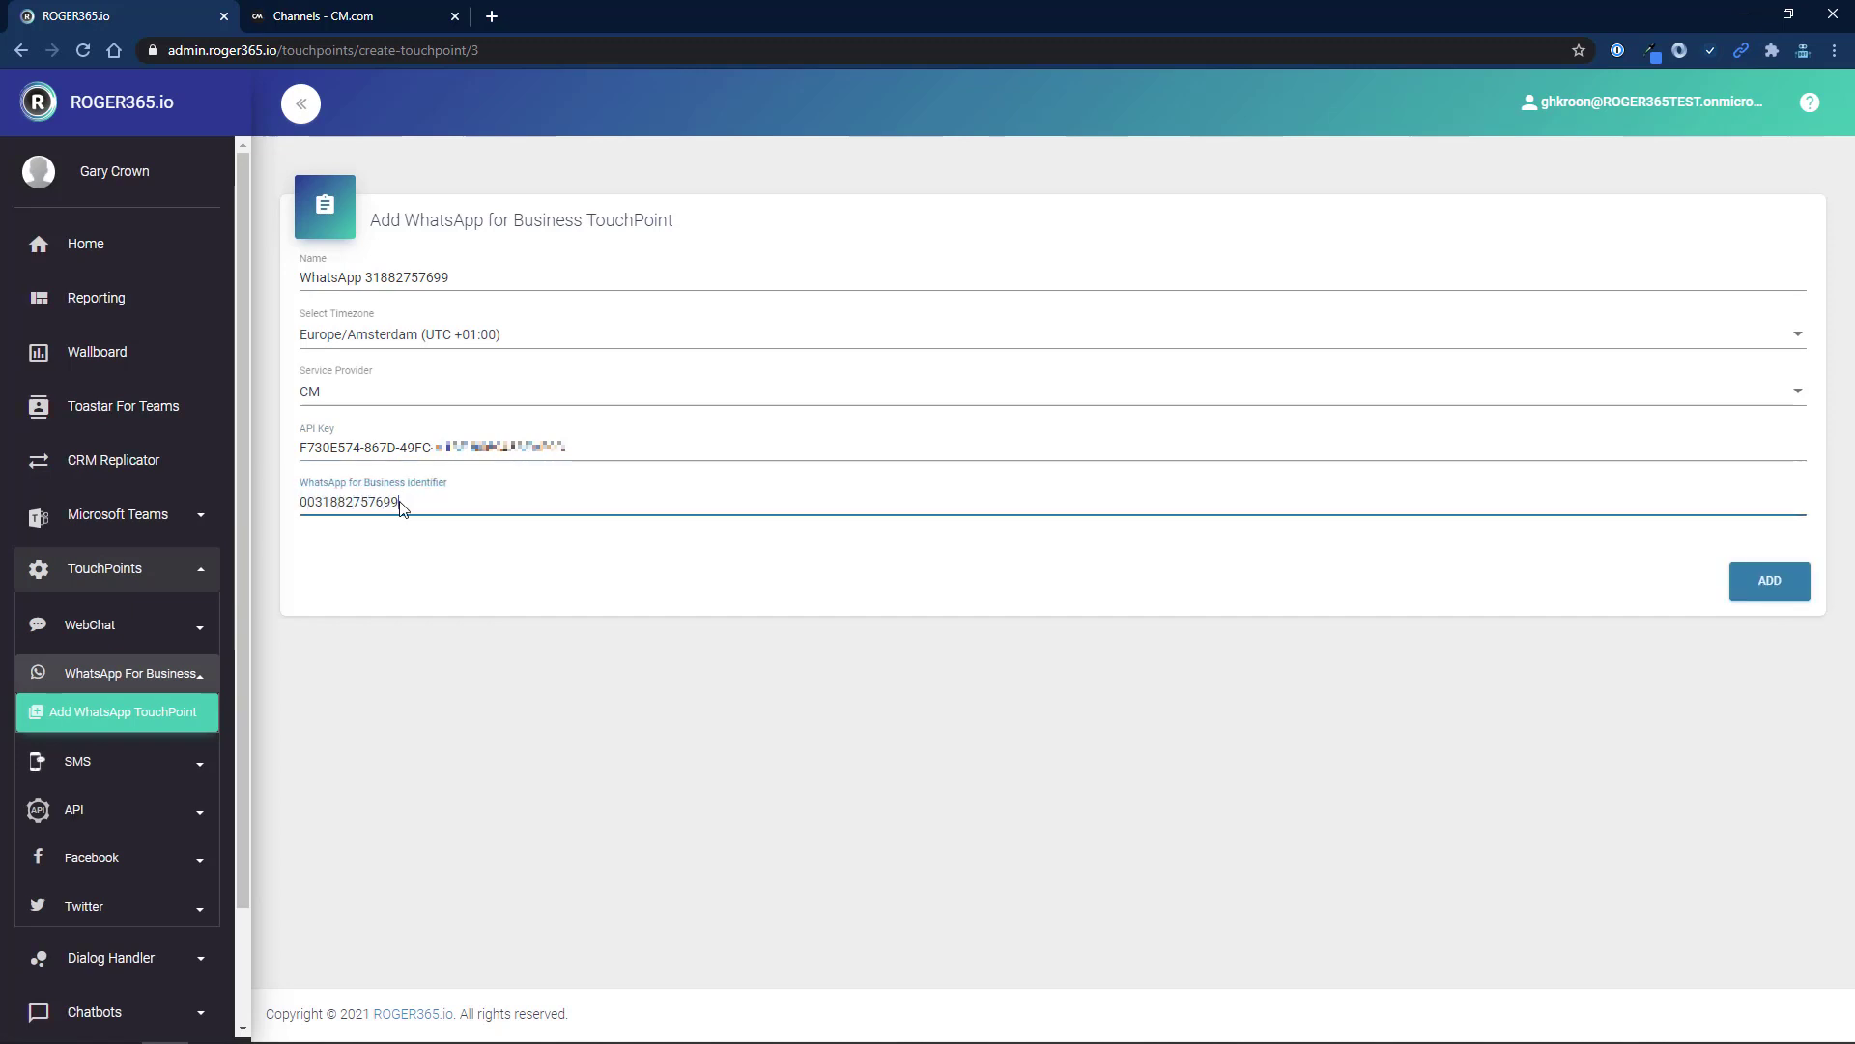
pyautogui.moveTo(1474, 578)
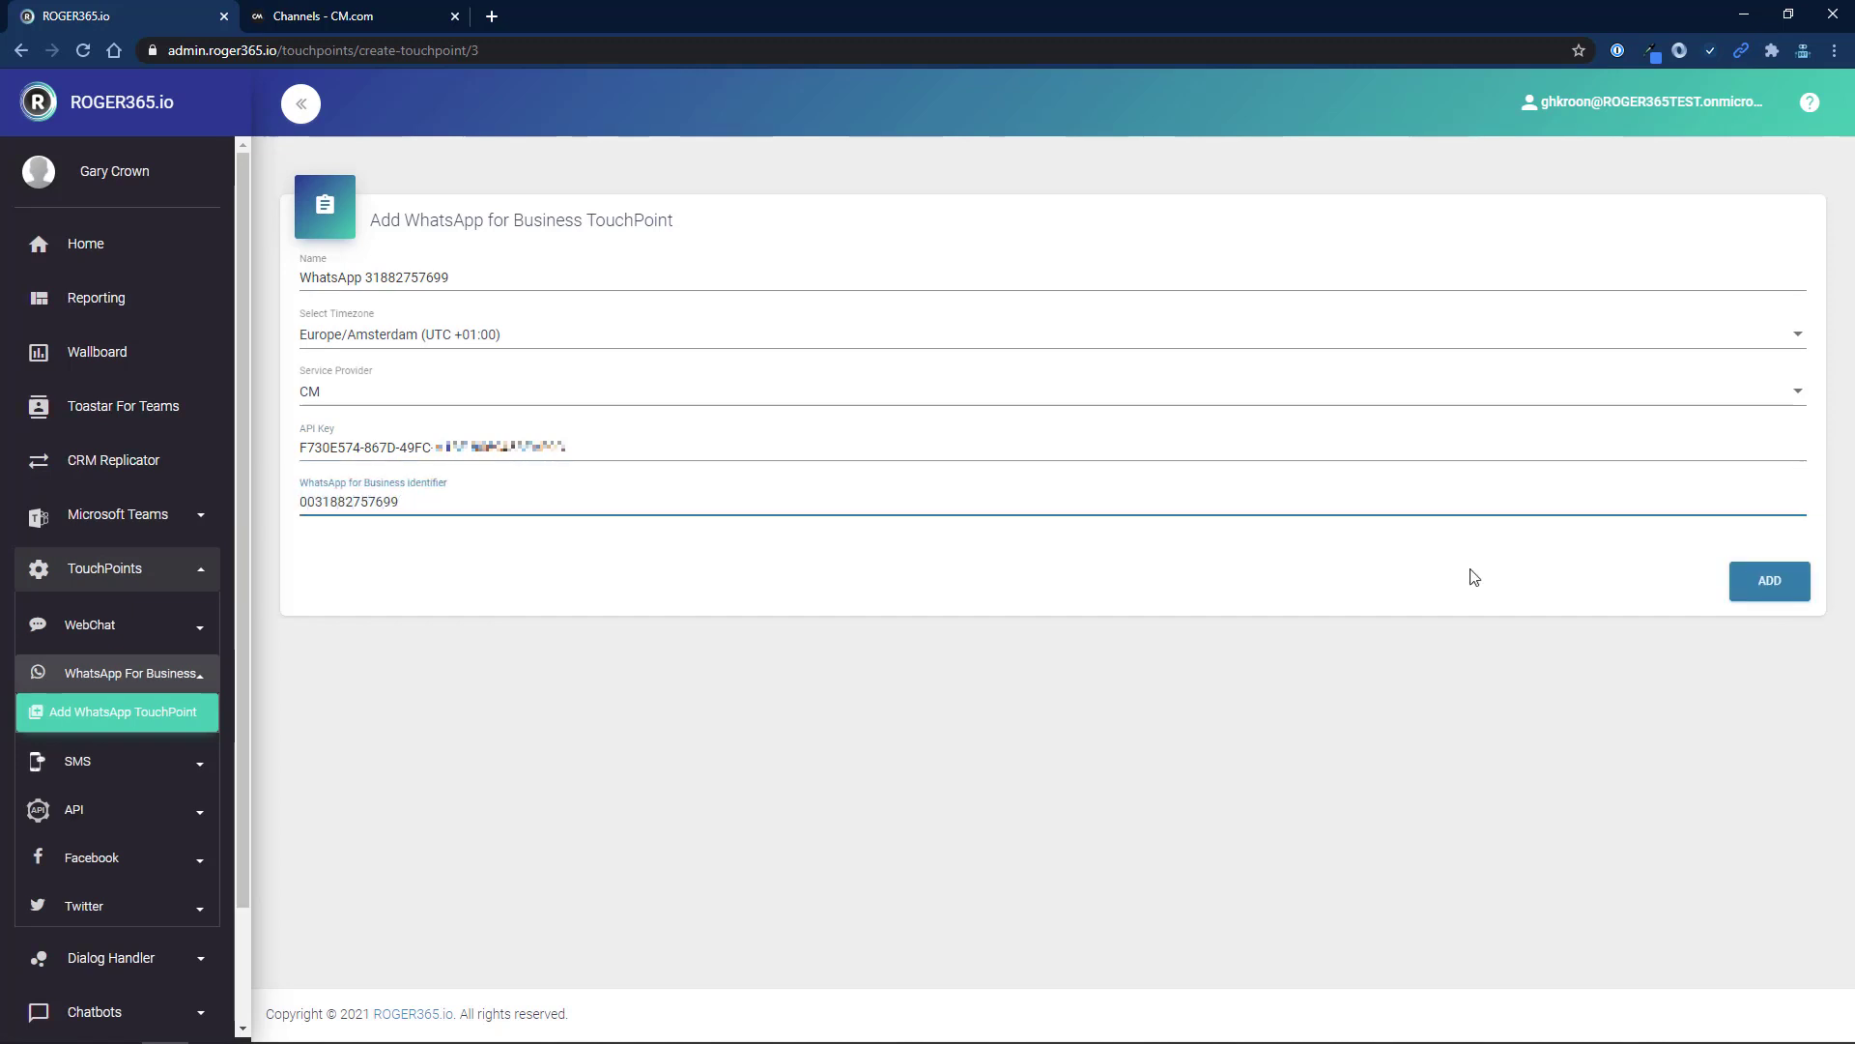
pyautogui.click(1769, 580)
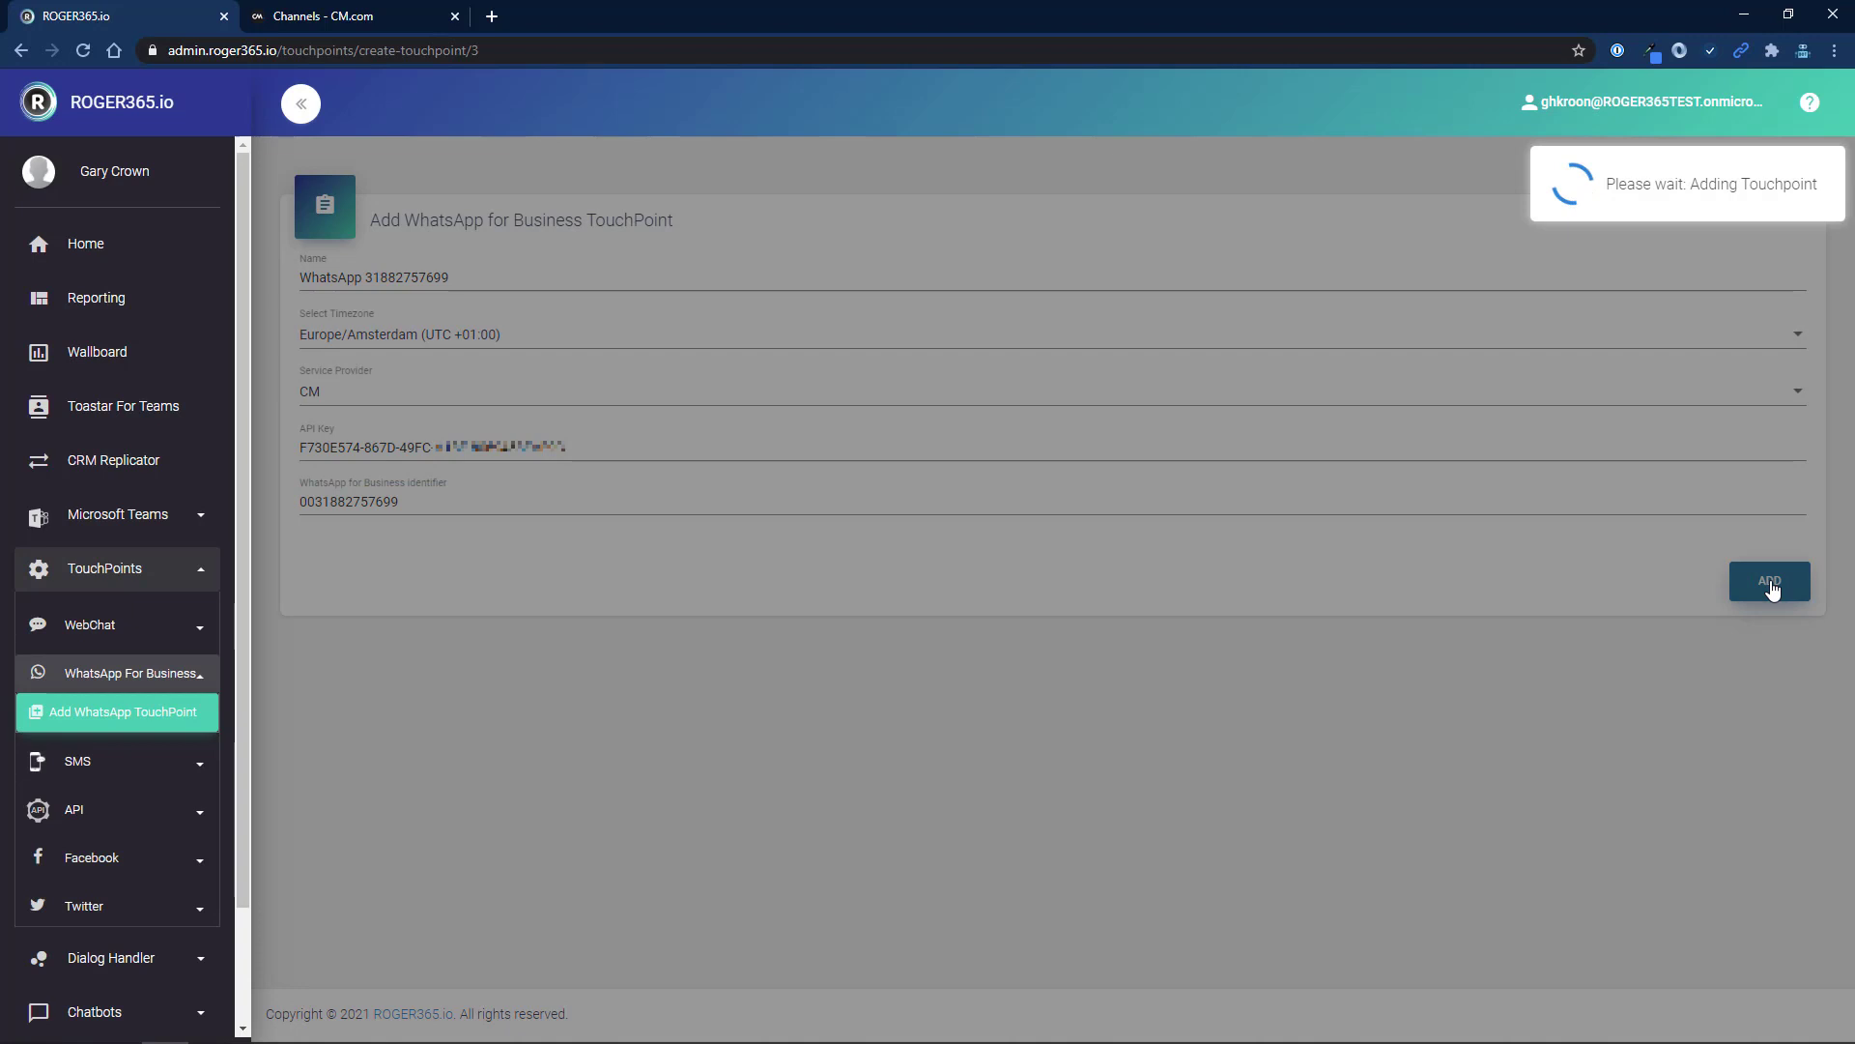
# Dismiss the touchpoint-added notice and start a new flowchart from the library in Flowchart Designer.
pyautogui.click(1769, 581)
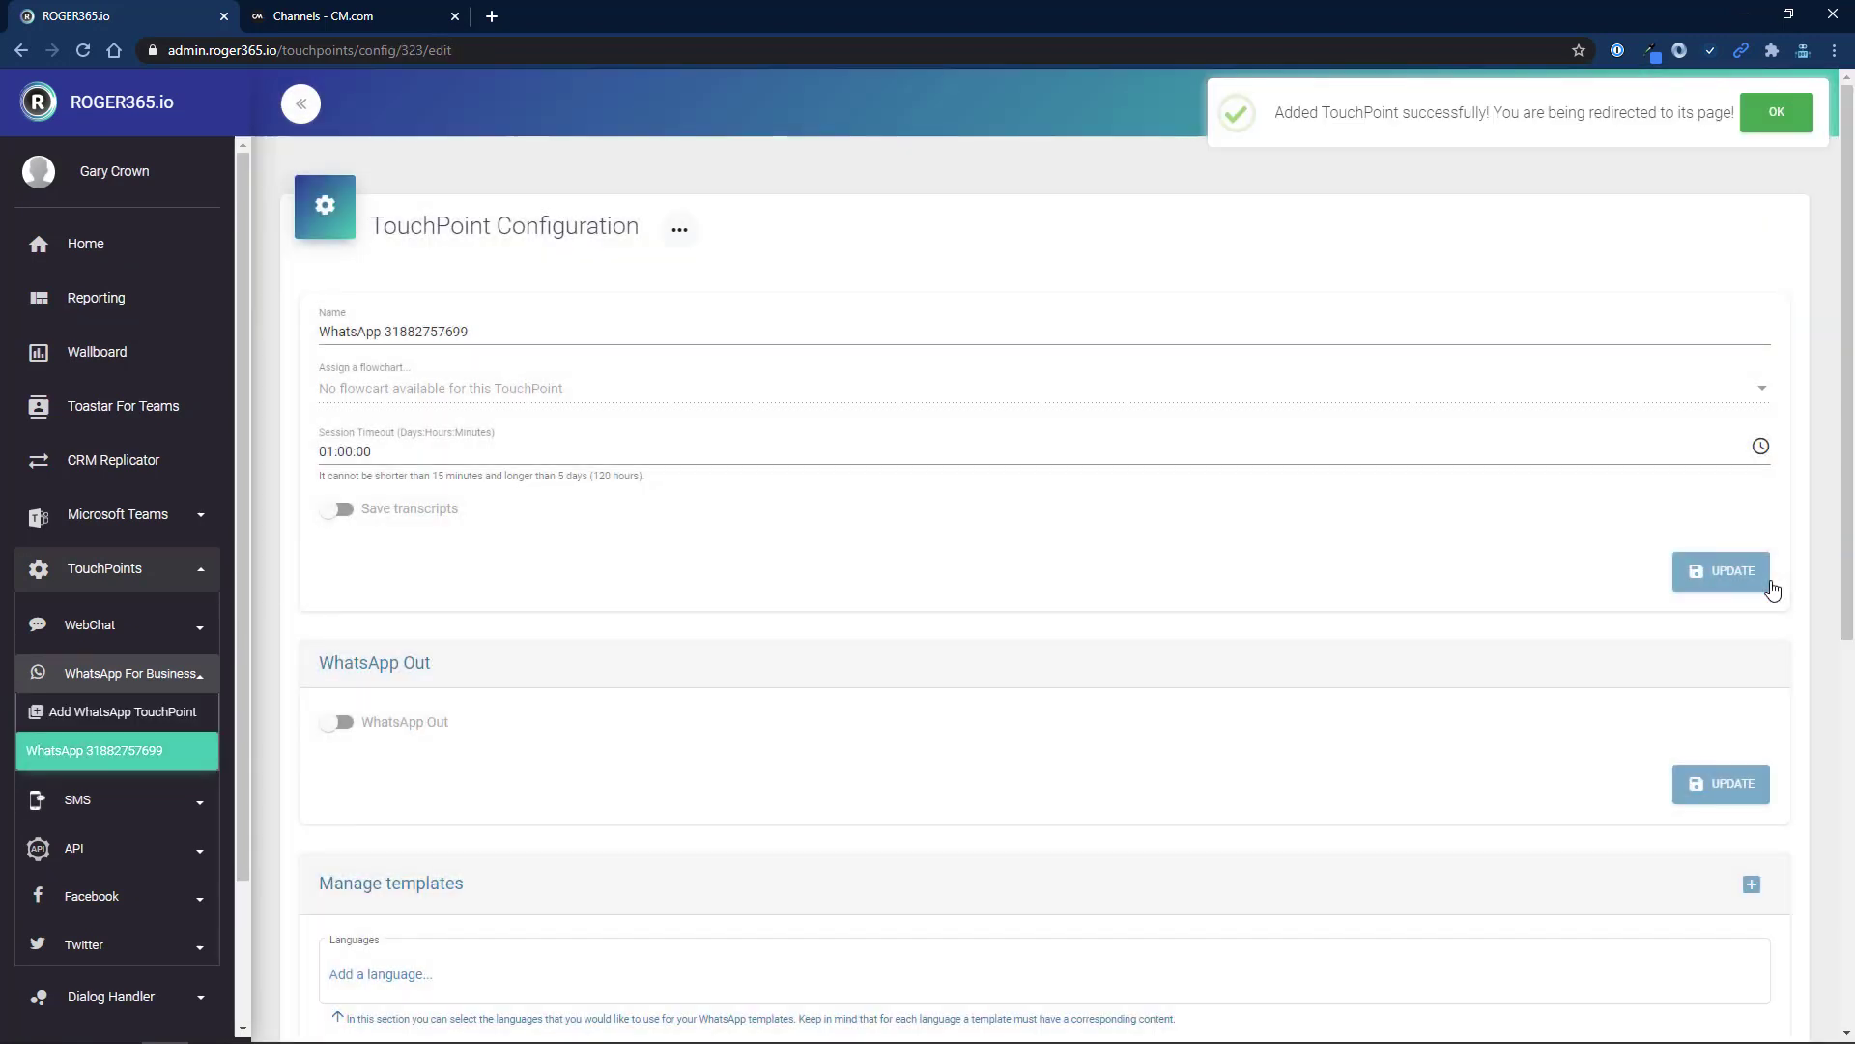
pyautogui.click(1775, 112)
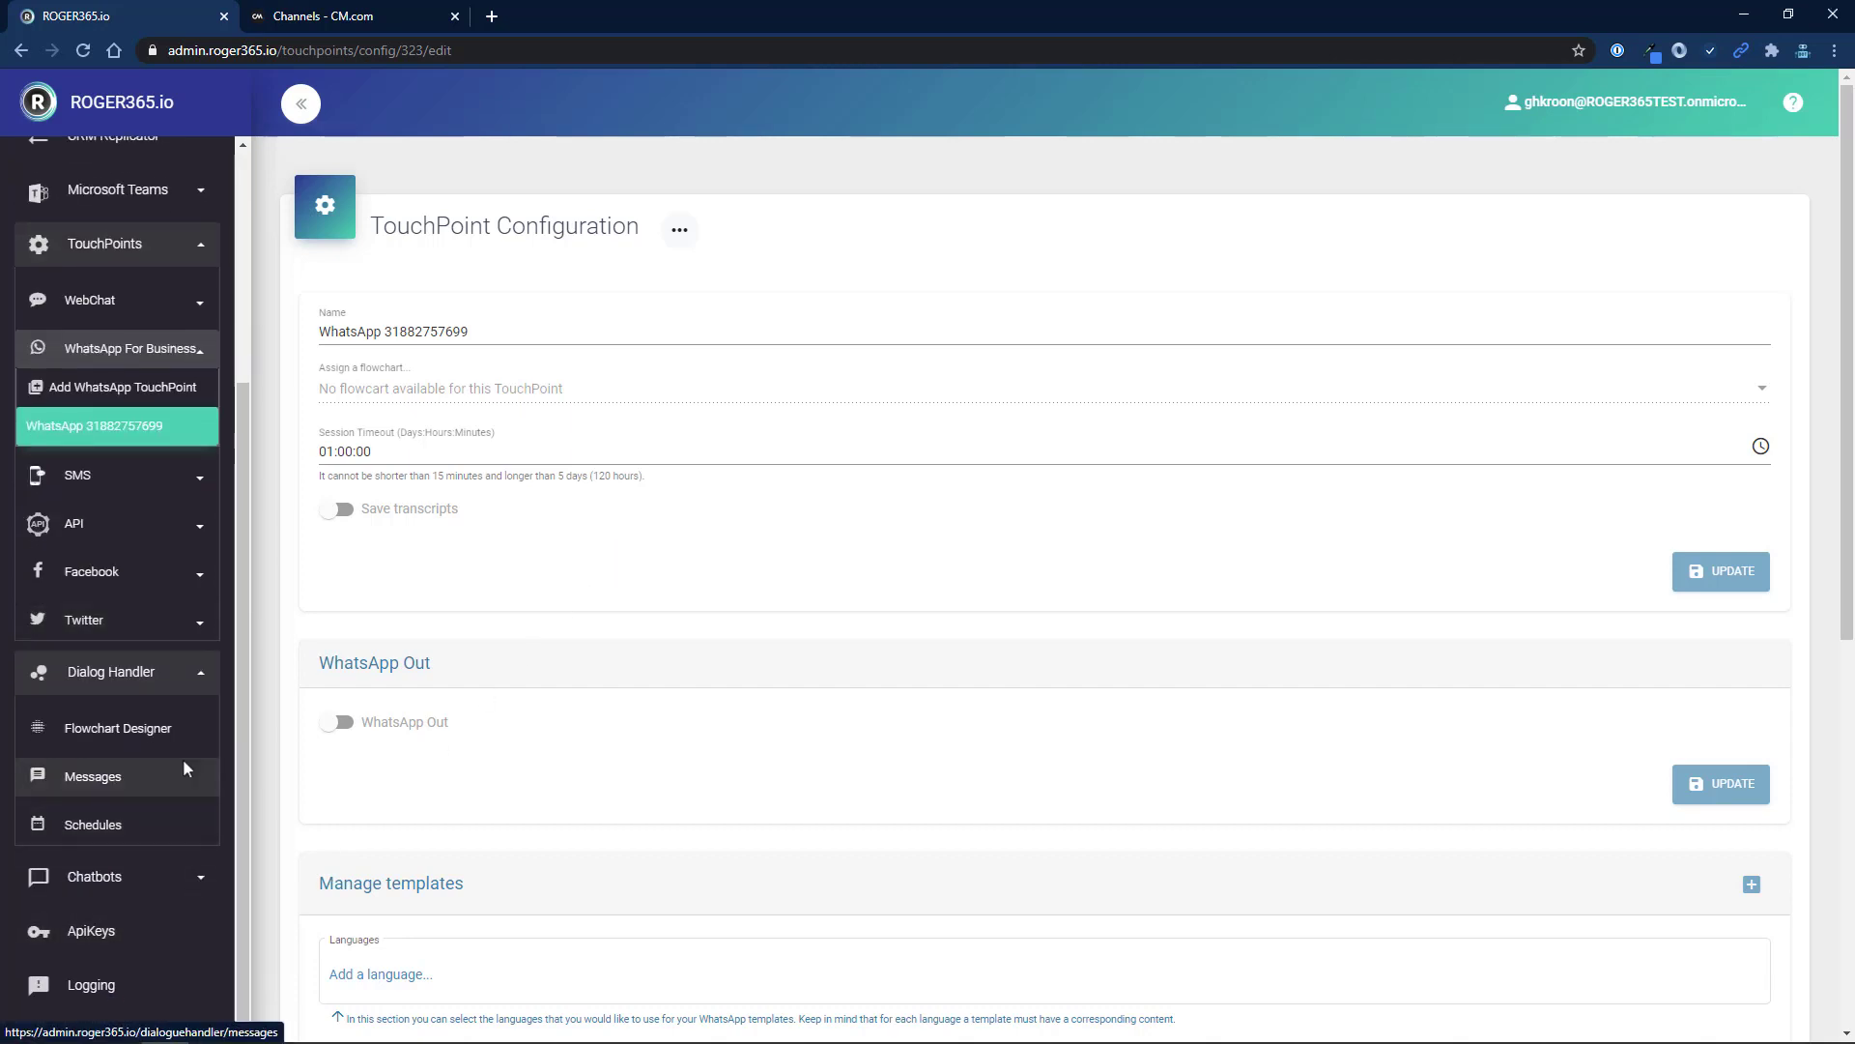
pyautogui.click(118, 727)
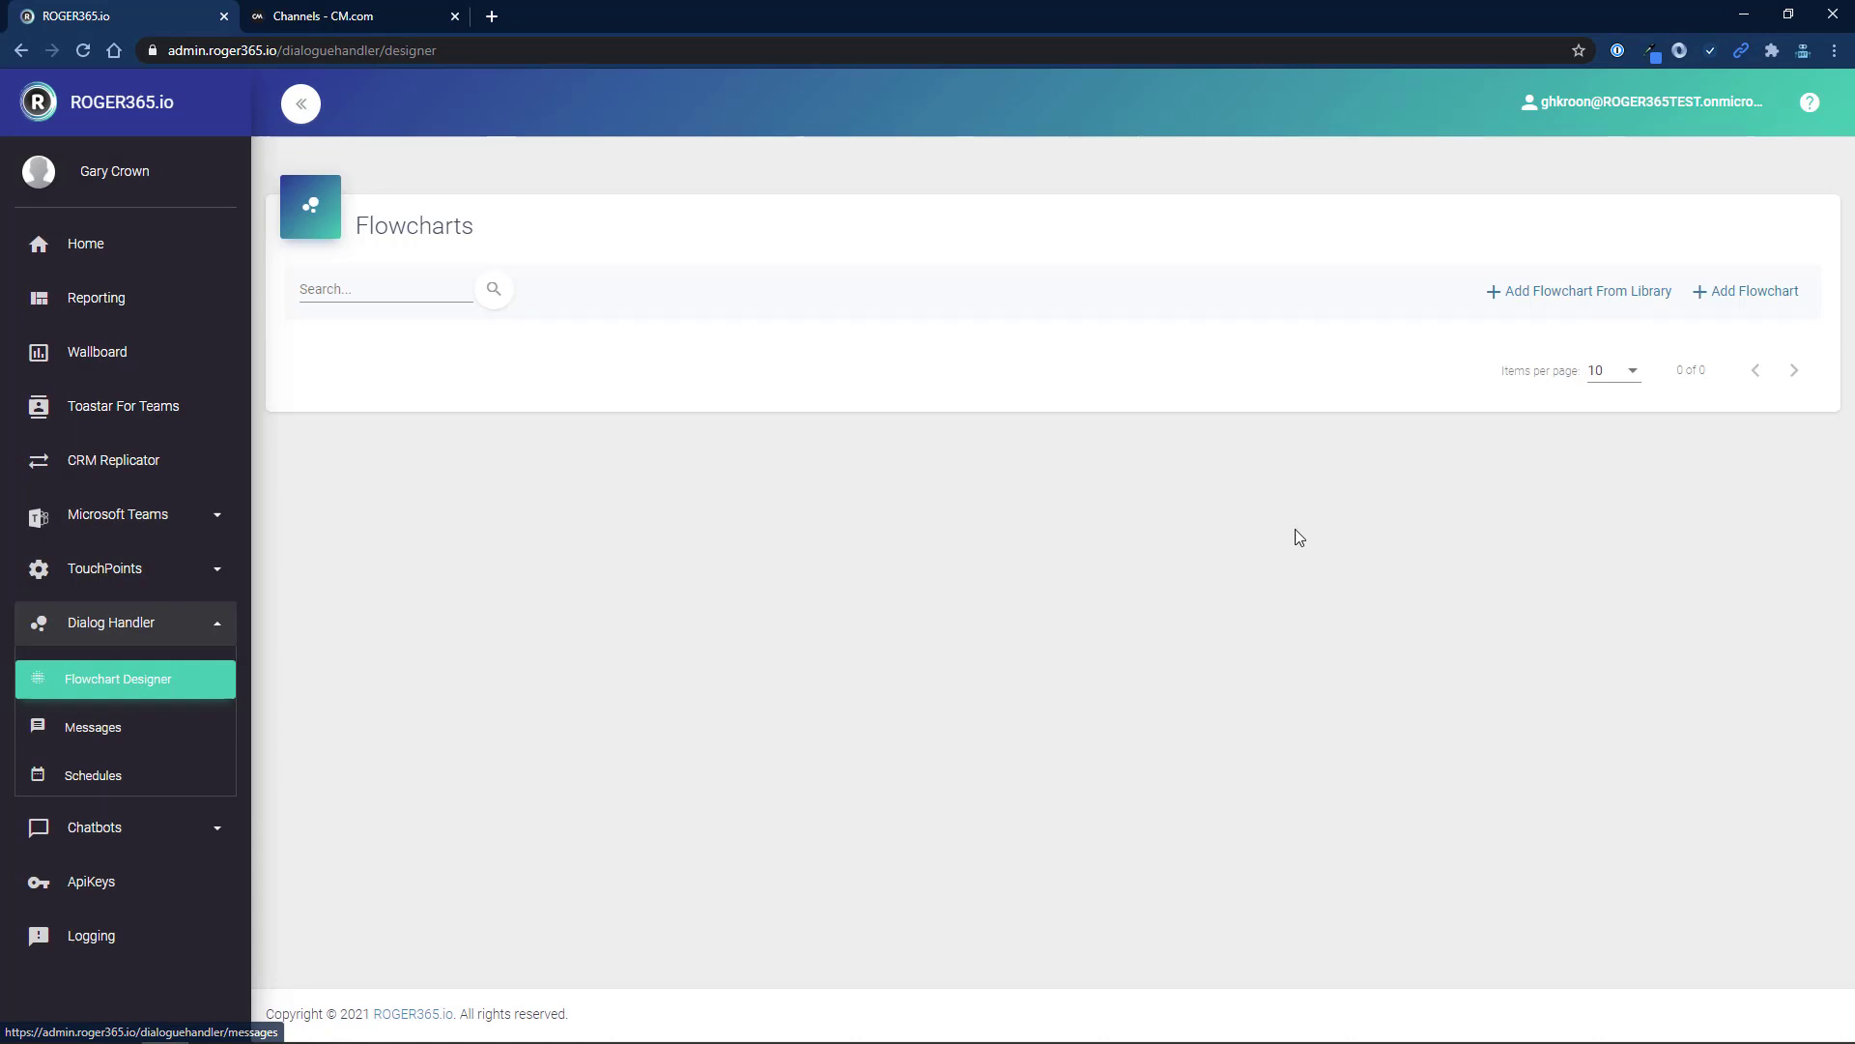
pyautogui.click(1585, 292)
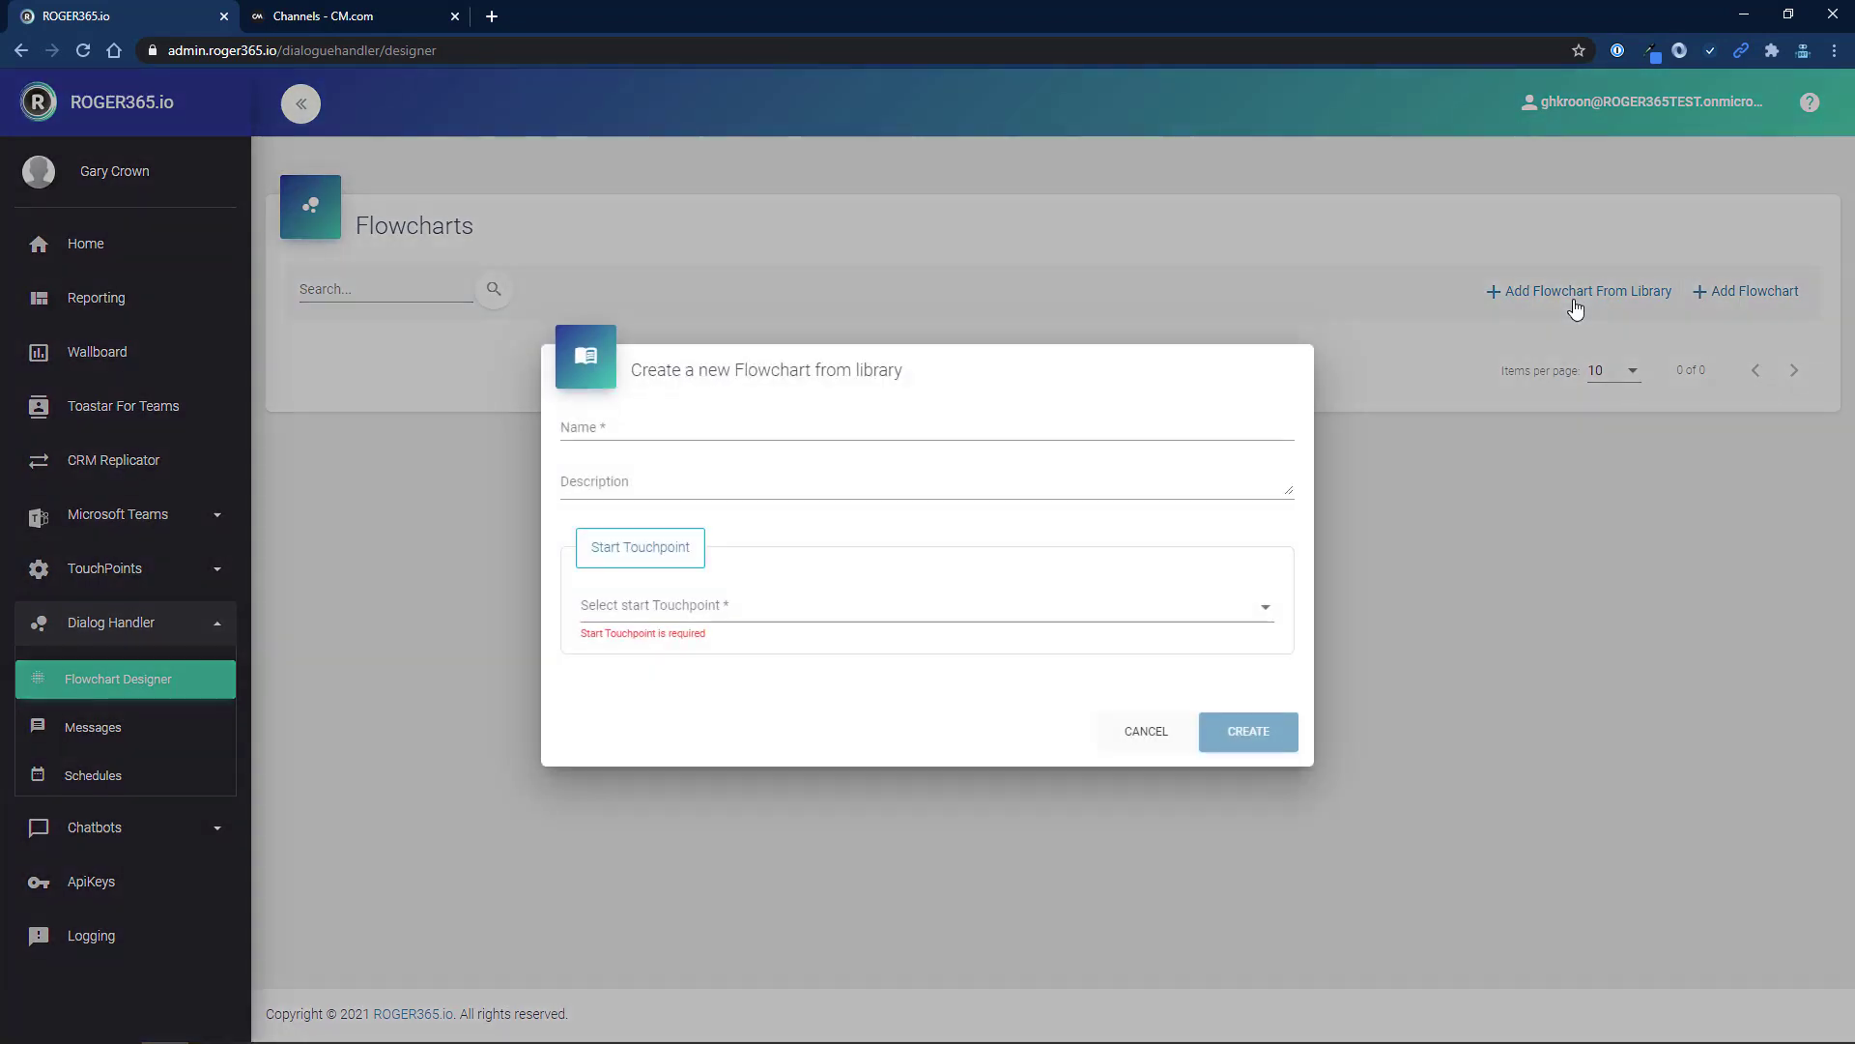
pyautogui.click(926, 435)
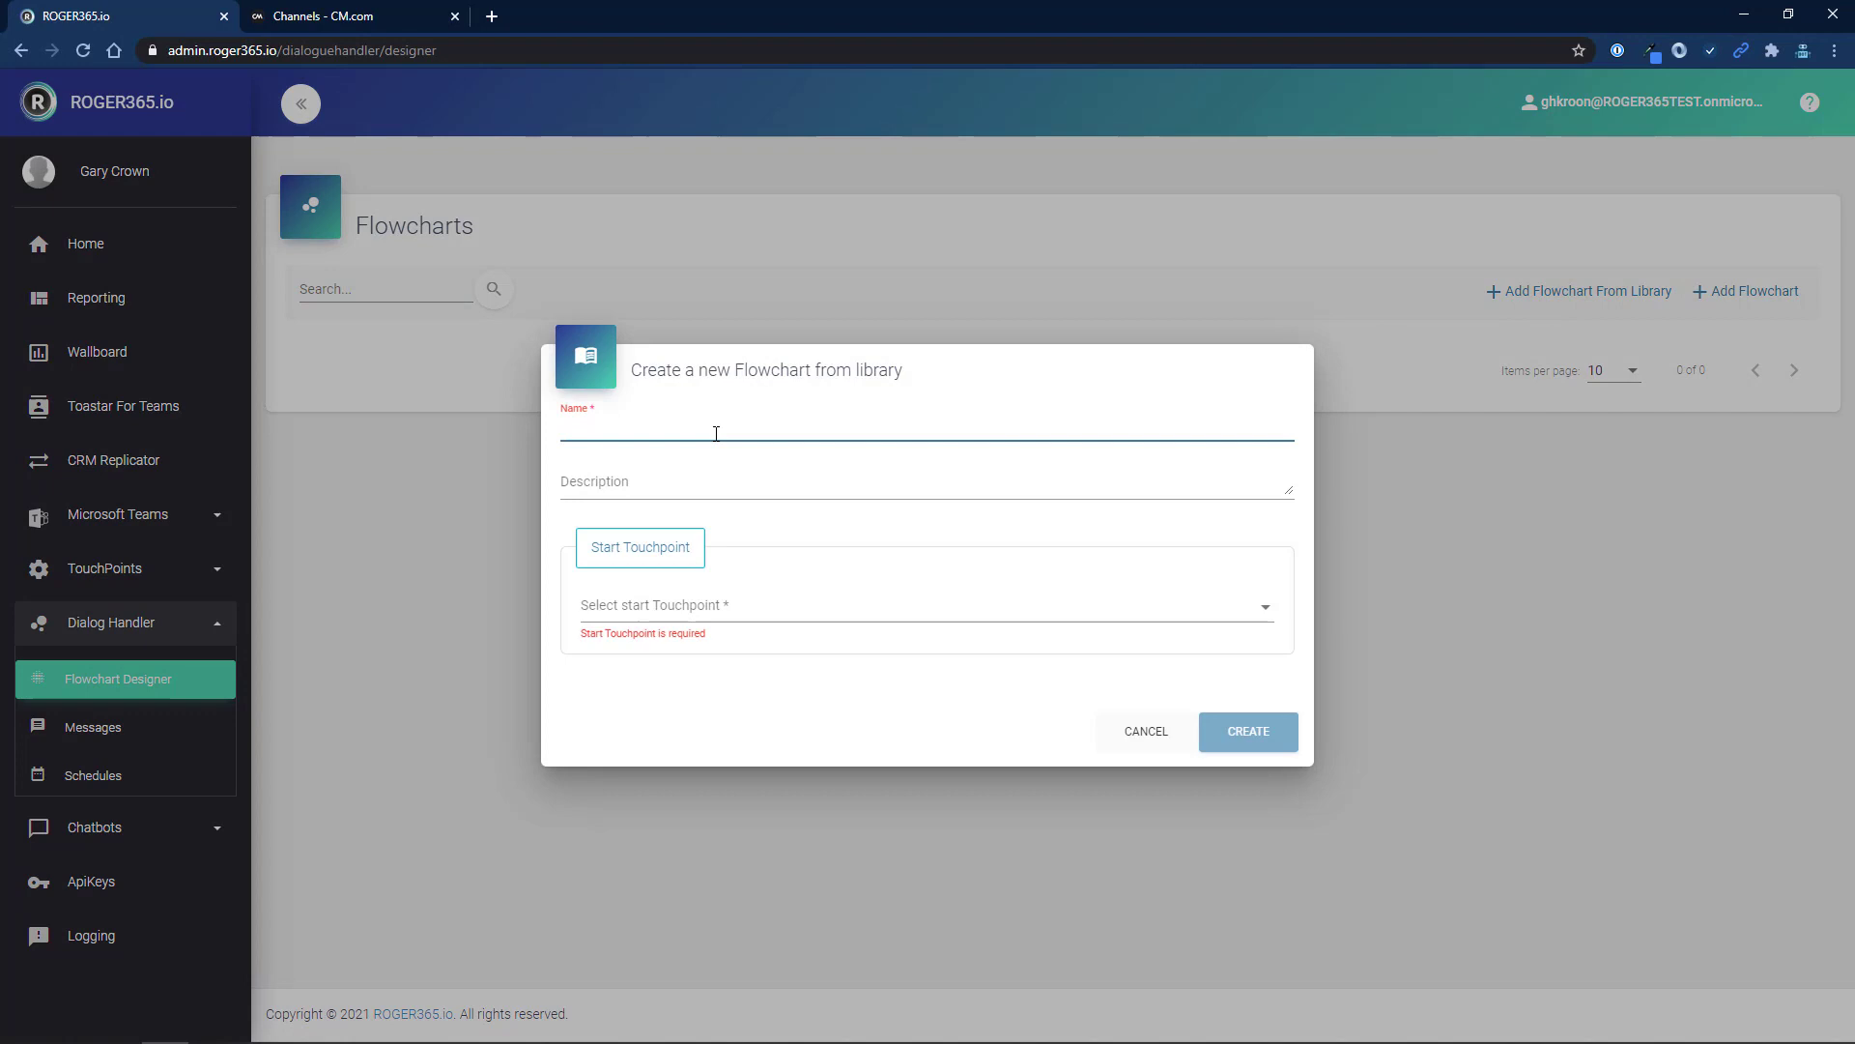
pyautogui.write('F')
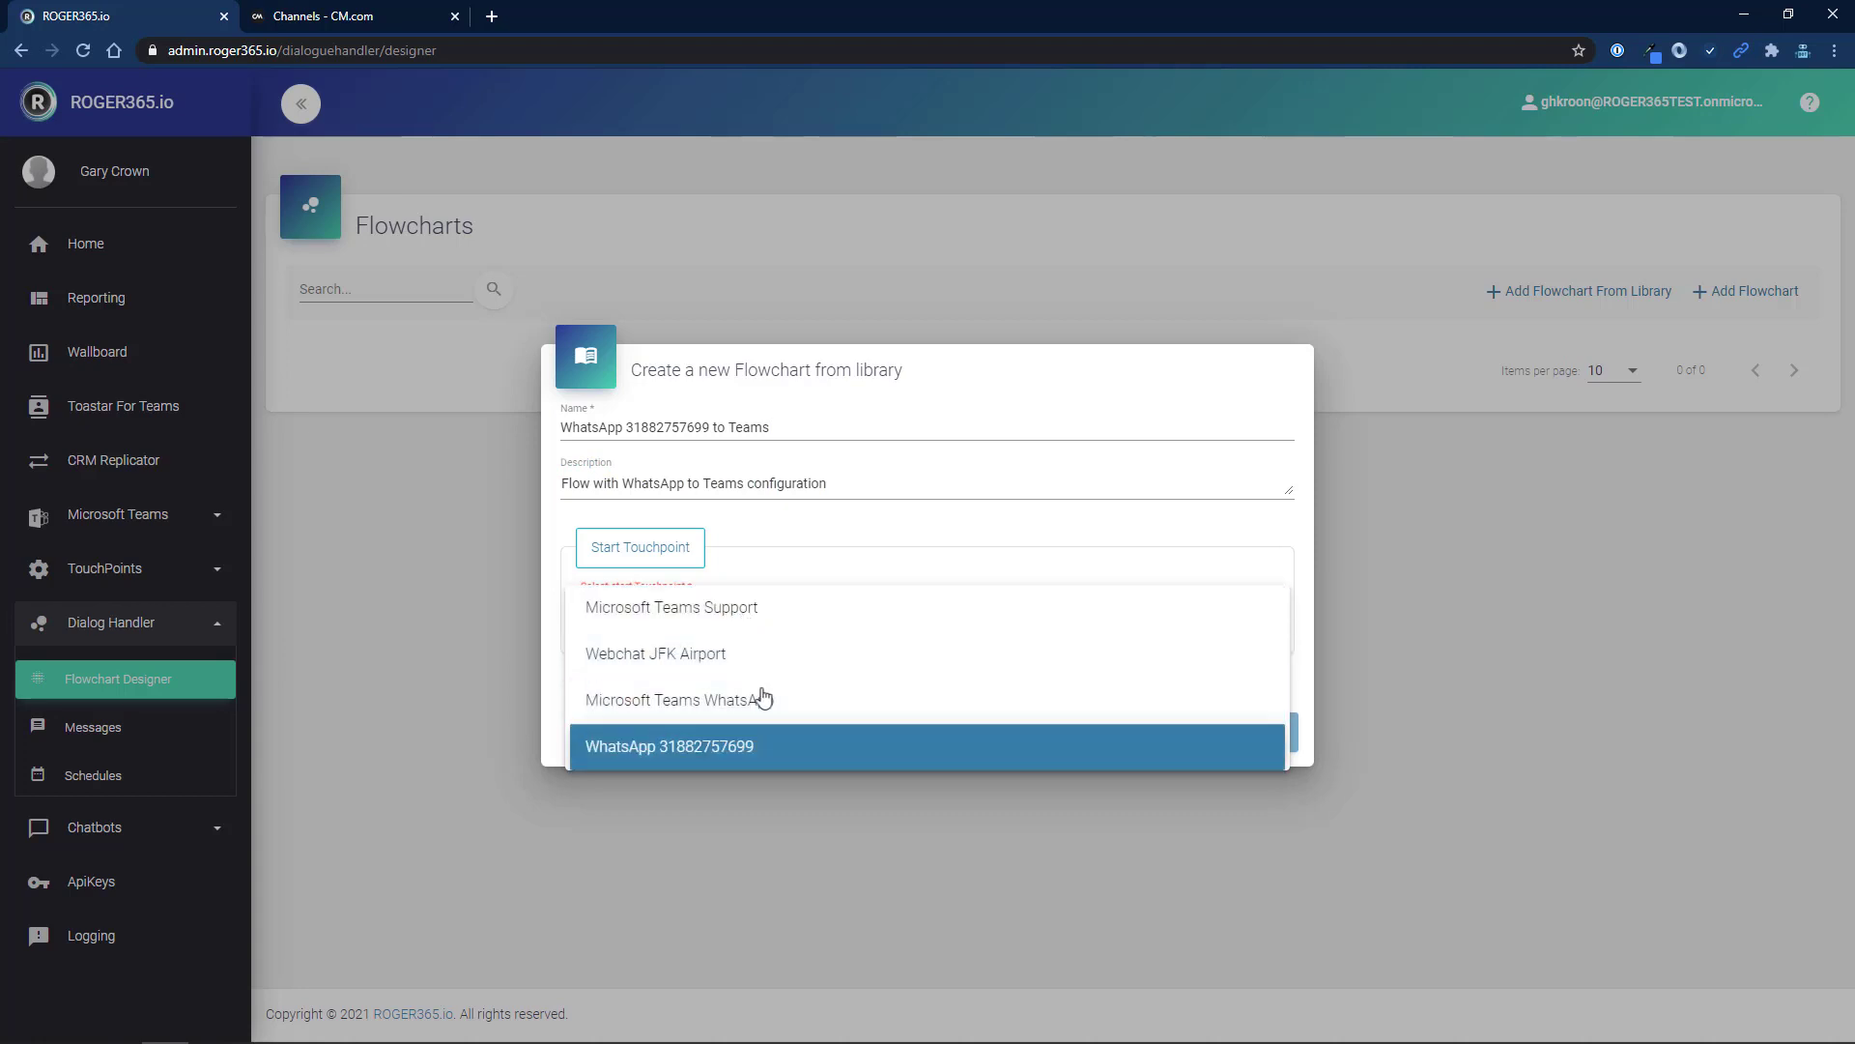
pyautogui.click(669, 746)
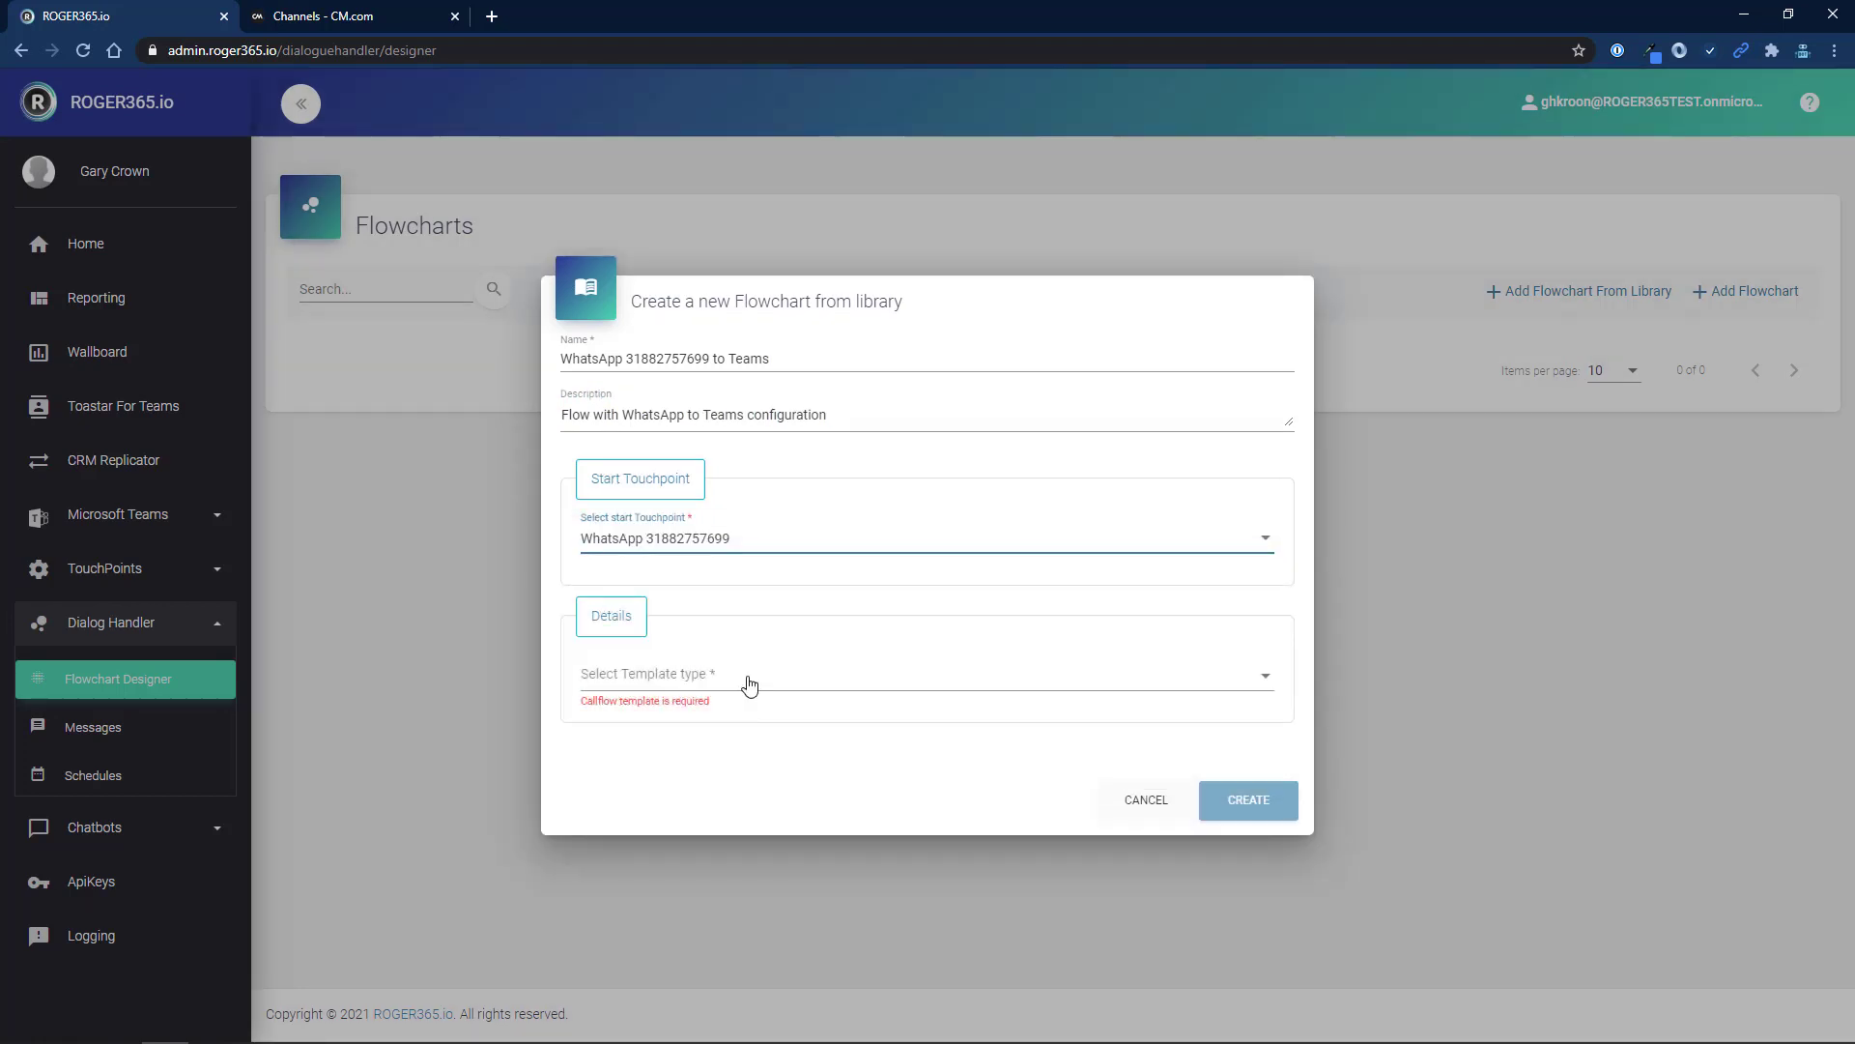
pyautogui.click(924, 673)
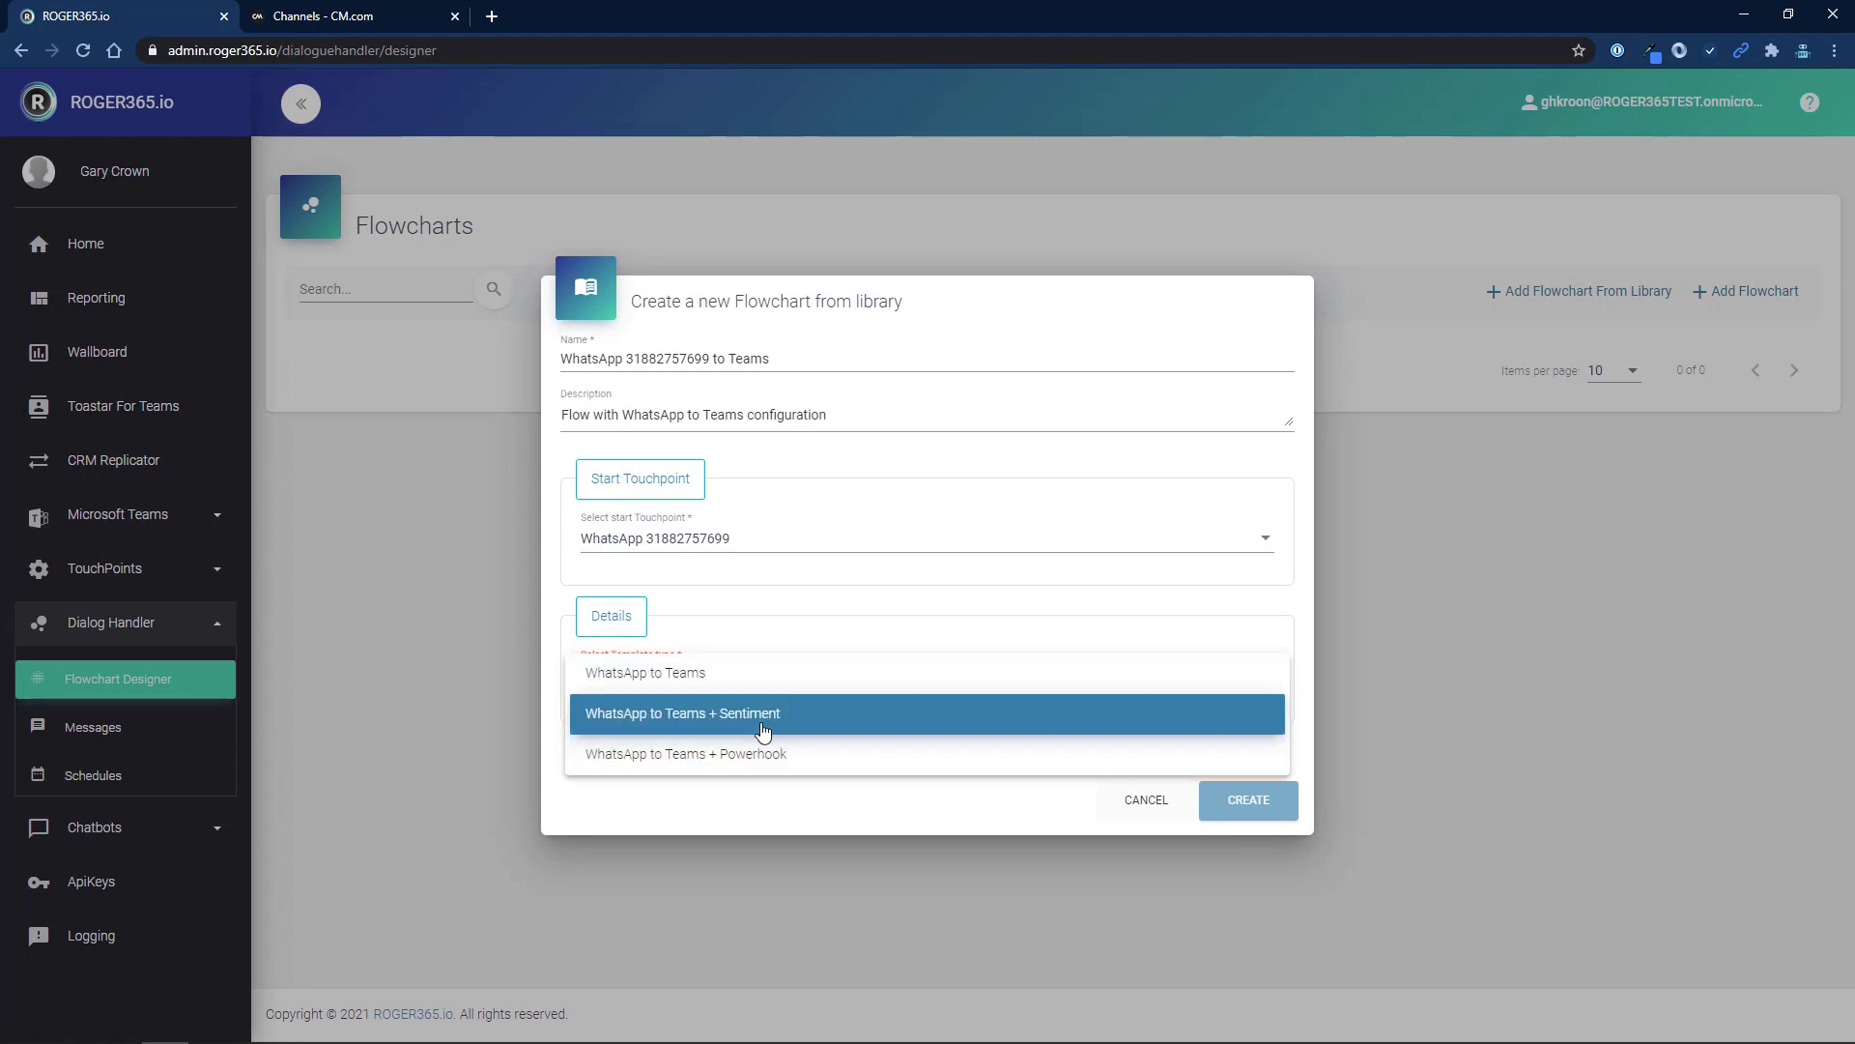
pyautogui.click(682, 713)
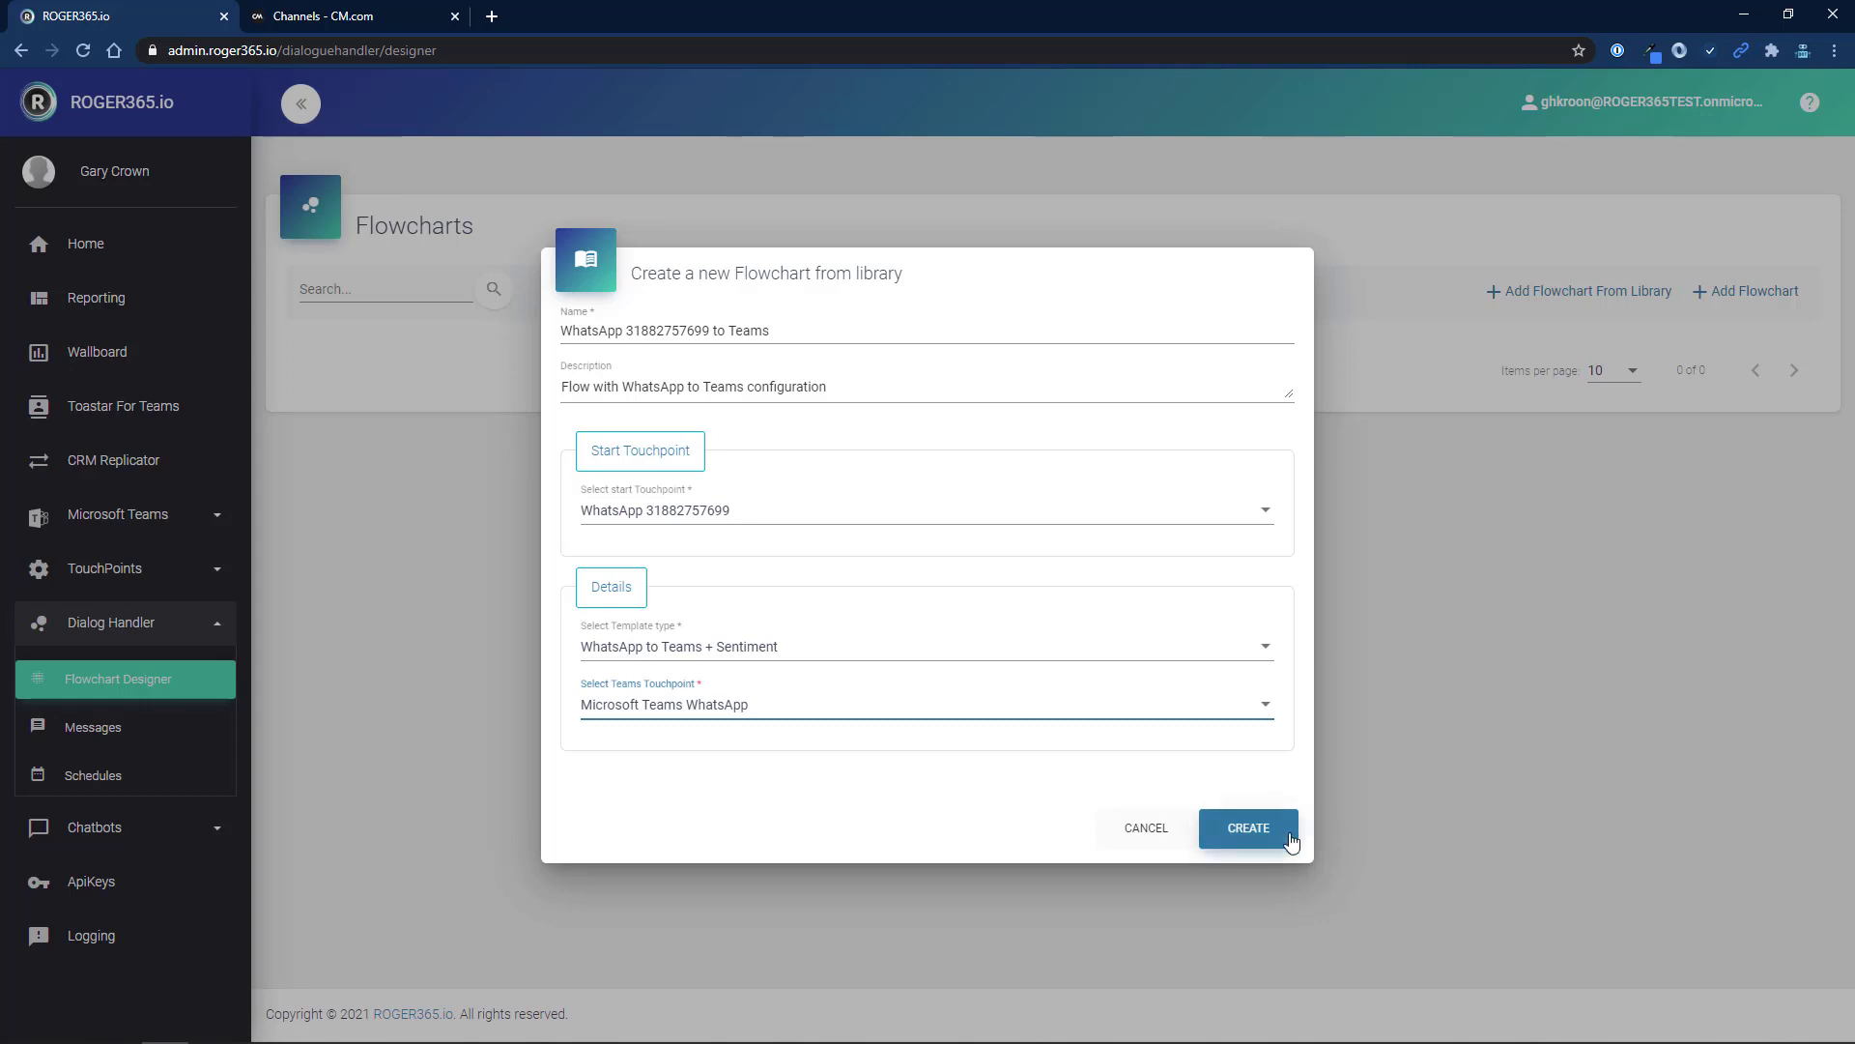
pyautogui.click(1247, 828)
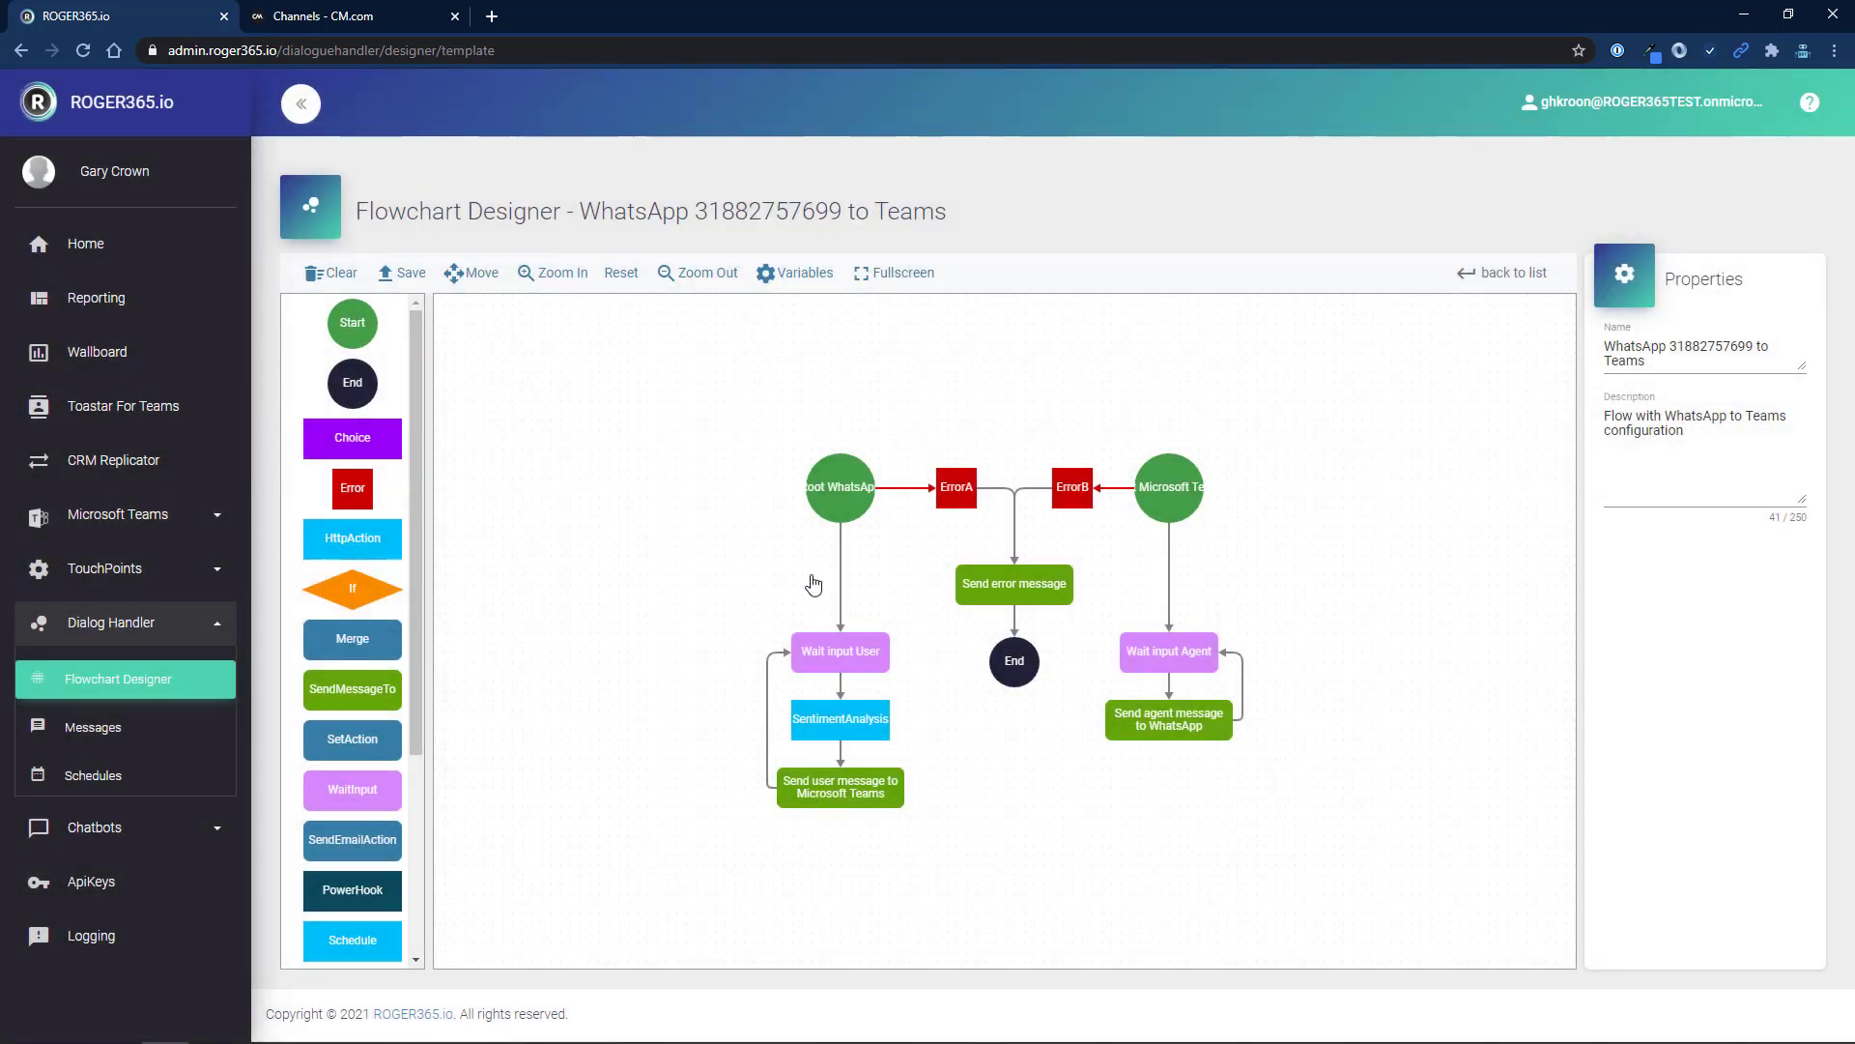
pyautogui.moveTo(614, 435)
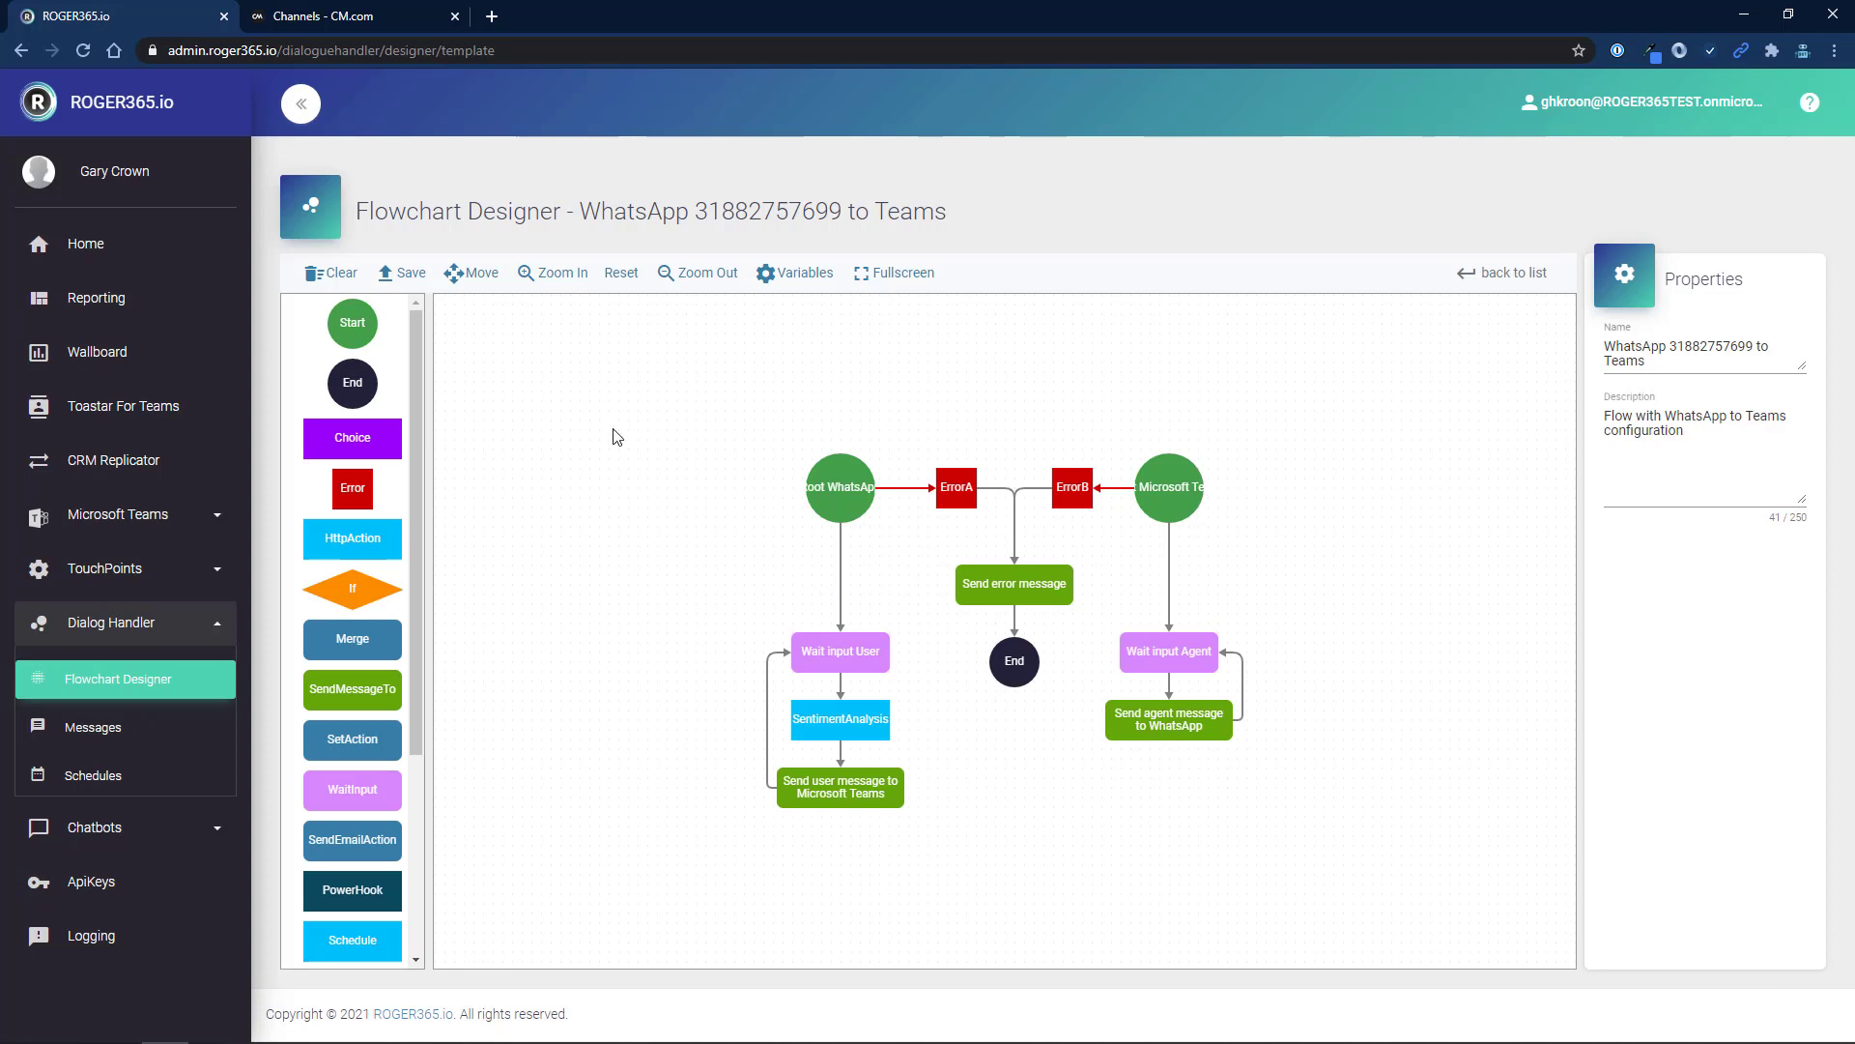
pyautogui.click(407, 272)
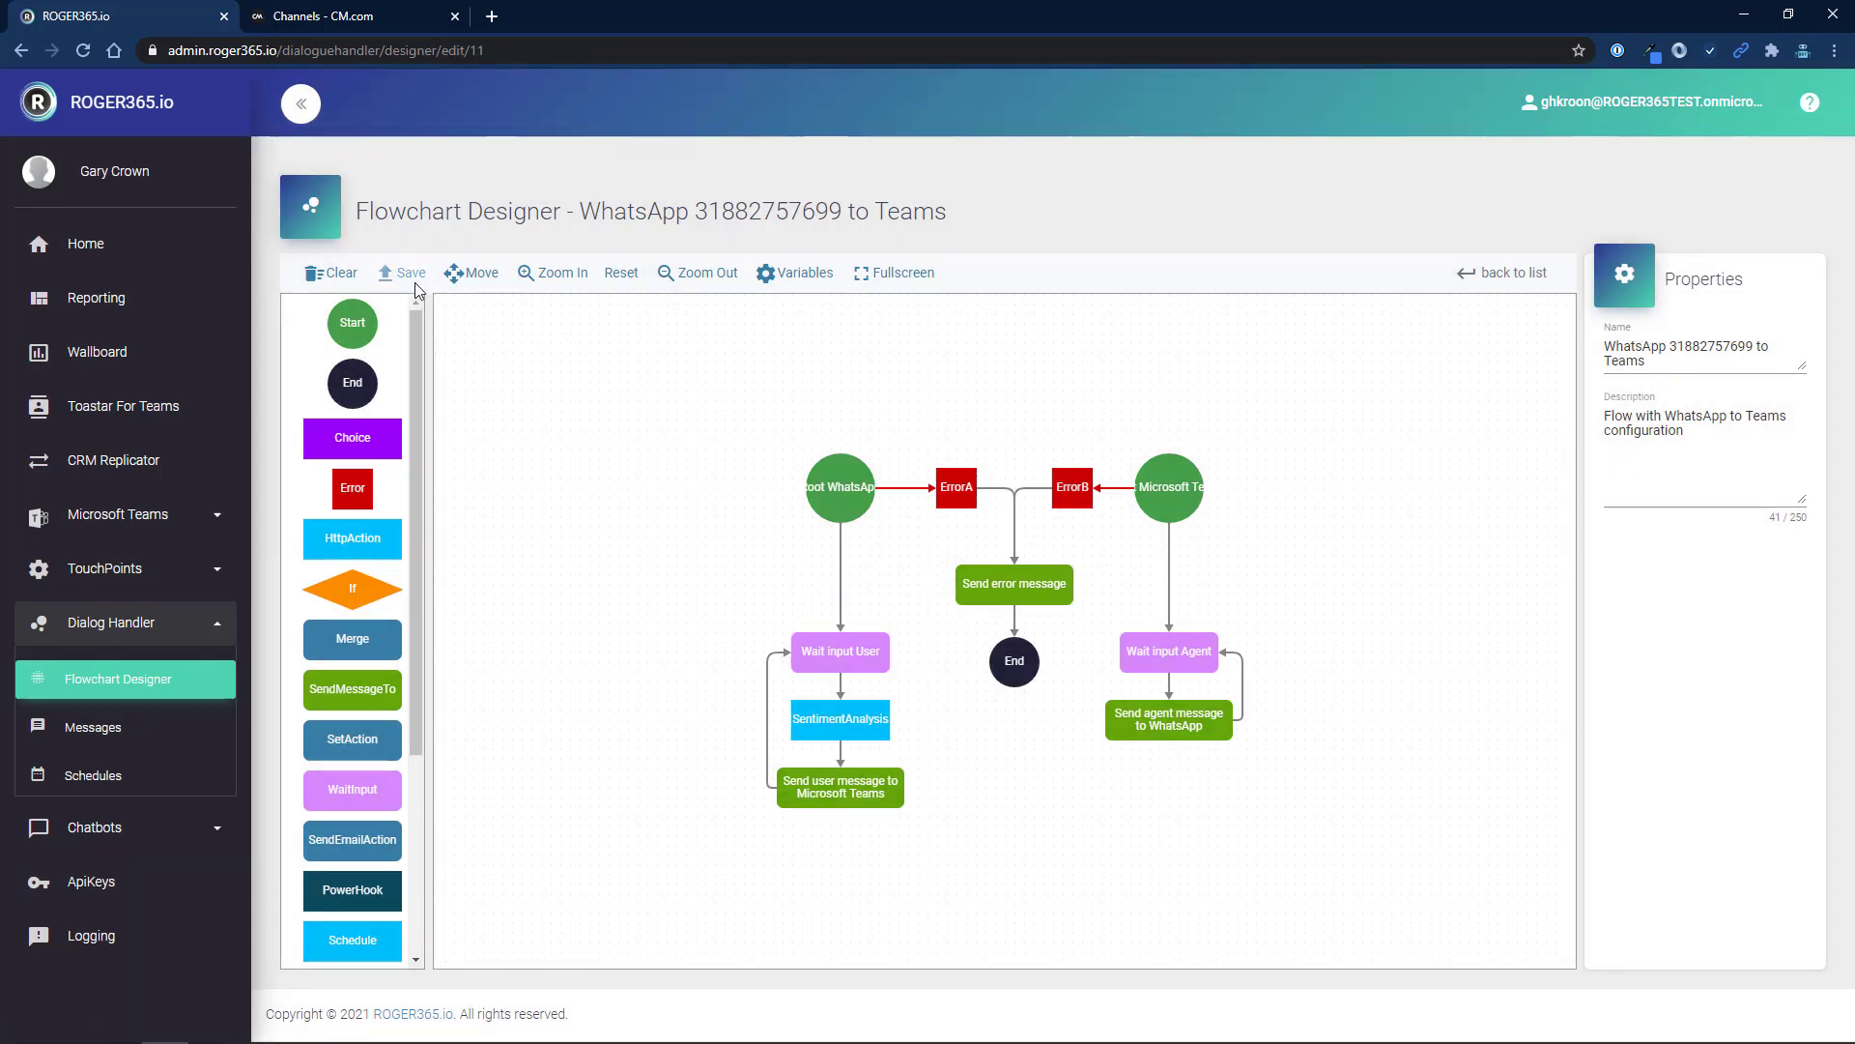
pyautogui.click(105, 568)
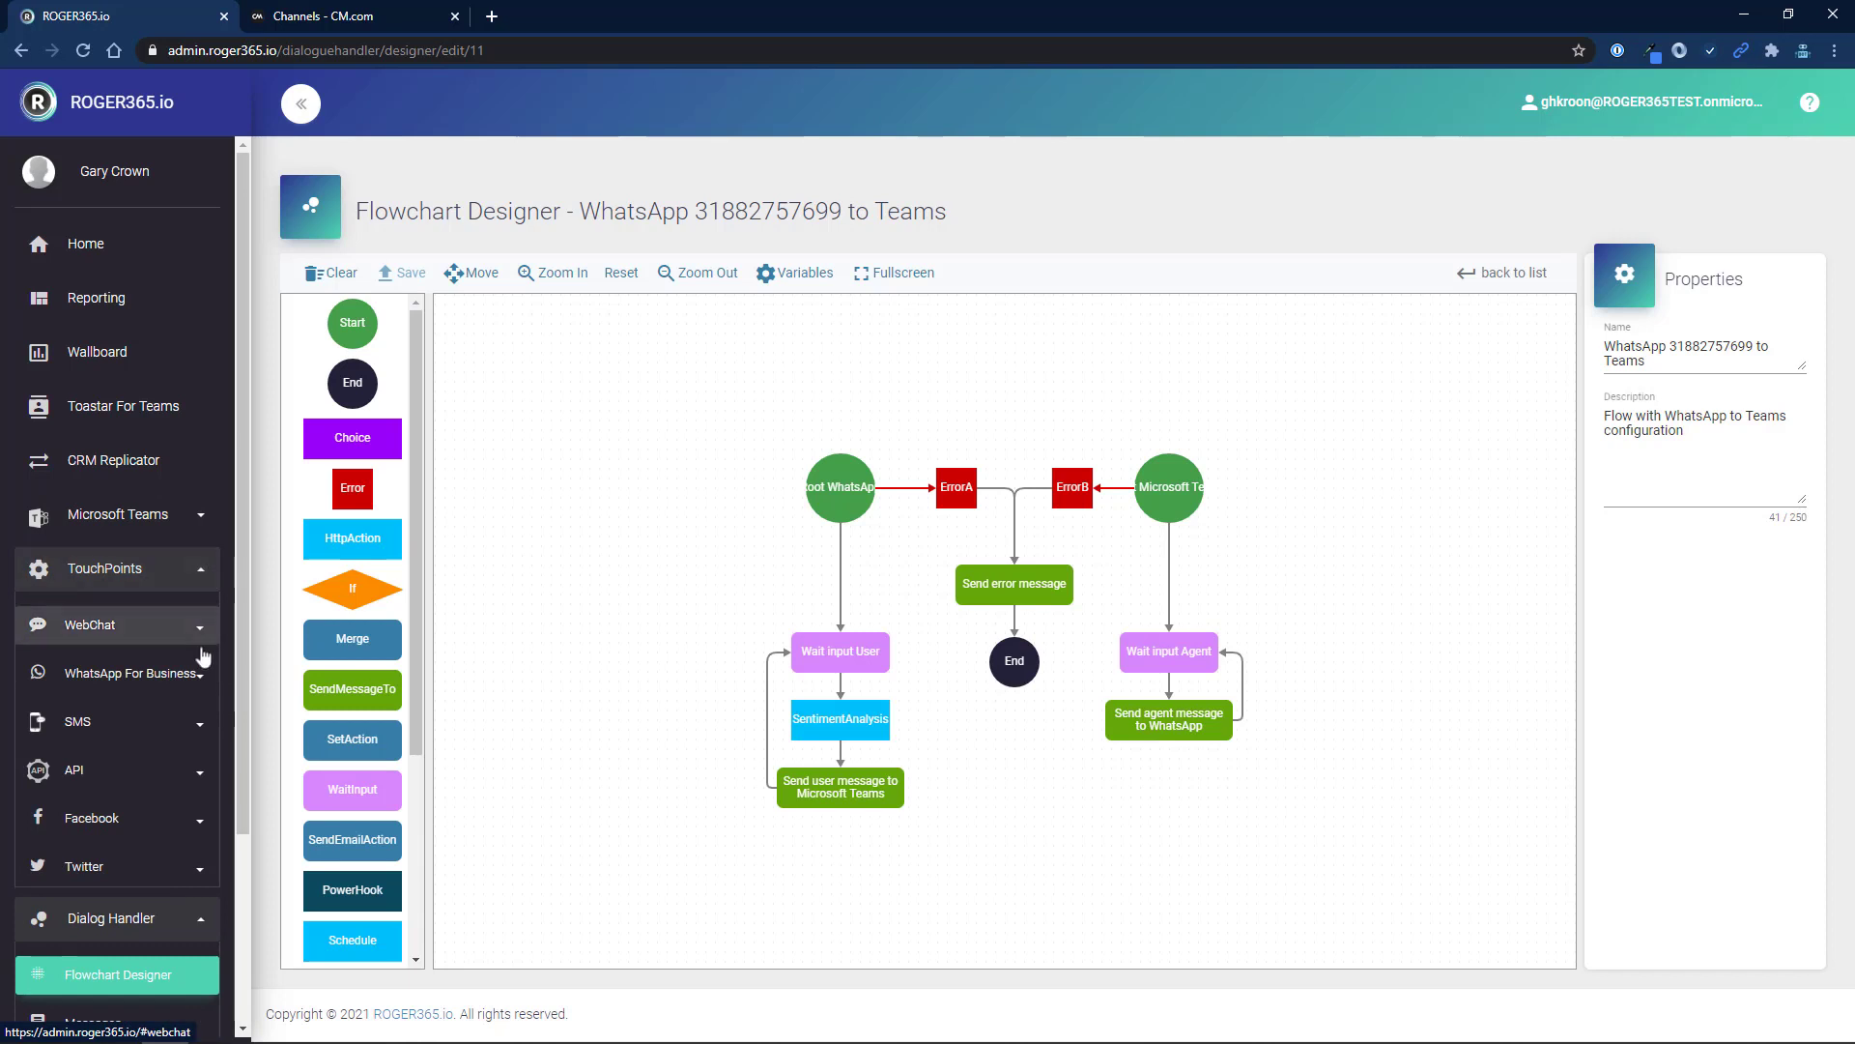
pyautogui.click(116, 672)
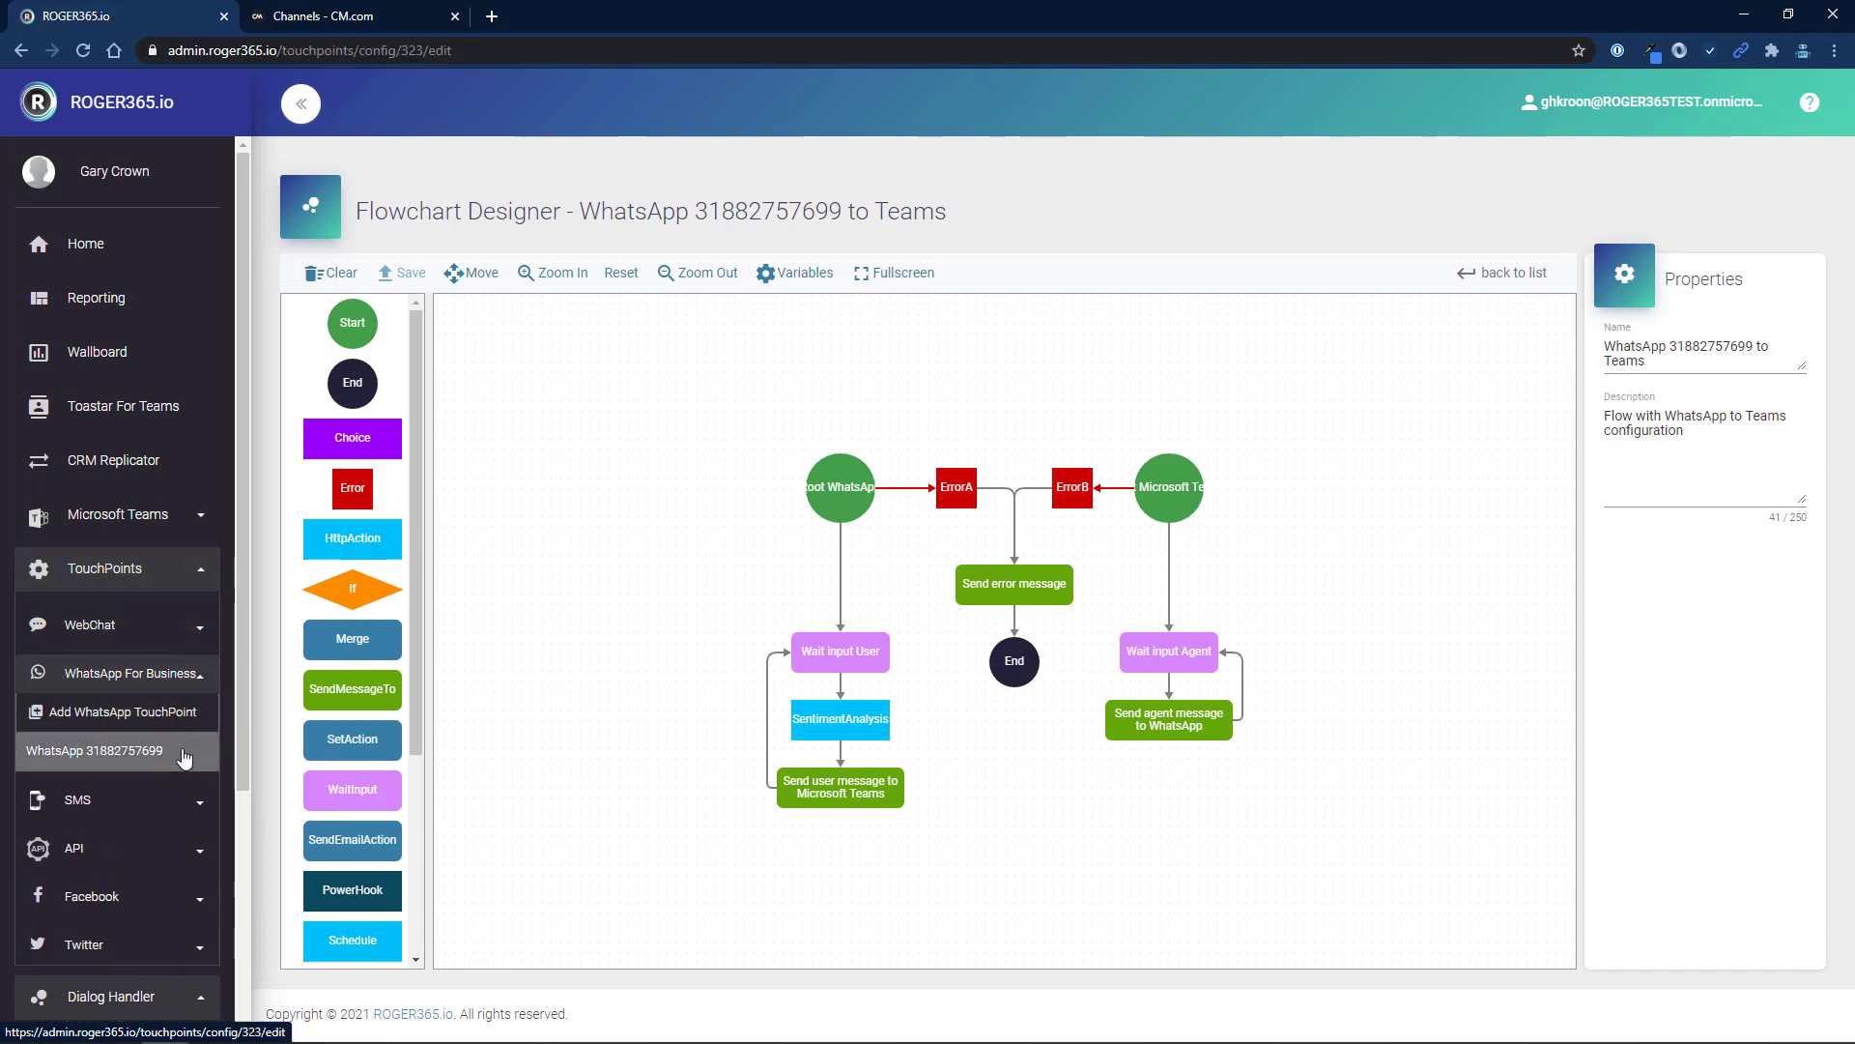
pyautogui.click(95, 750)
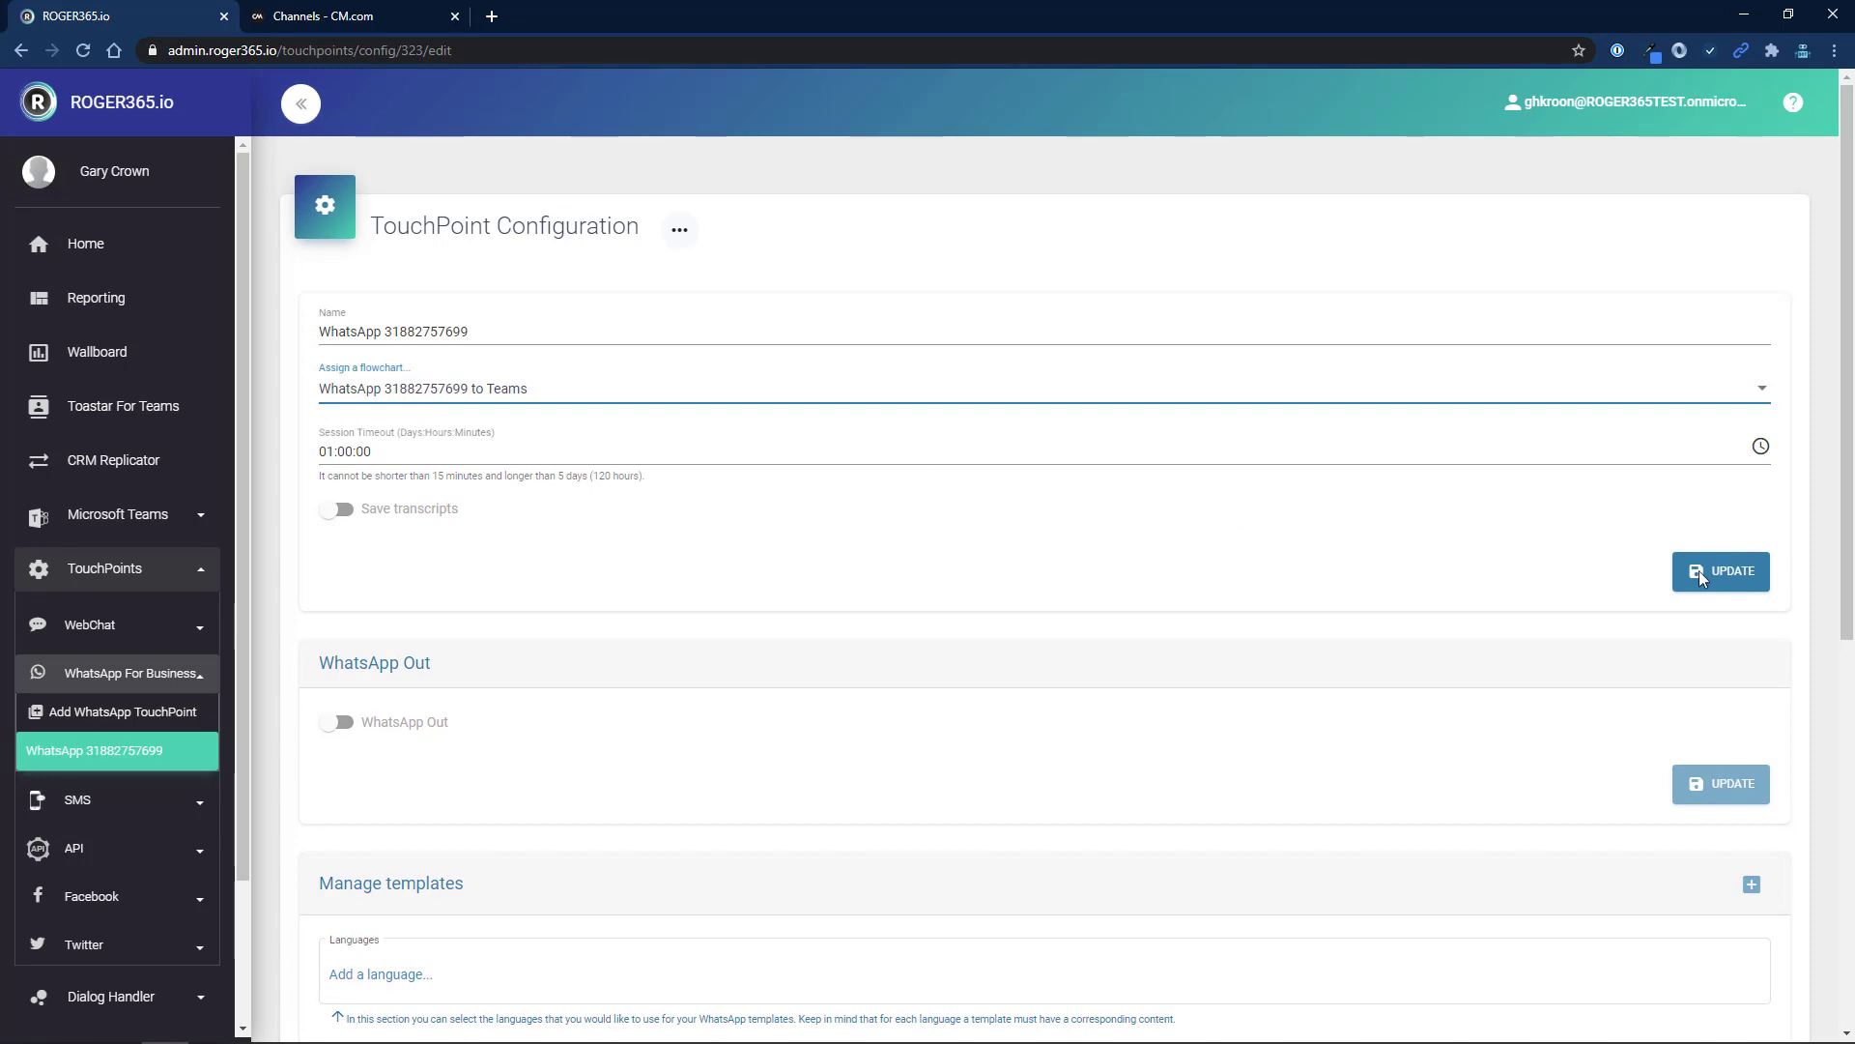
pyautogui.click(1720, 570)
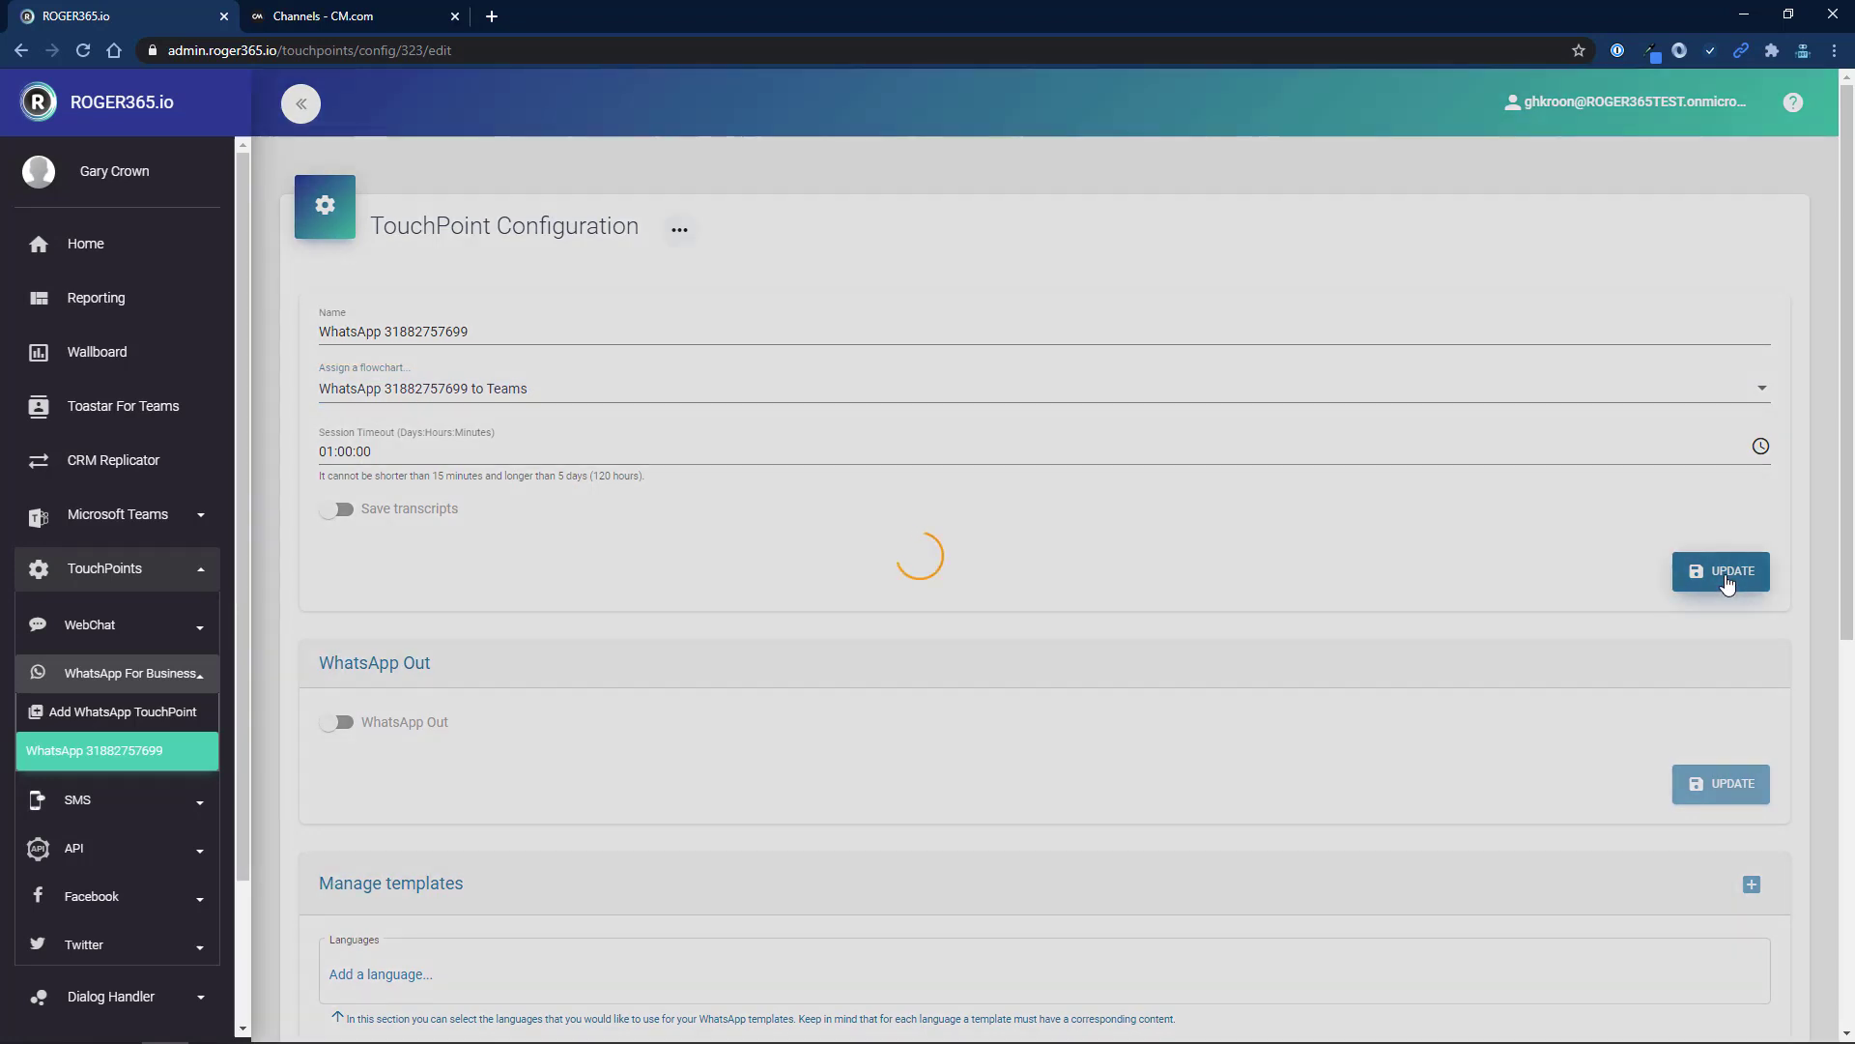
pyautogui.click(1720, 570)
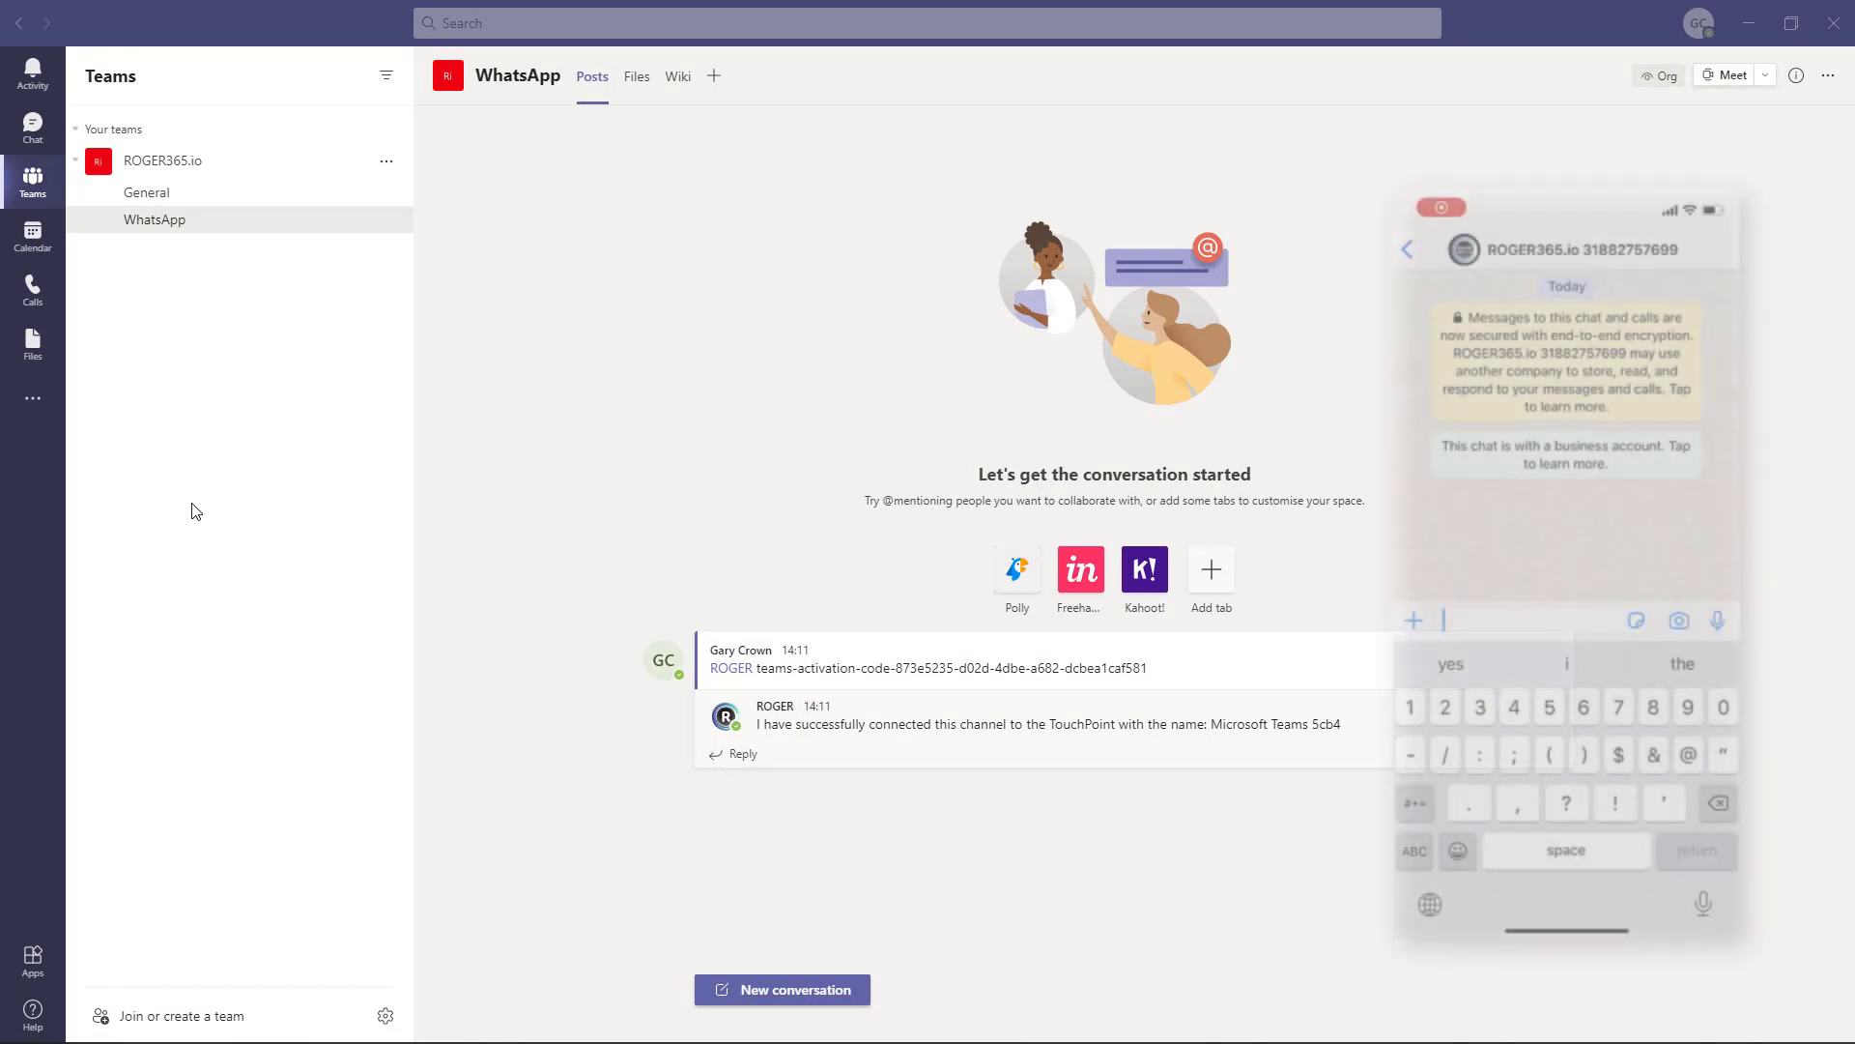
# Send the test message 'Hi, how are you doing?' from the phone's WhatsApp chat to the business number.
pyautogui.write('Hi, how are you doi')
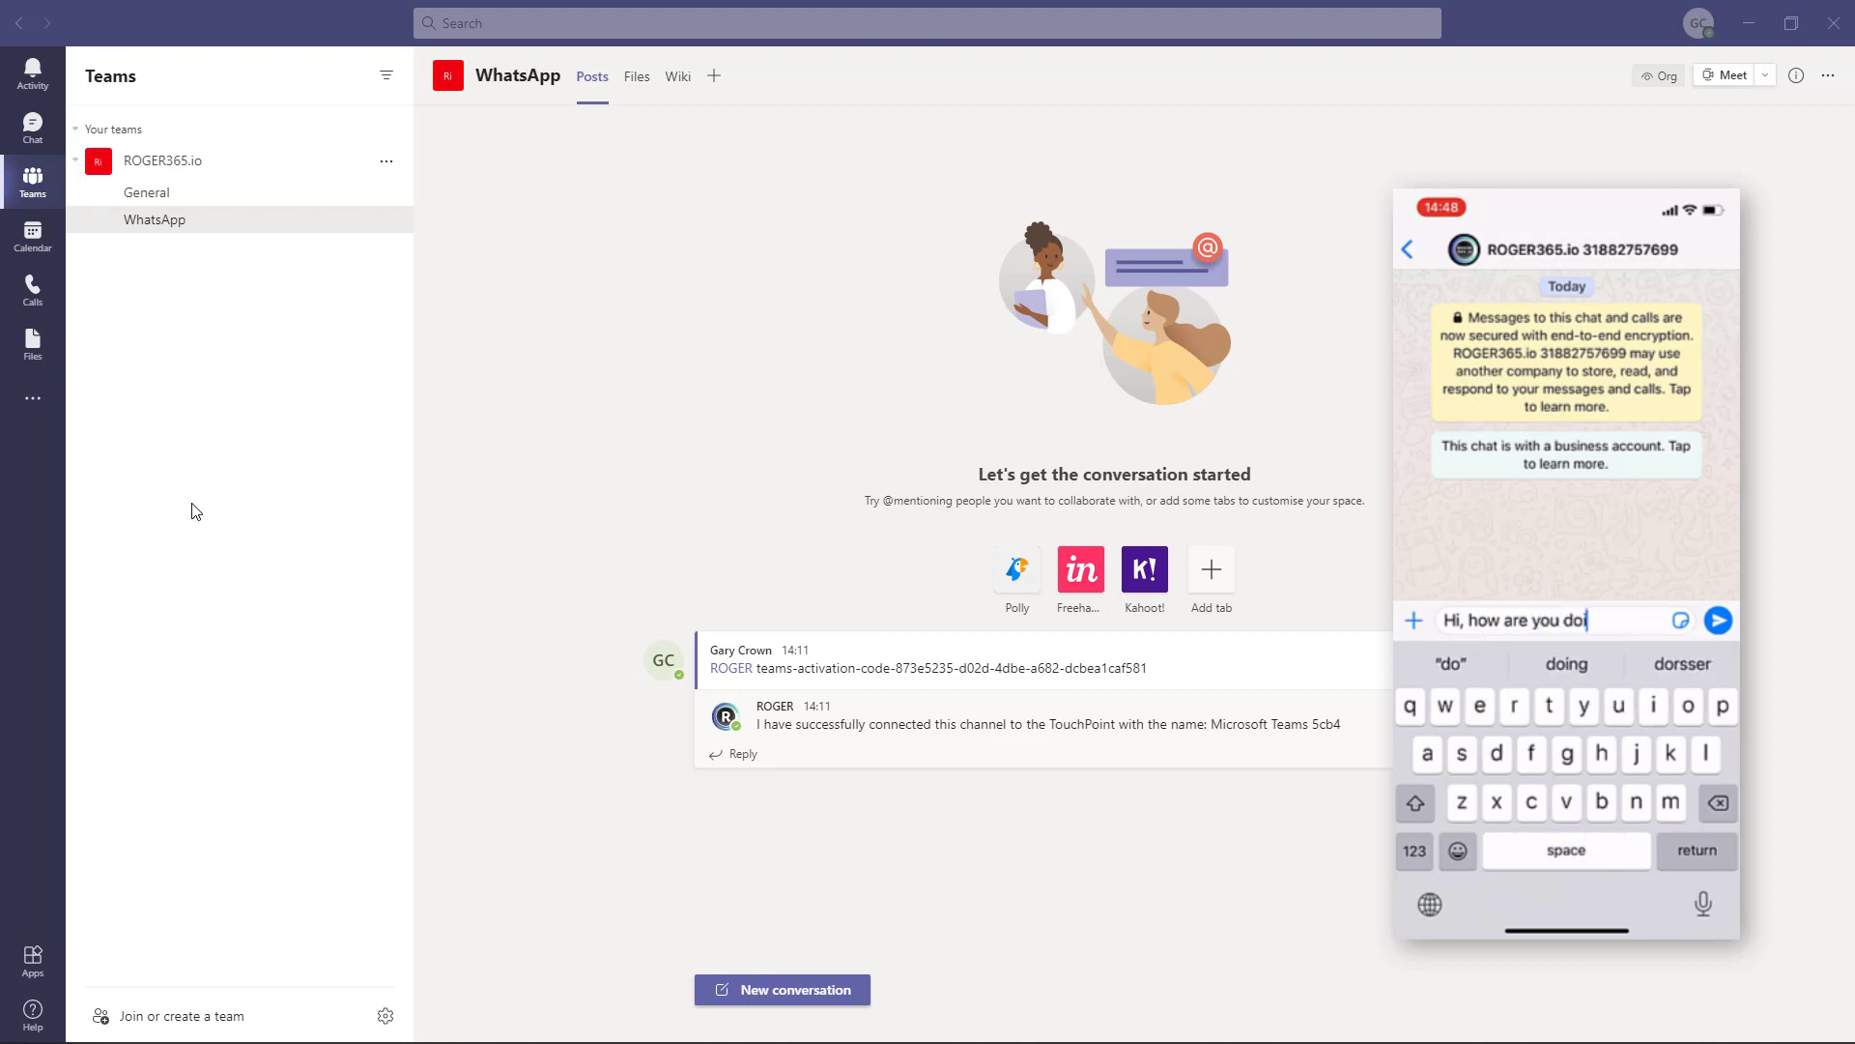
pyautogui.click(1719, 621)
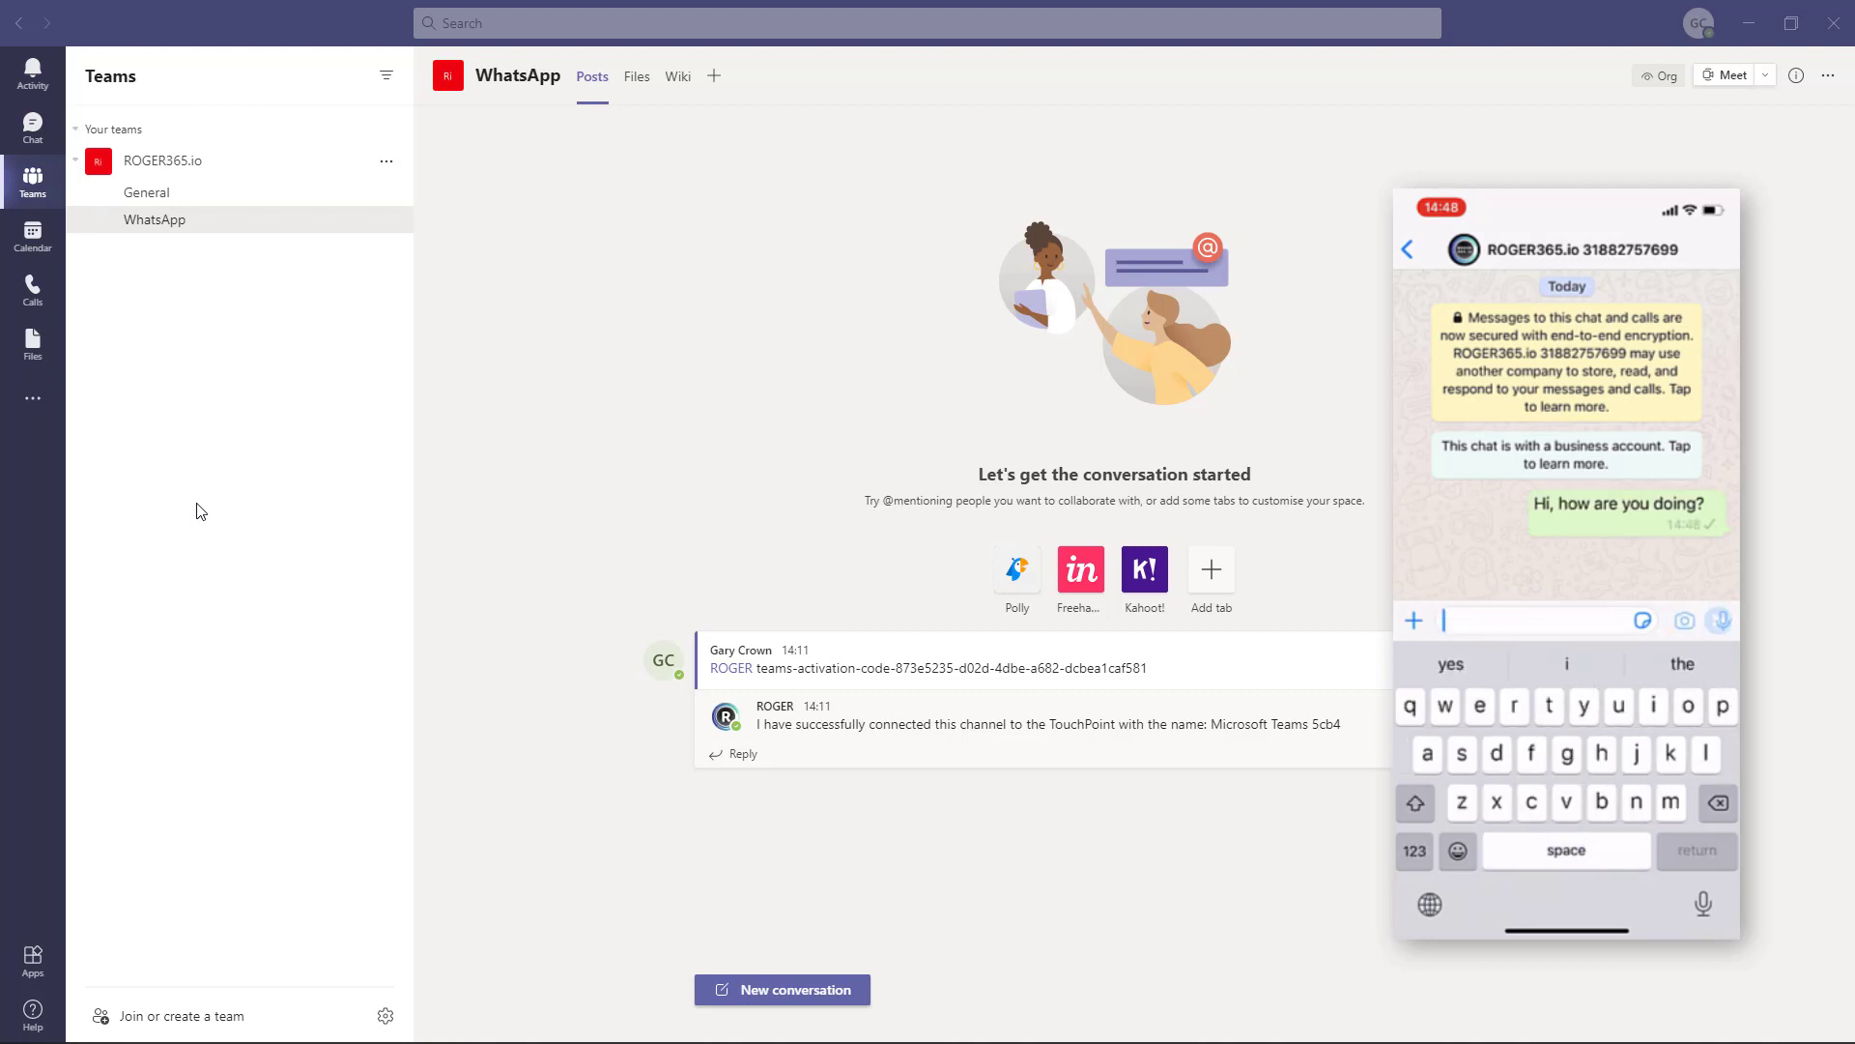